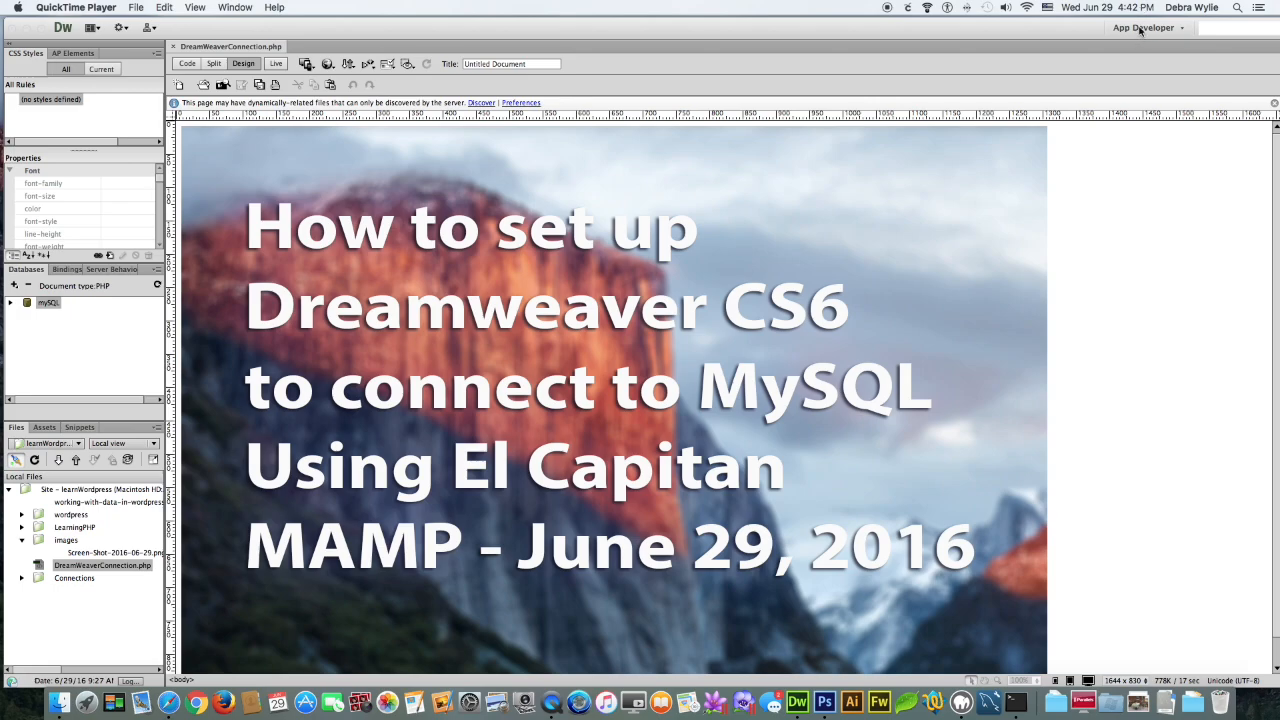
# - Switch Dreamweaver to the App Developer workspace using the workspace switcher
pyautogui.click(1148, 27)
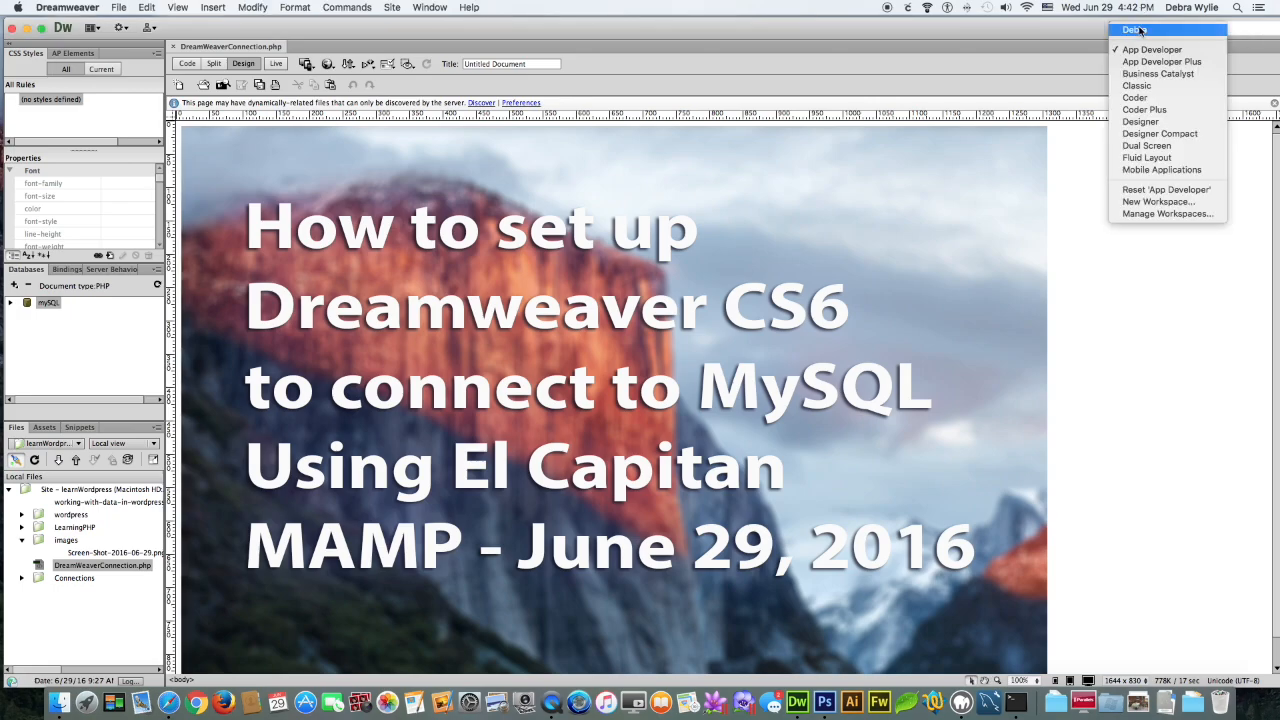
pyautogui.moveTo(1140, 49)
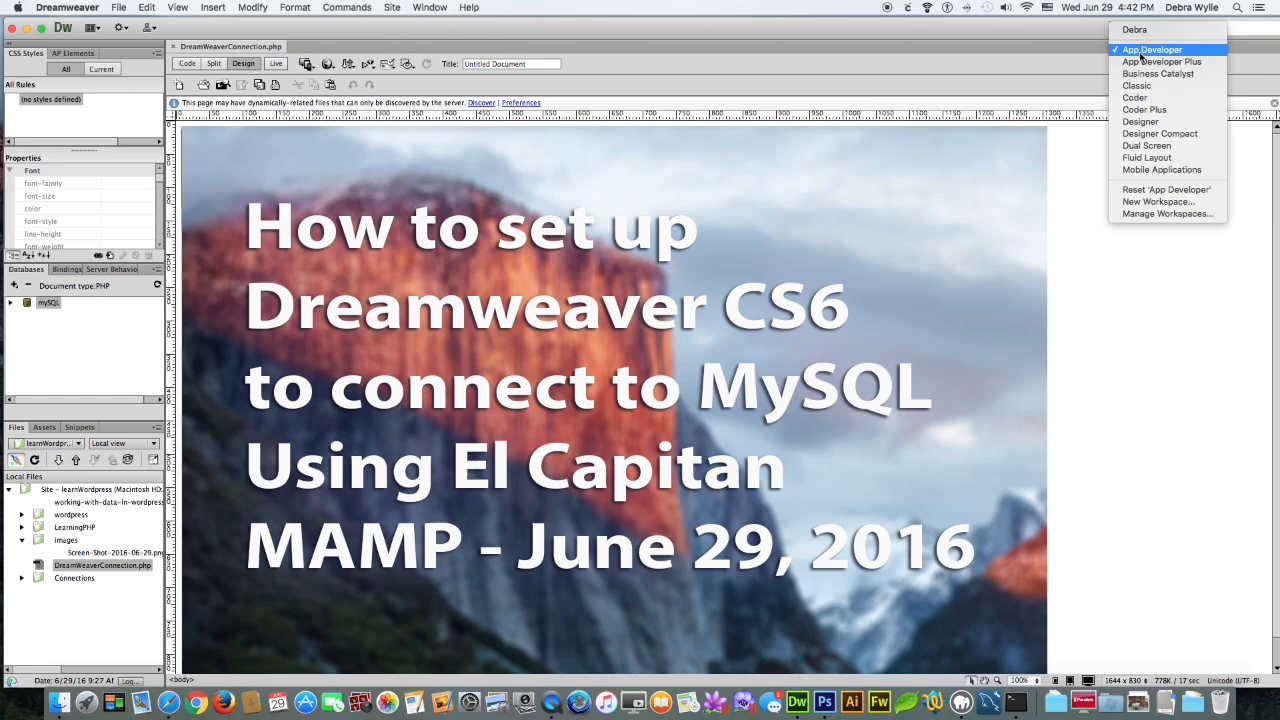
pyautogui.click(1154, 49)
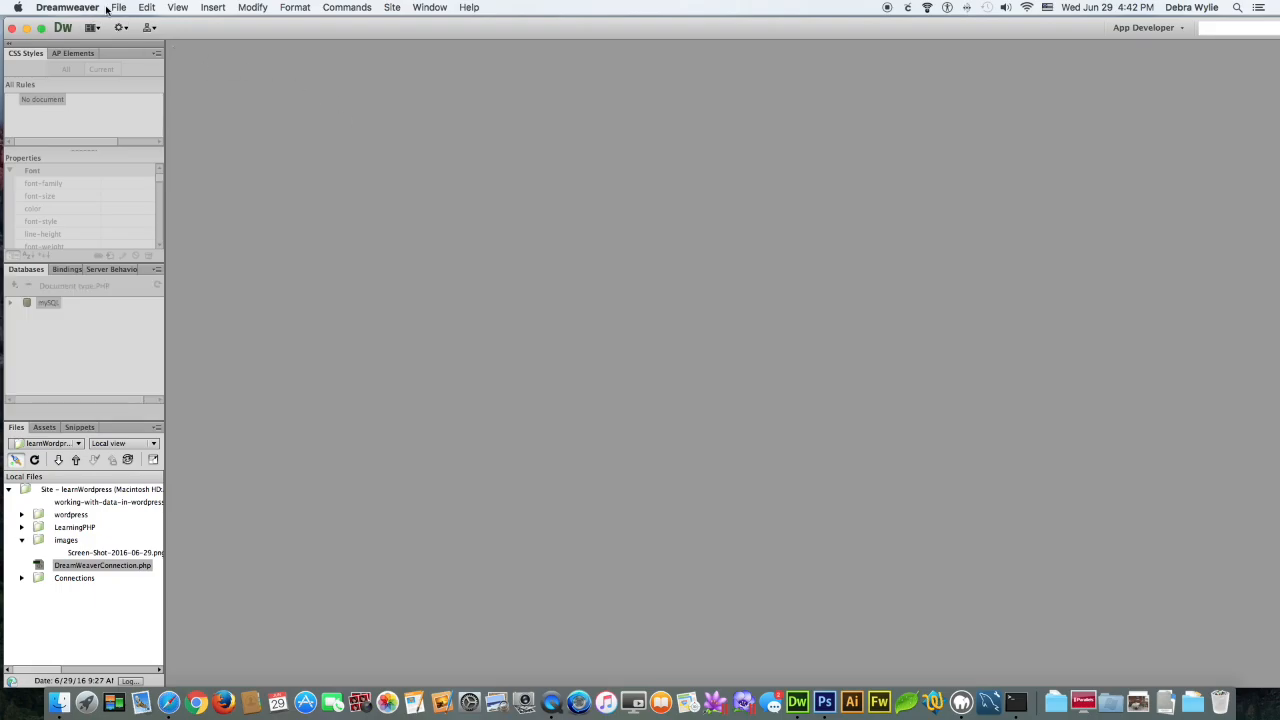
# - Create a blank PHP document and save it as newConnection.php in htdocs
pyautogui.click(118, 7)
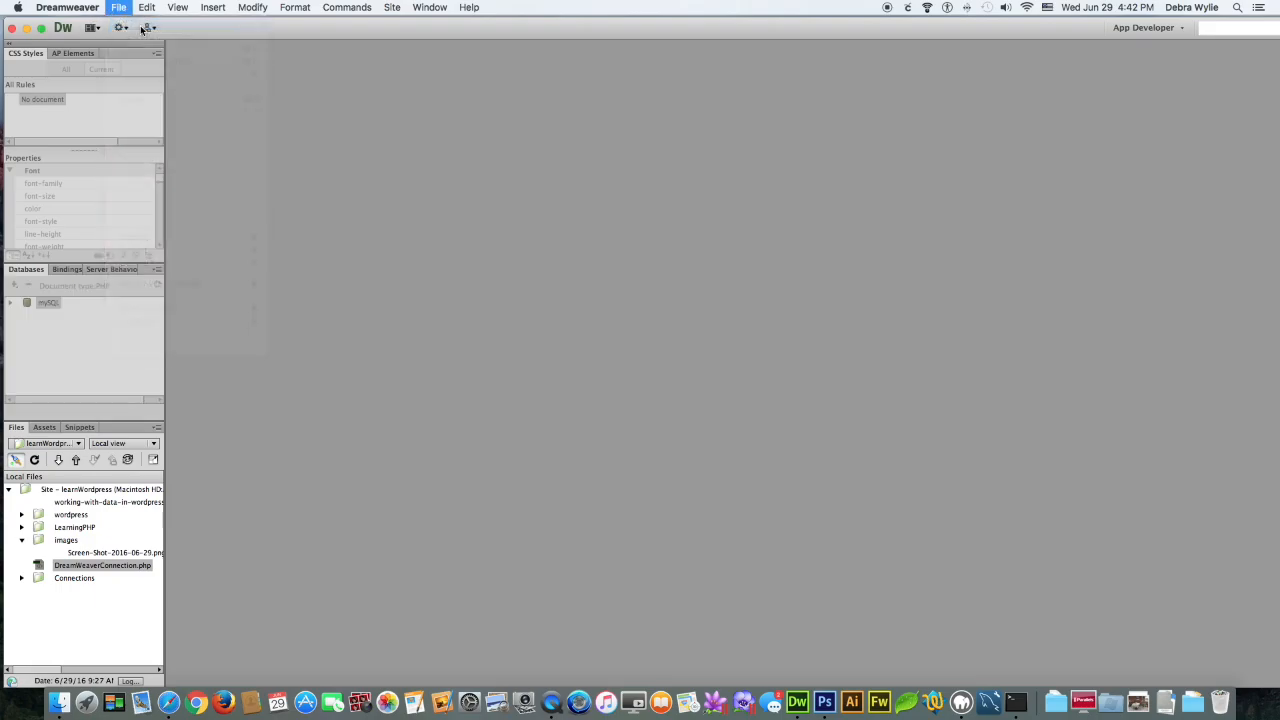
pyautogui.click(118, 7)
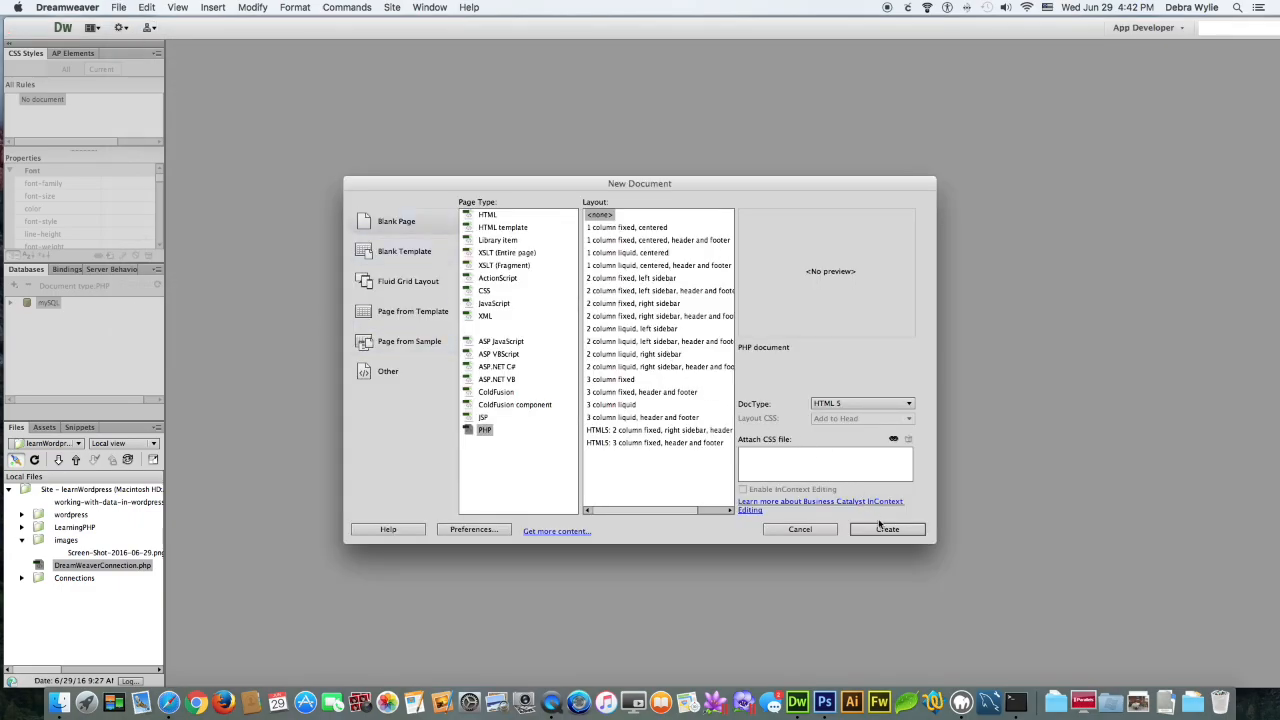
pyautogui.click(887, 529)
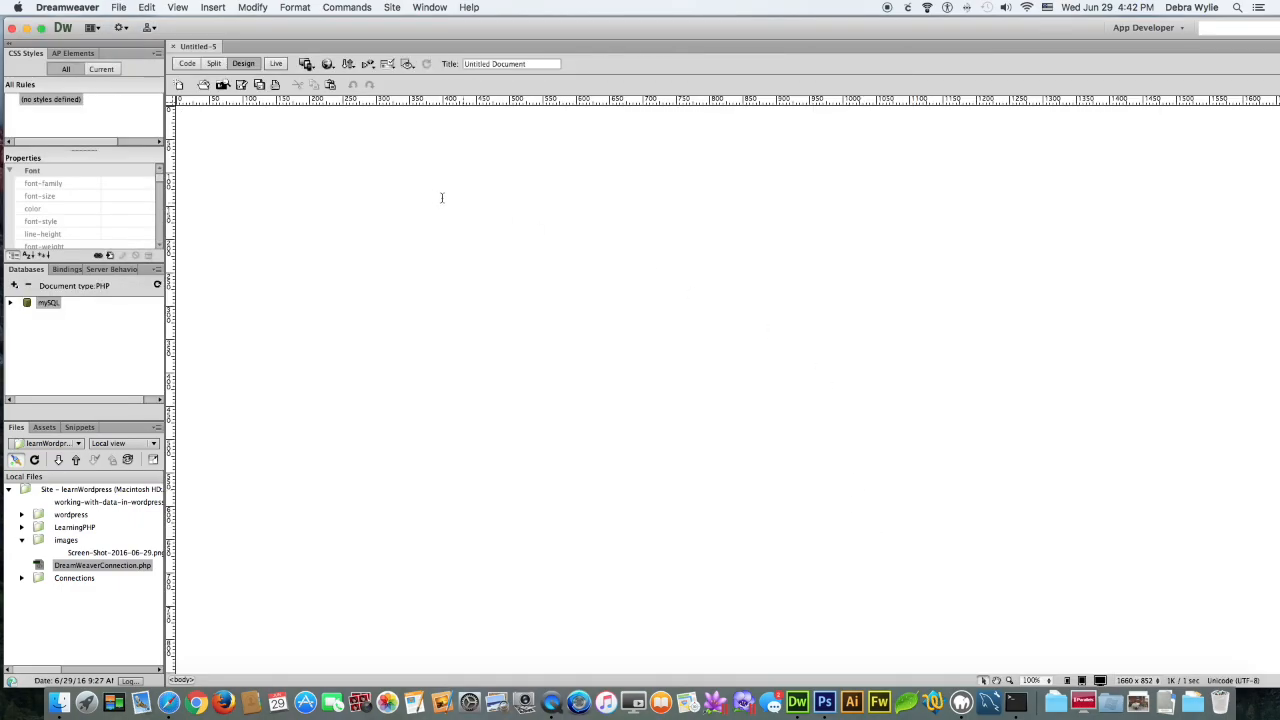
pyautogui.moveTo(392, 184)
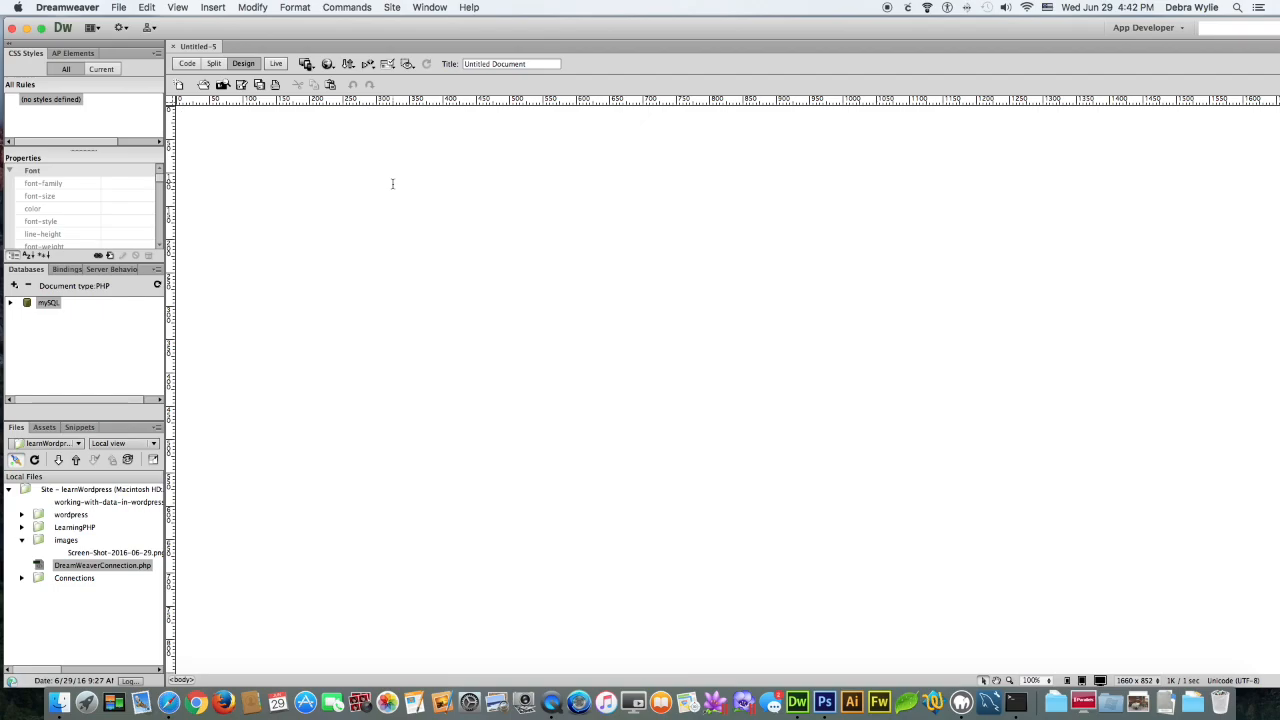
pyautogui.click(118, 7)
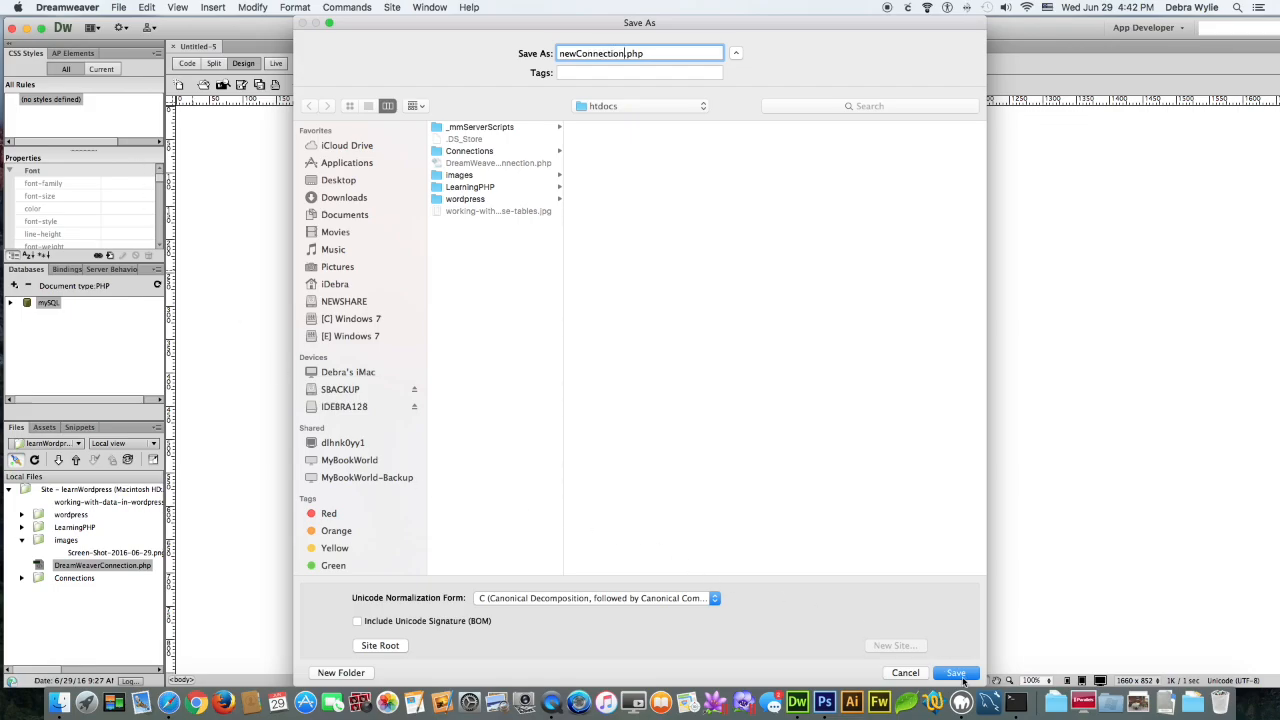
pyautogui.click(955, 672)
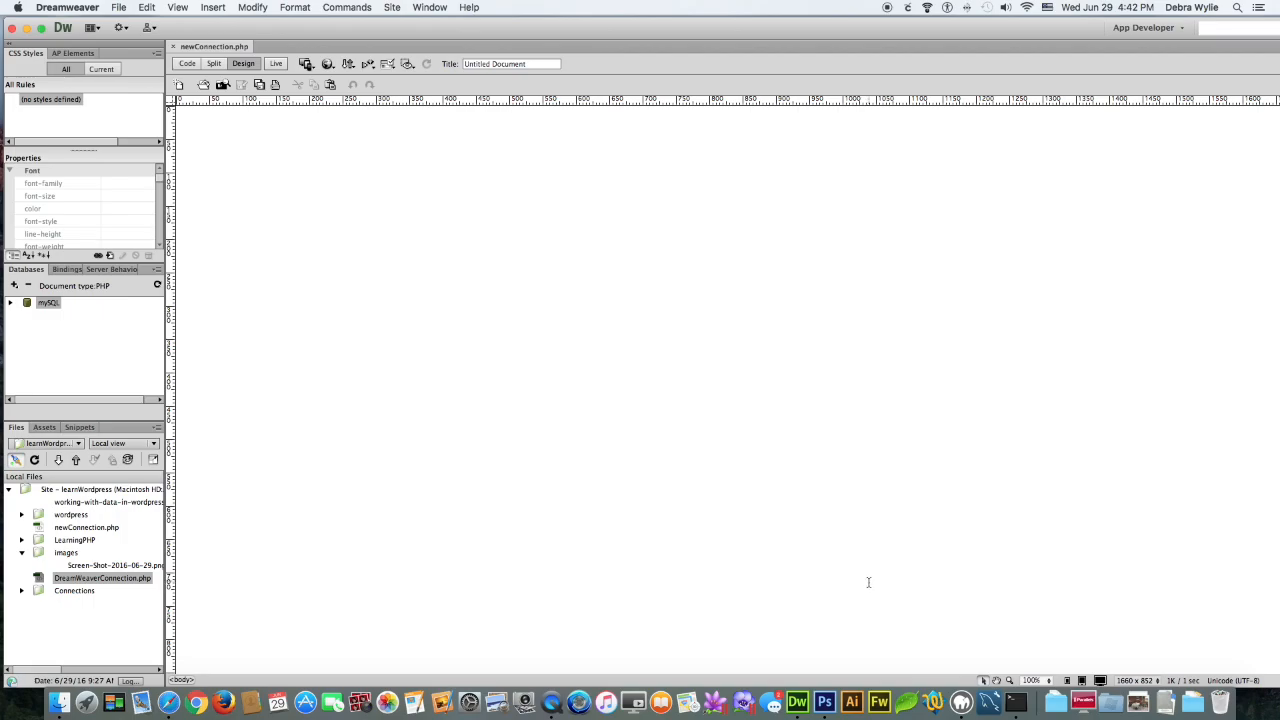
pyautogui.moveTo(48, 303)
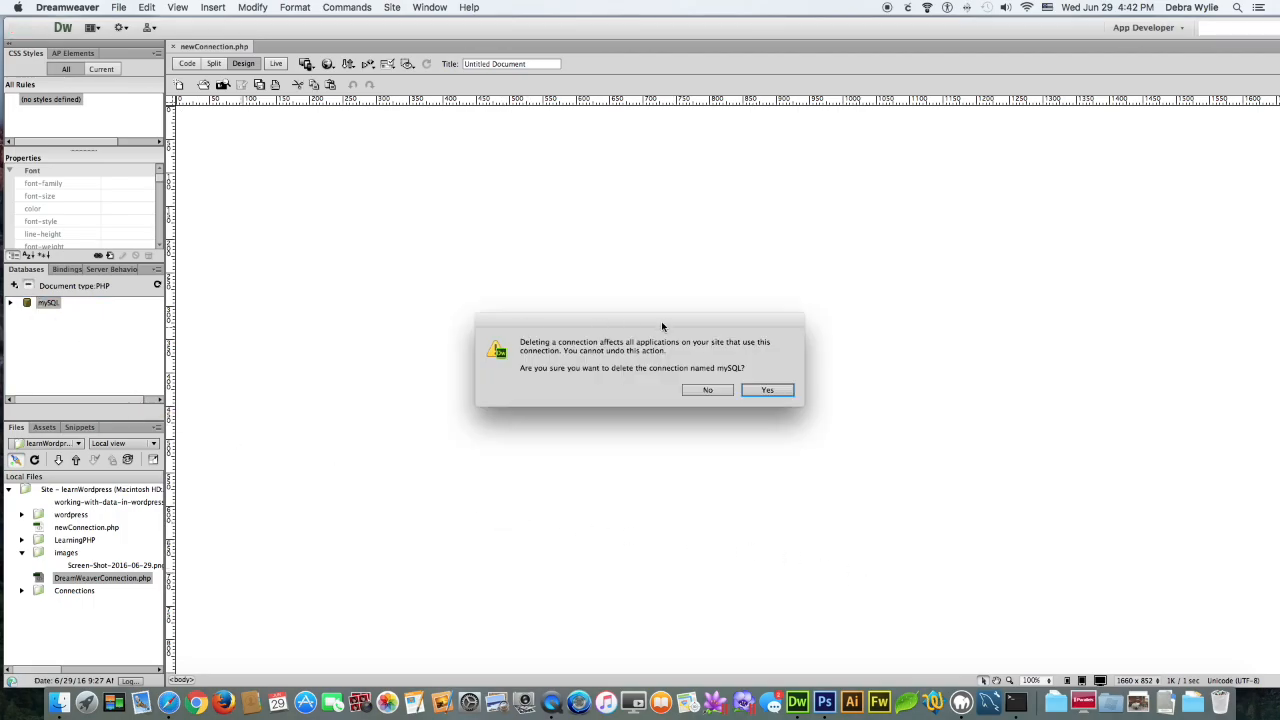
# - Confirm deletion of the mySQL connection from the Databases panel
pyautogui.click(767, 390)
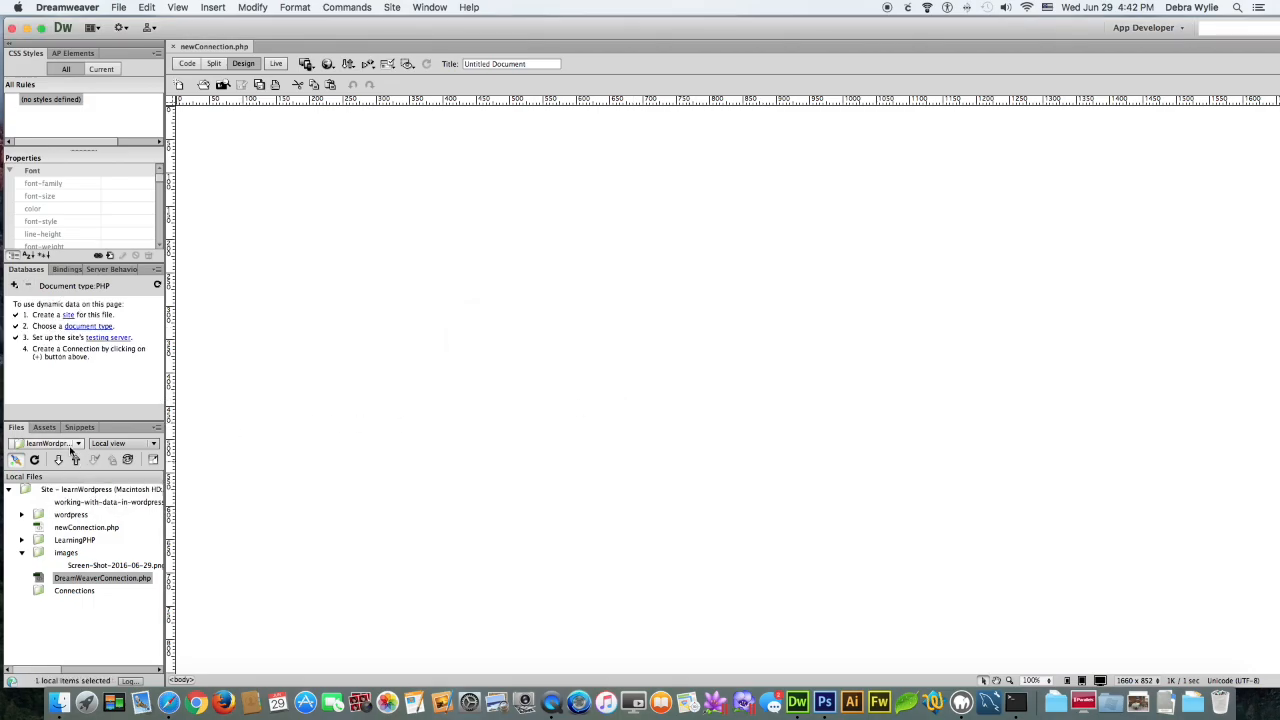
# - Edit the learnWordpress site in Manage Sites and view its Servers category
pyautogui.click(47, 443)
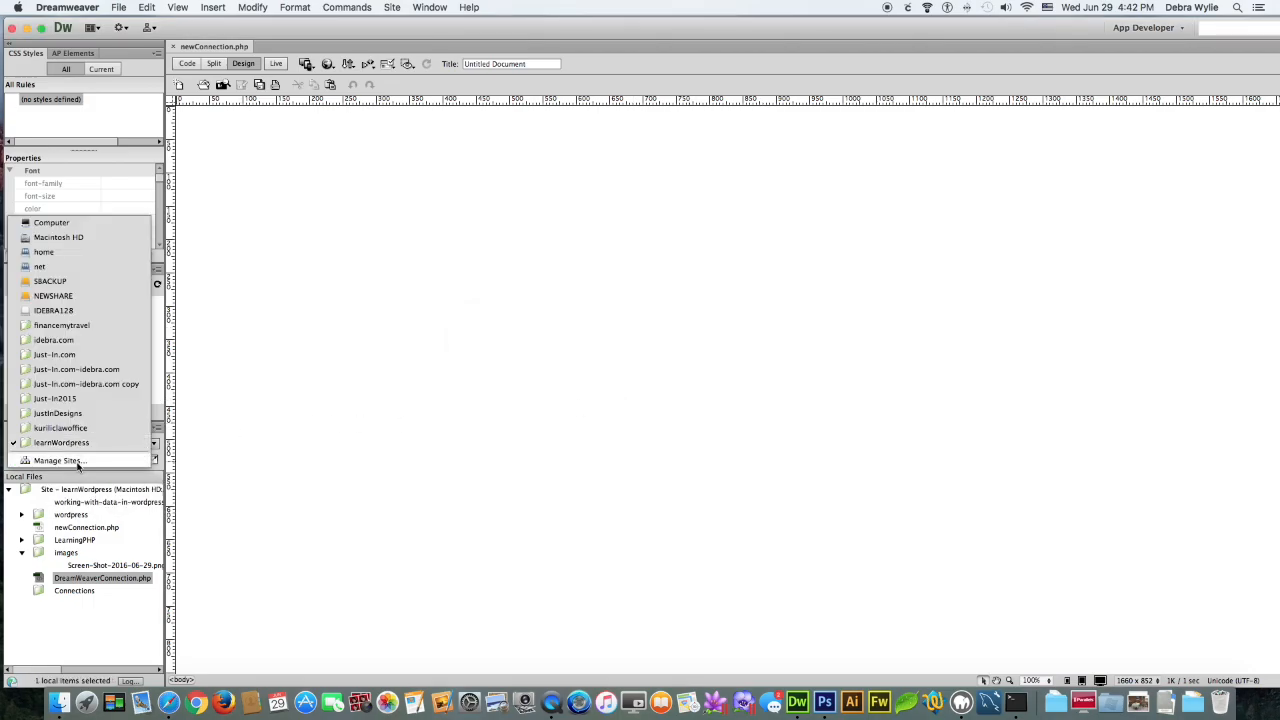
pyautogui.click(60, 460)
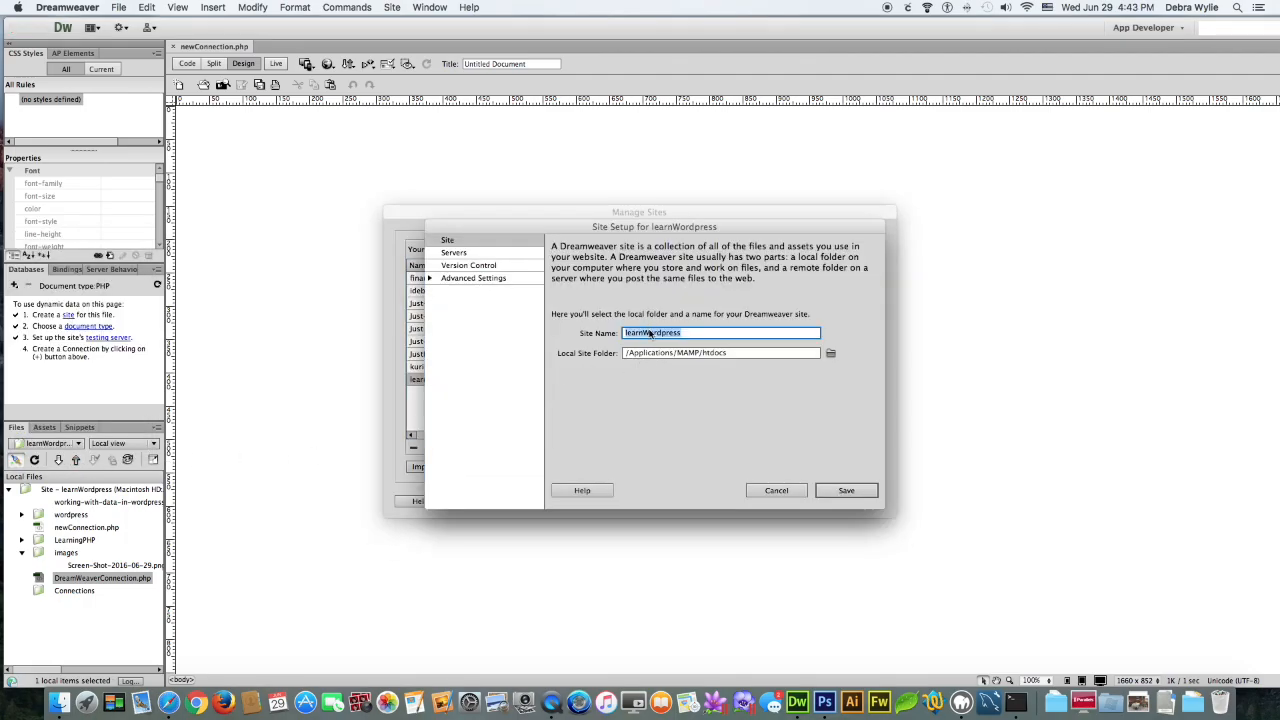
pyautogui.click(720, 352)
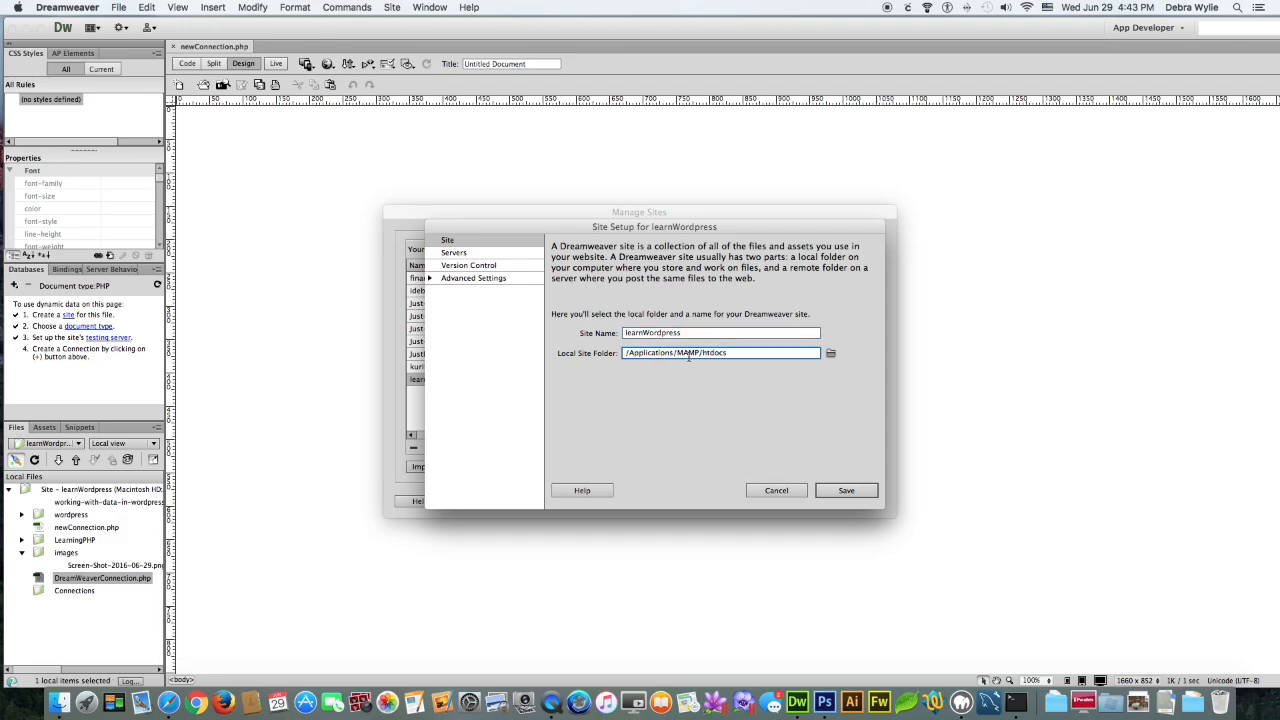
pyautogui.click(454, 252)
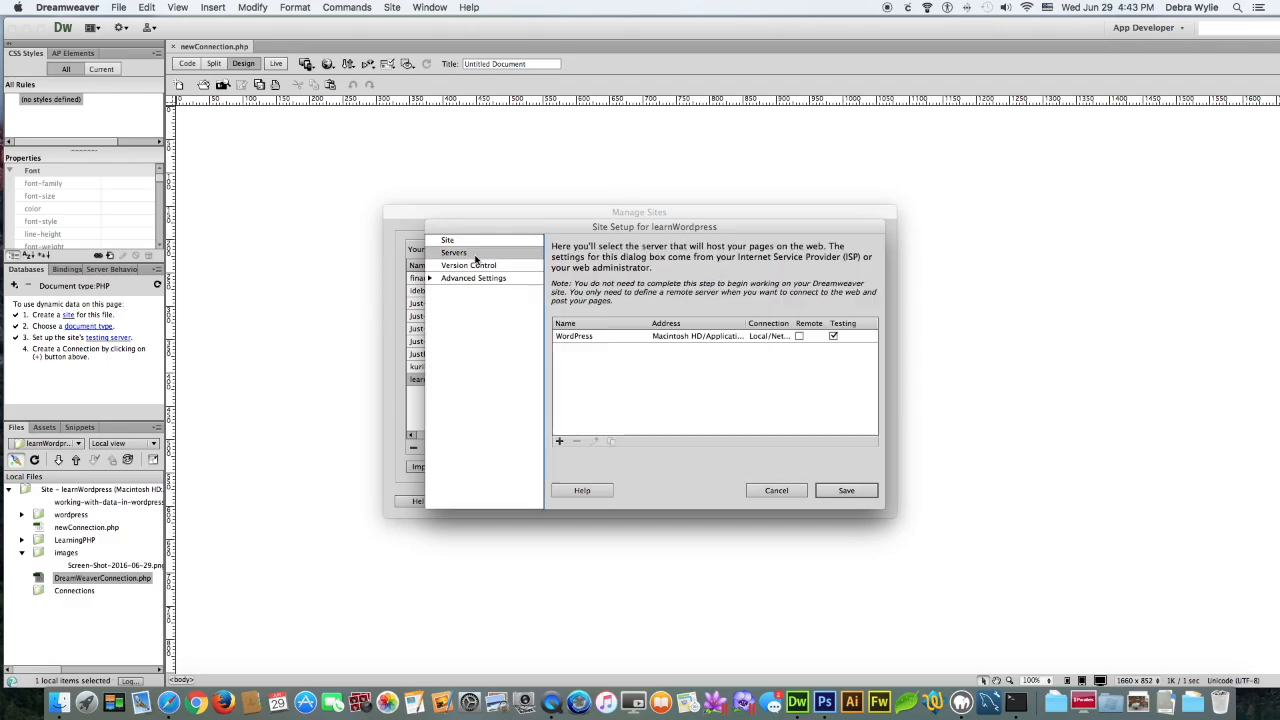
pyautogui.moveTo(672, 342)
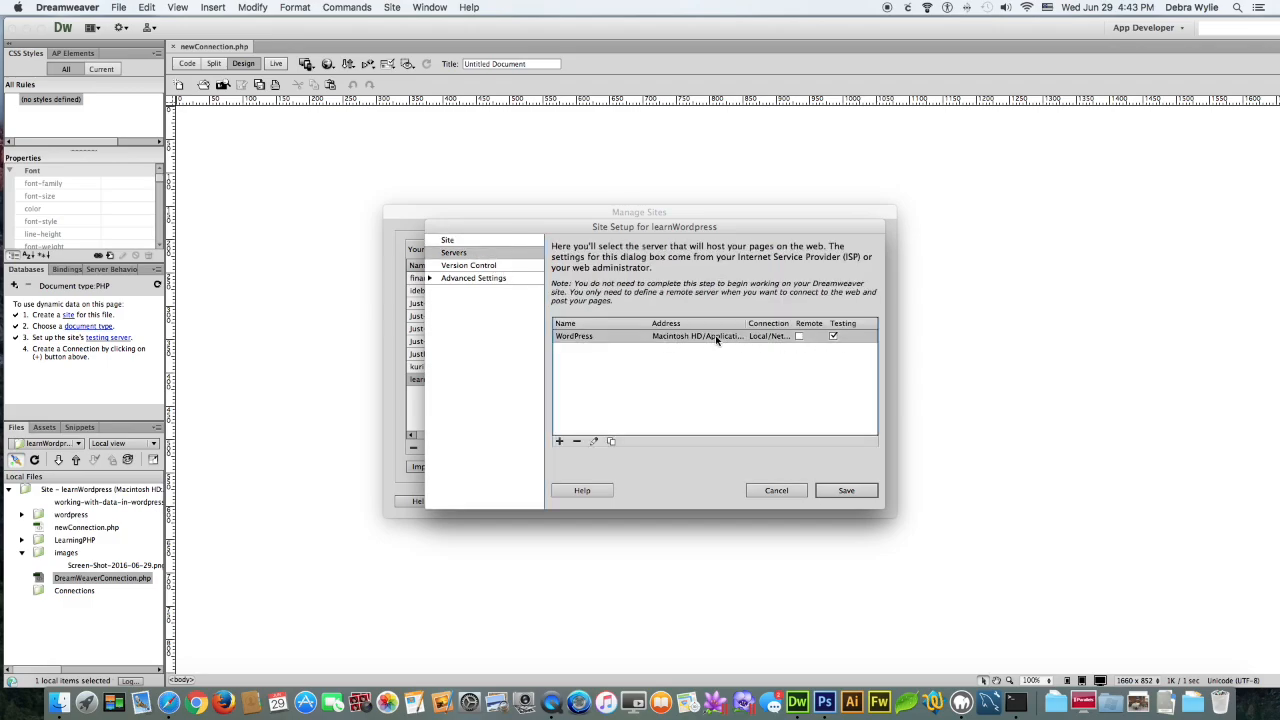
pyautogui.doubleClick(574, 336)
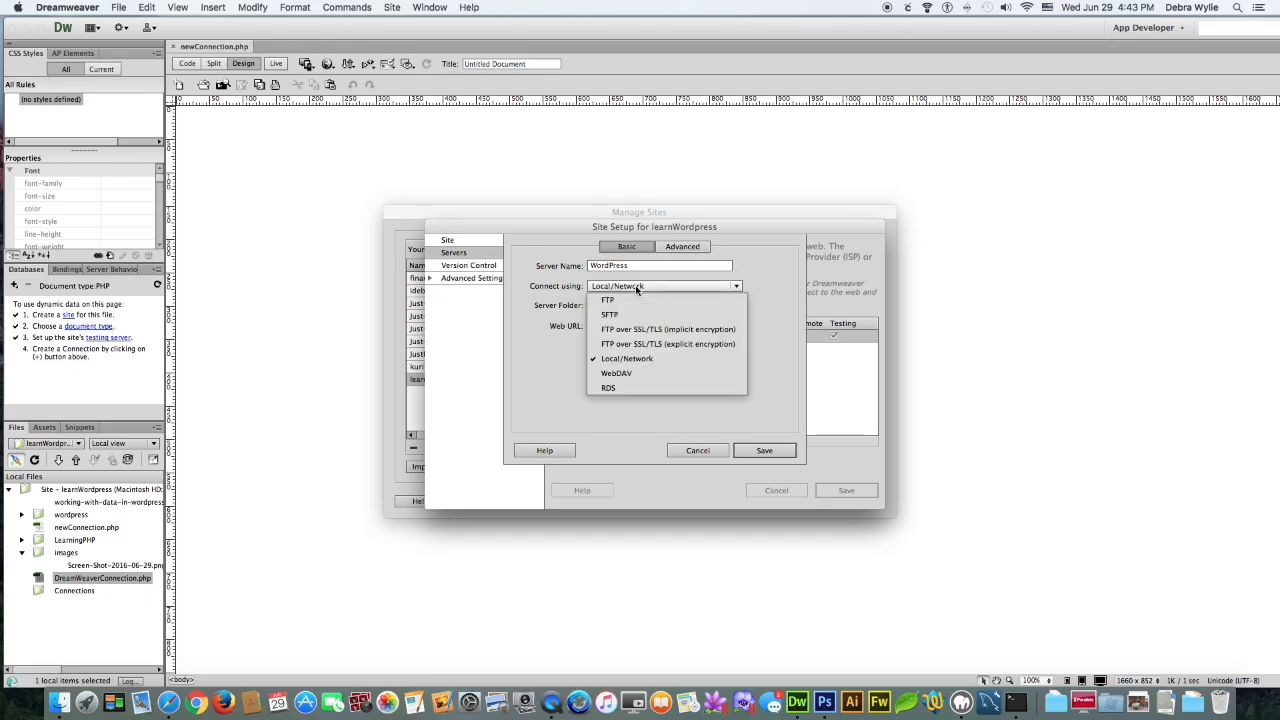
pyautogui.click(627, 358)
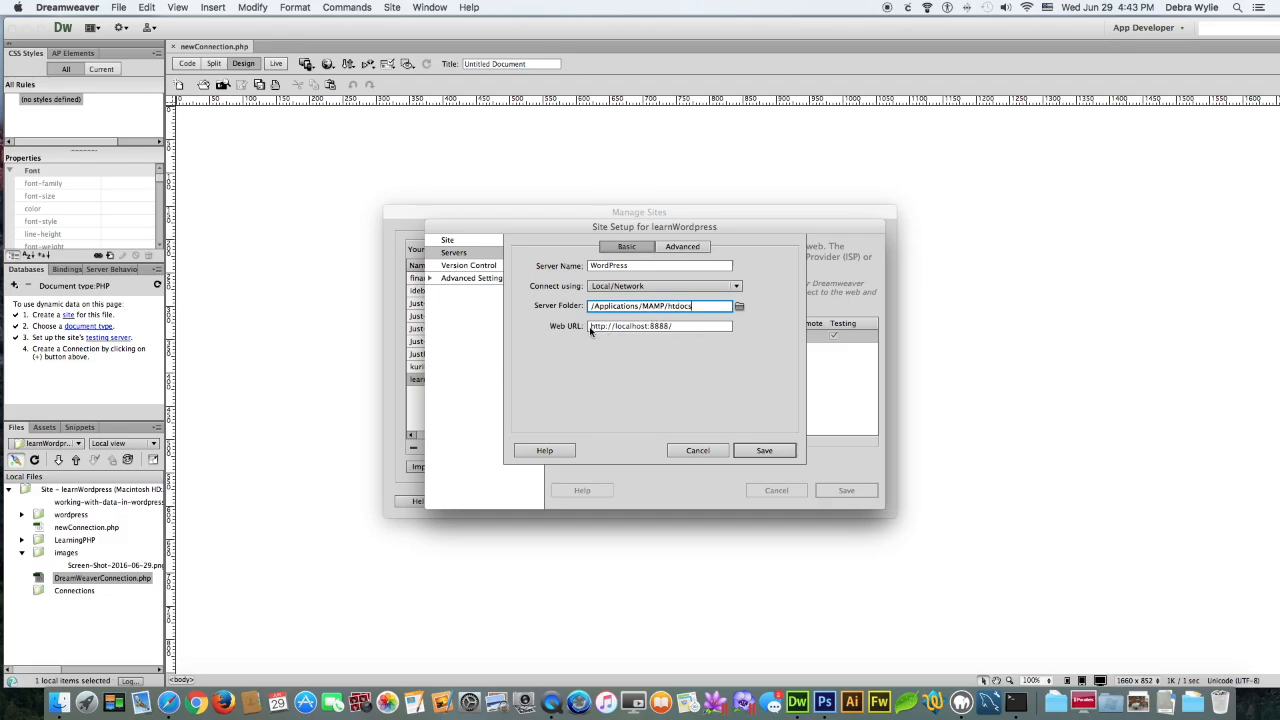
pyautogui.click(660, 326)
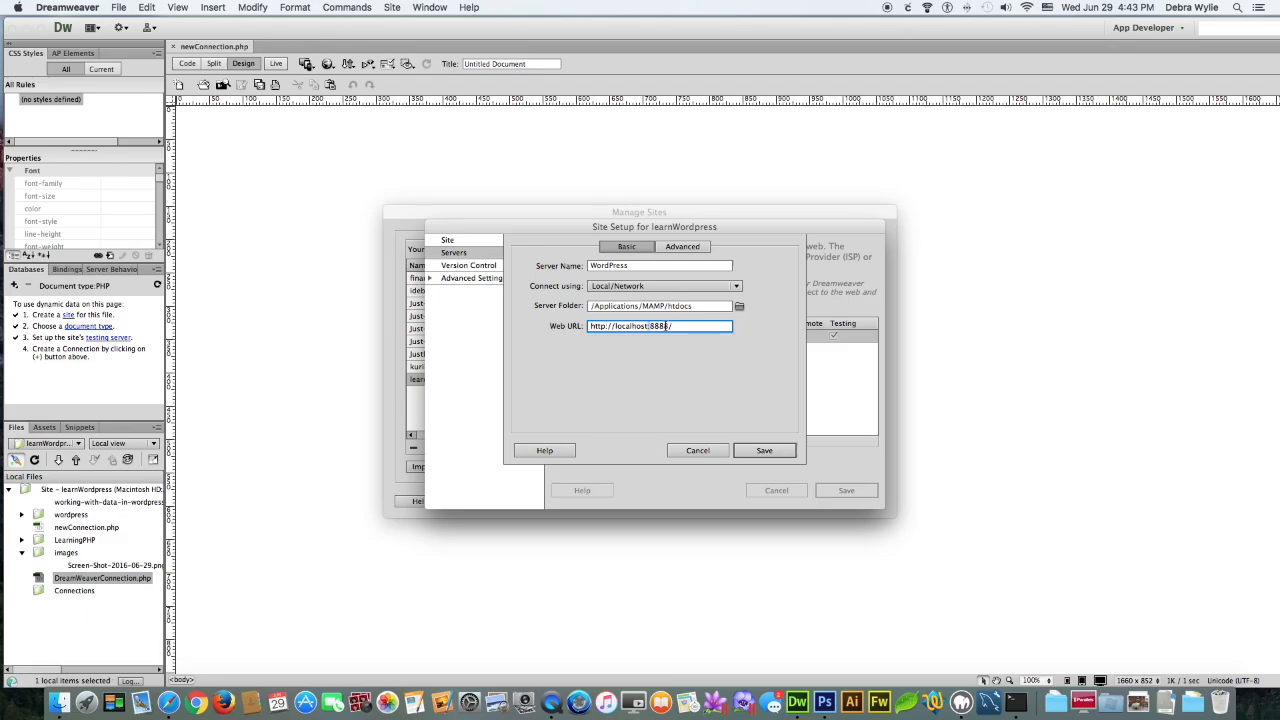
pyautogui.click(682, 246)
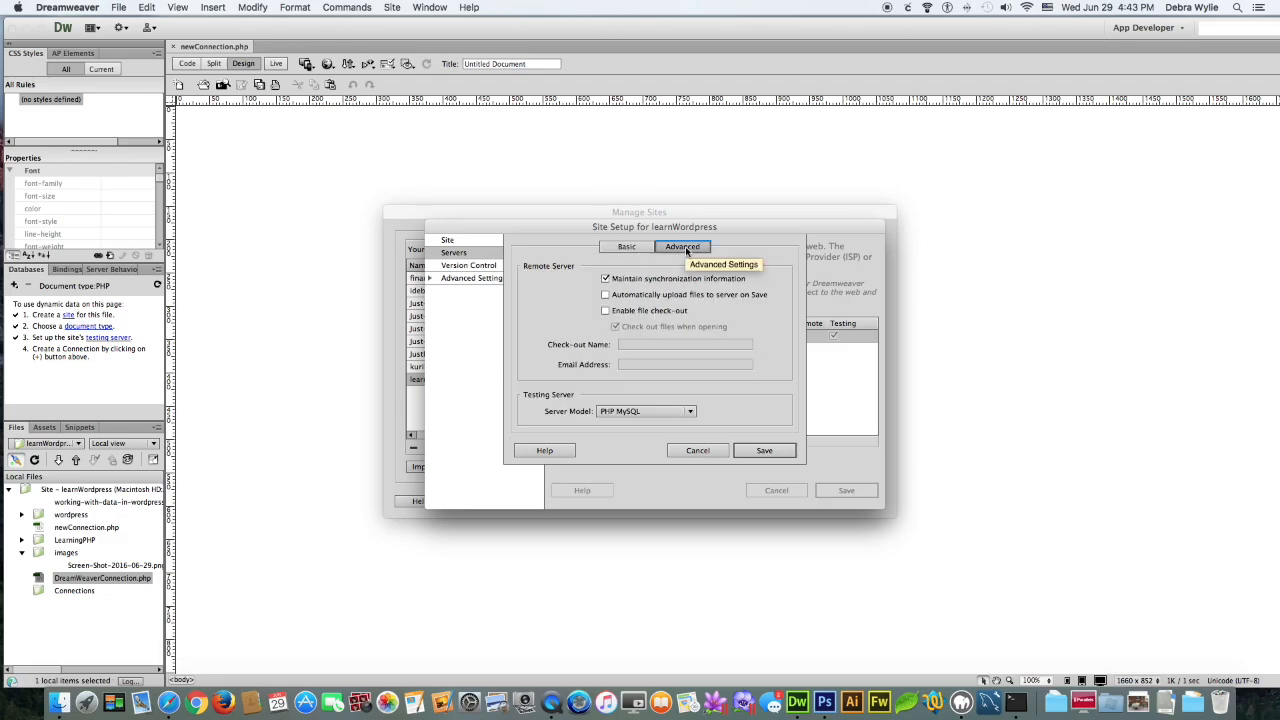
pyautogui.click(689, 411)
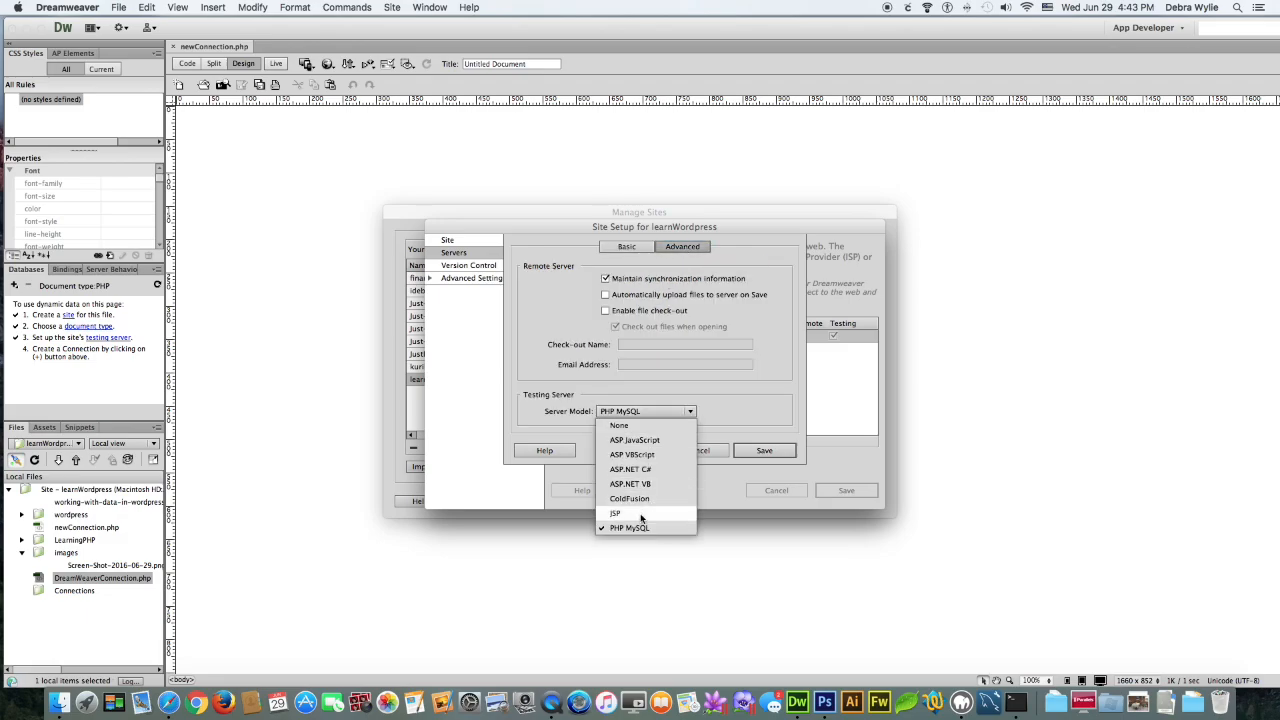
pyautogui.click(628, 527)
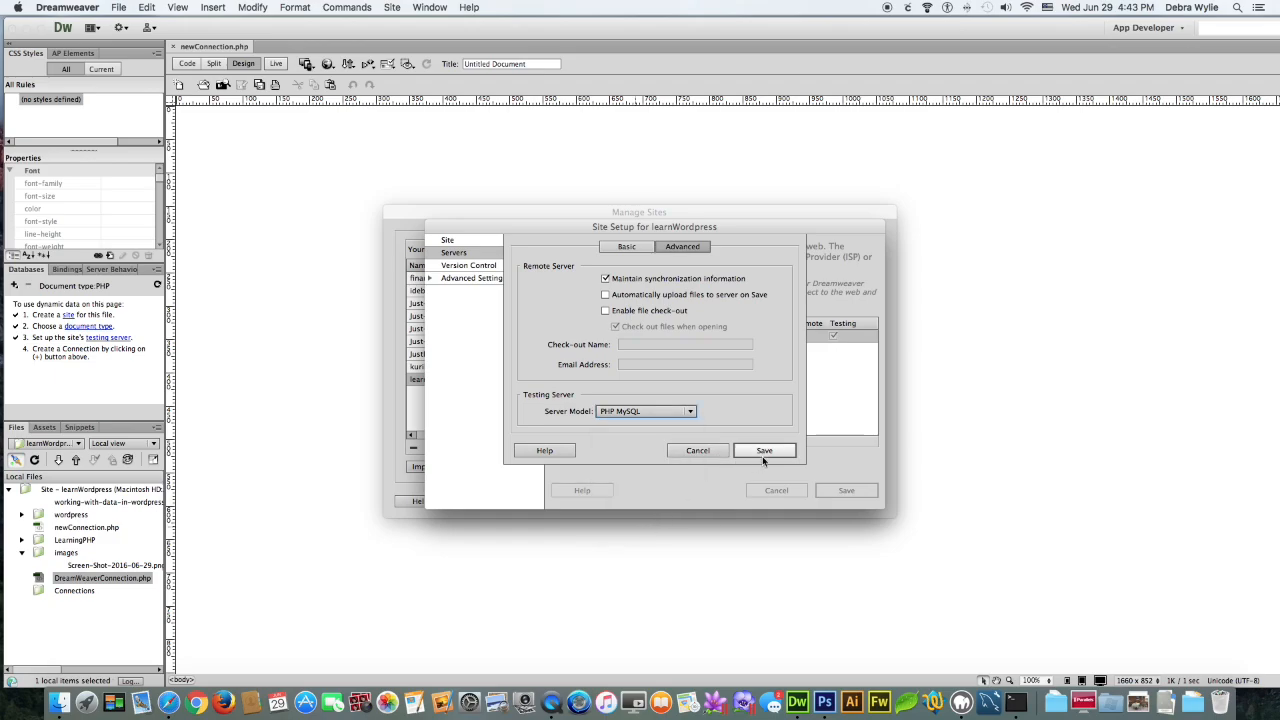
pyautogui.click(764, 450)
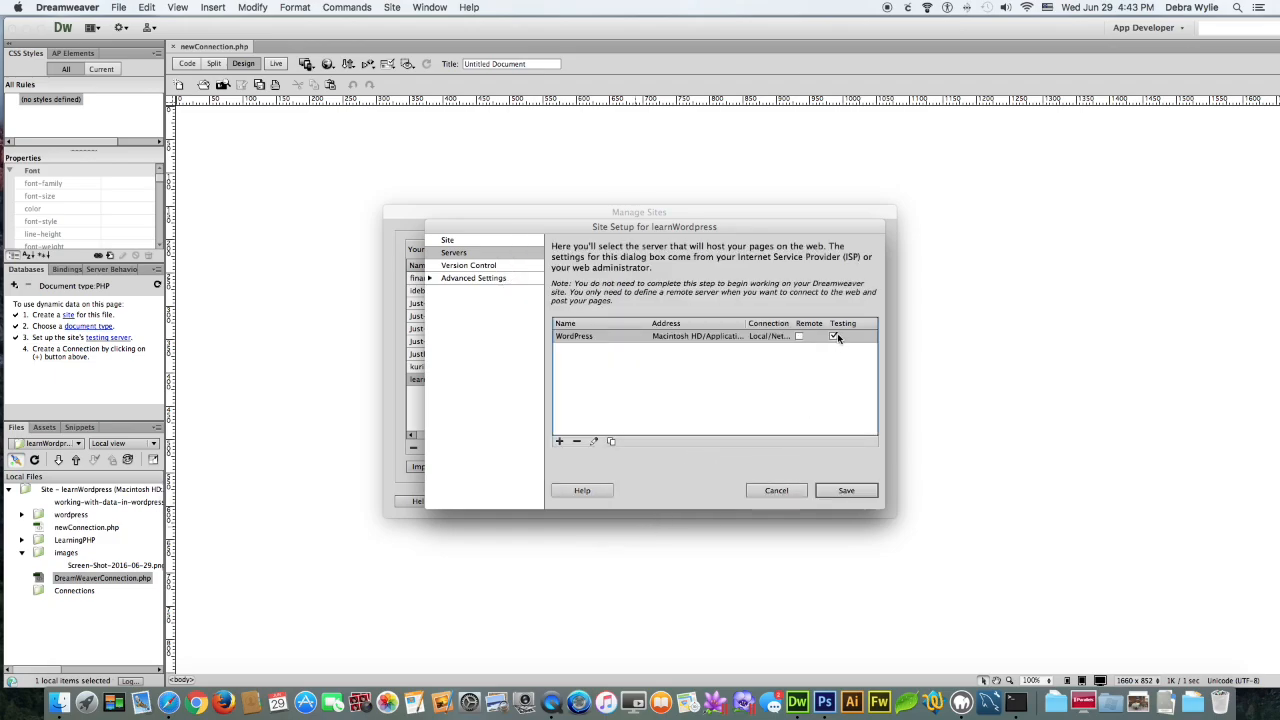
pyautogui.click(845, 490)
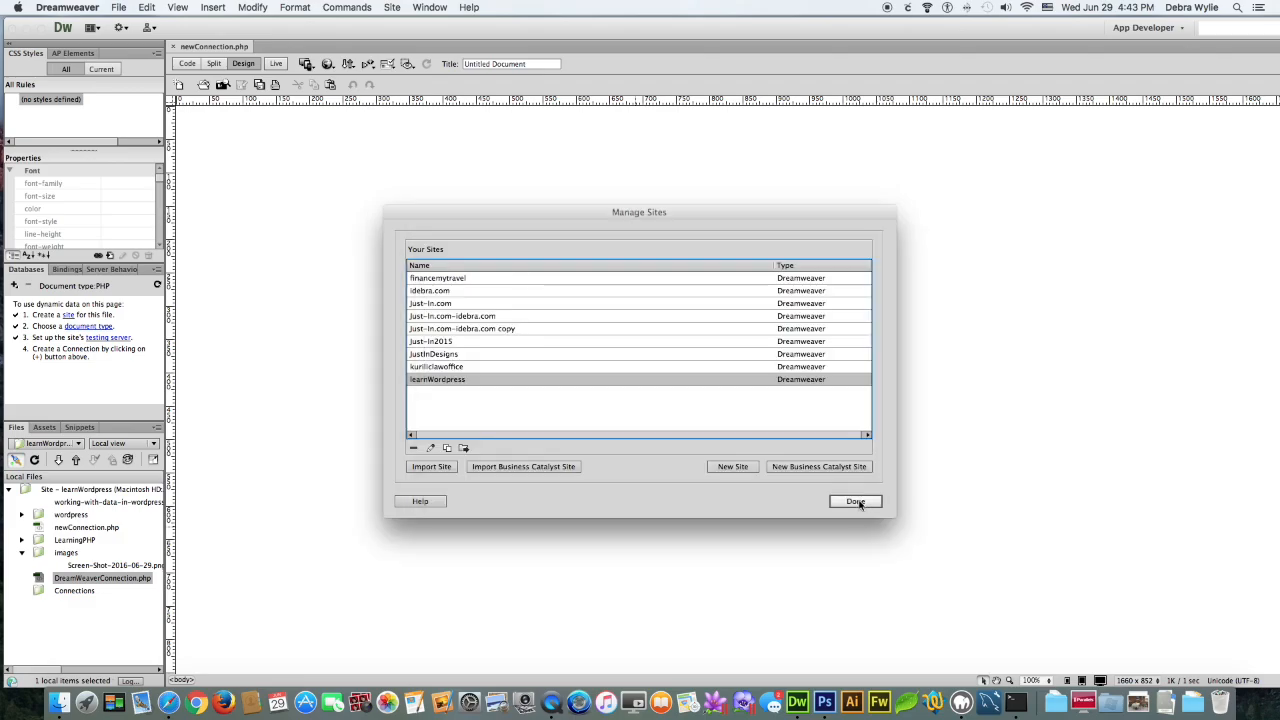
# - Close Manage Sites with Done, returning to newConnection.php
pyautogui.click(855, 501)
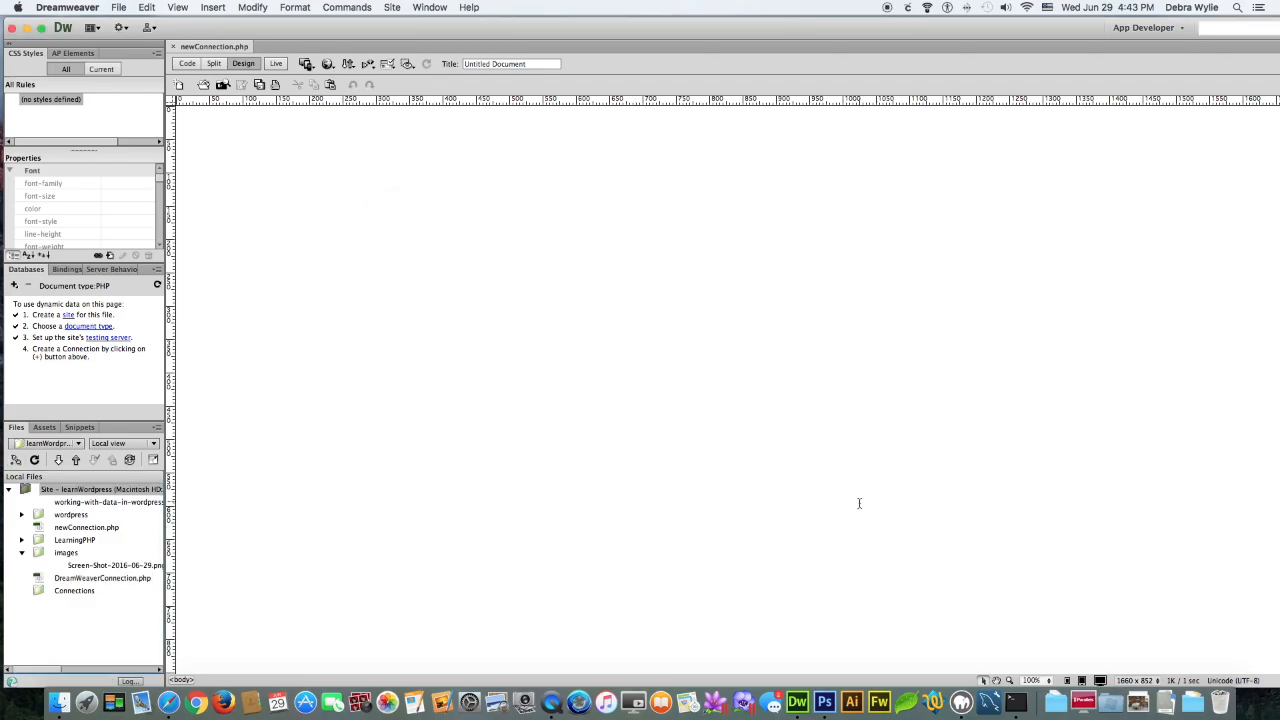
pyautogui.moveTo(804, 495)
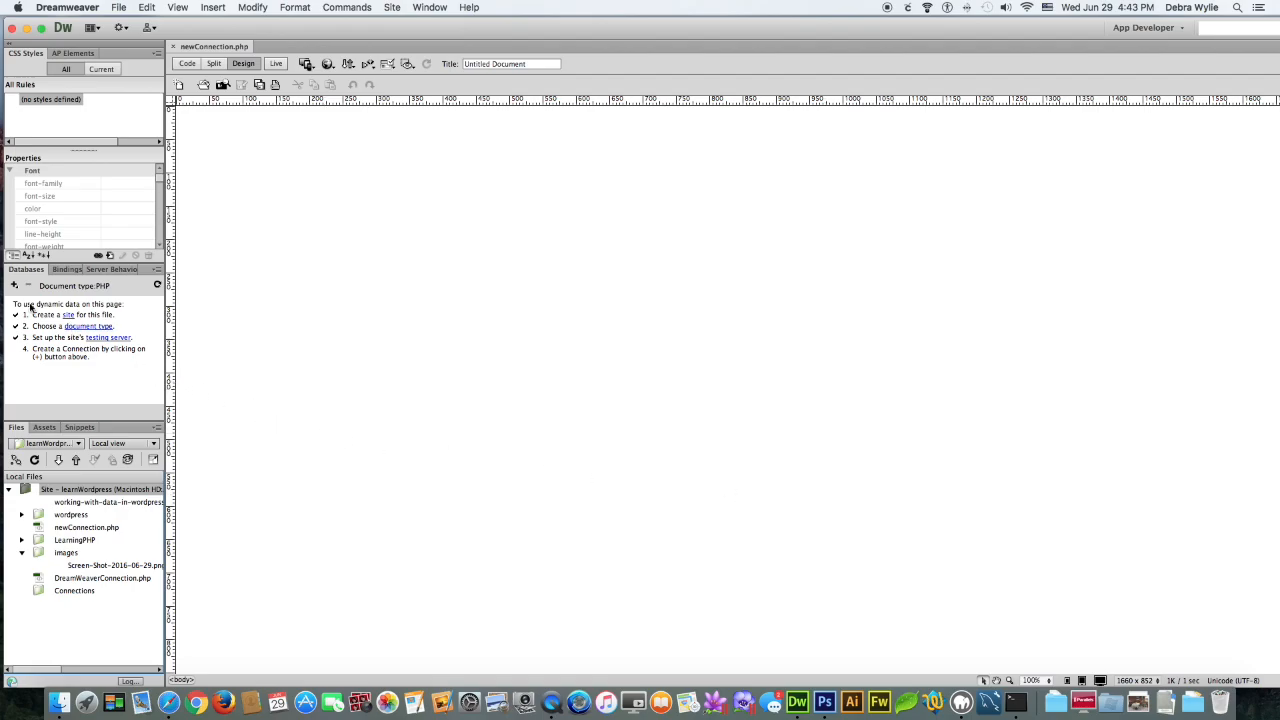
pyautogui.moveTo(15, 285)
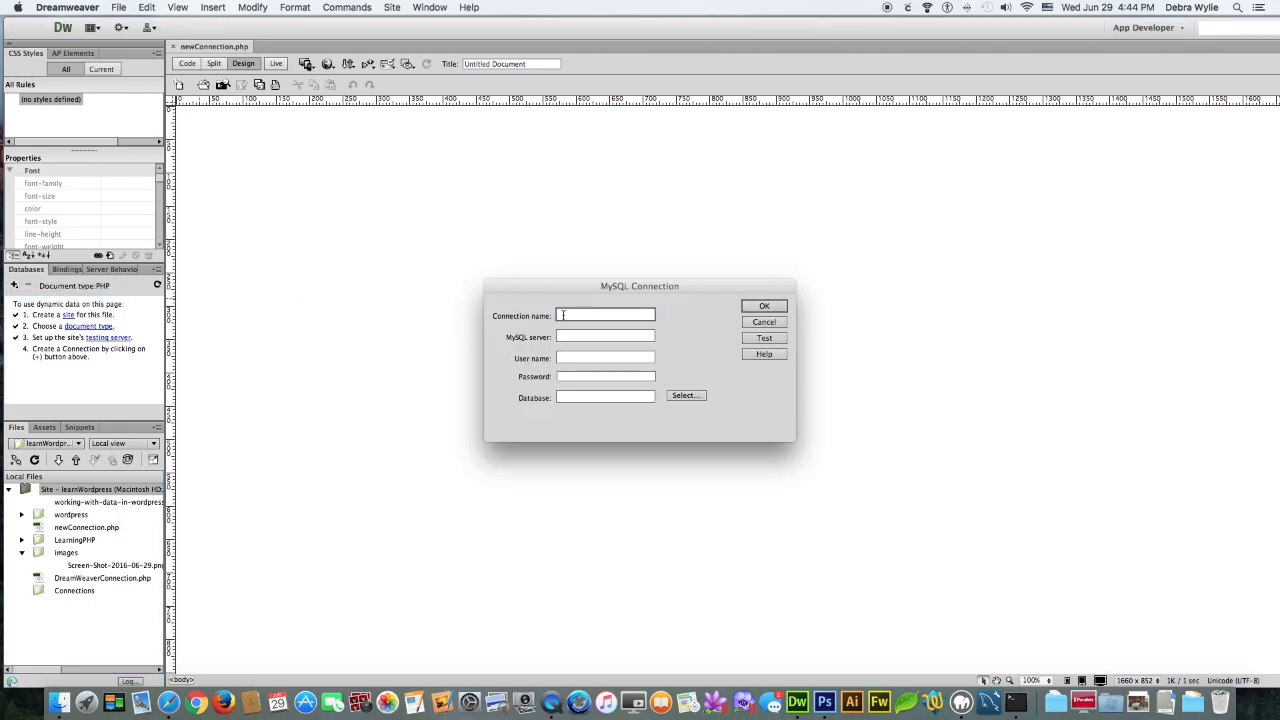
# - Name the connection mySQL with server localhost, user root, and a password
pyautogui.write('m')
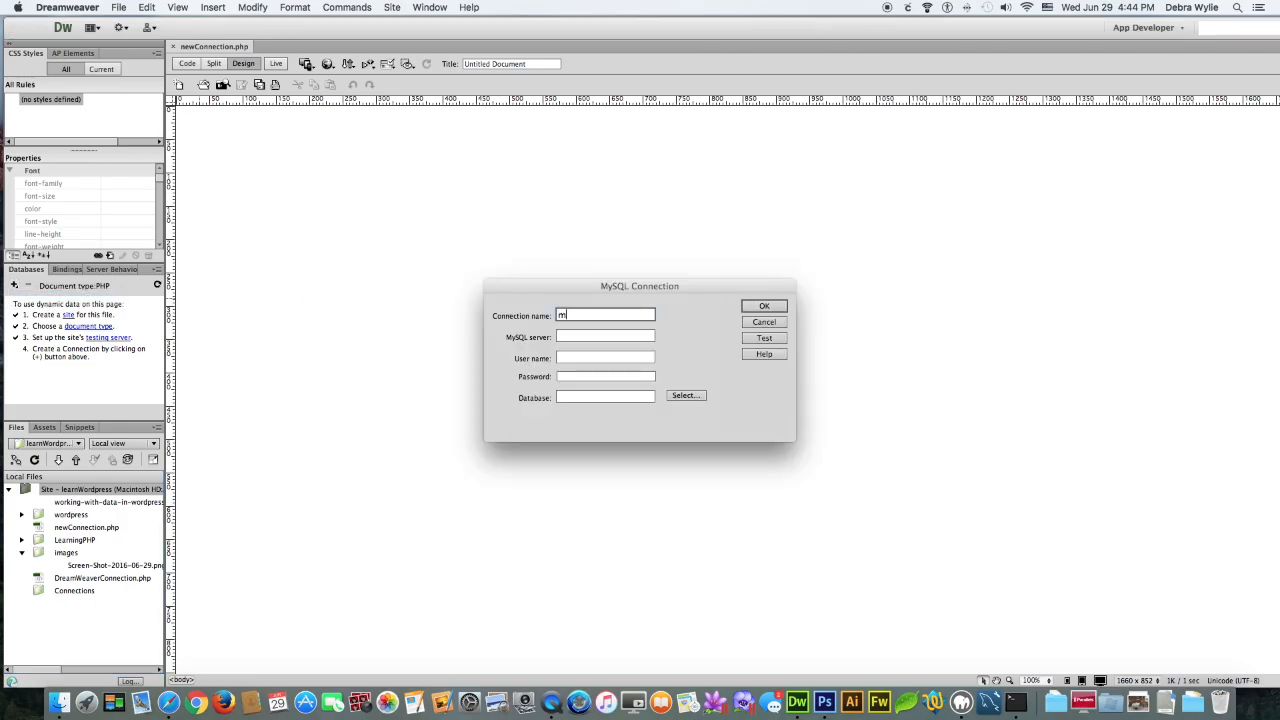
pyautogui.write('ySQL')
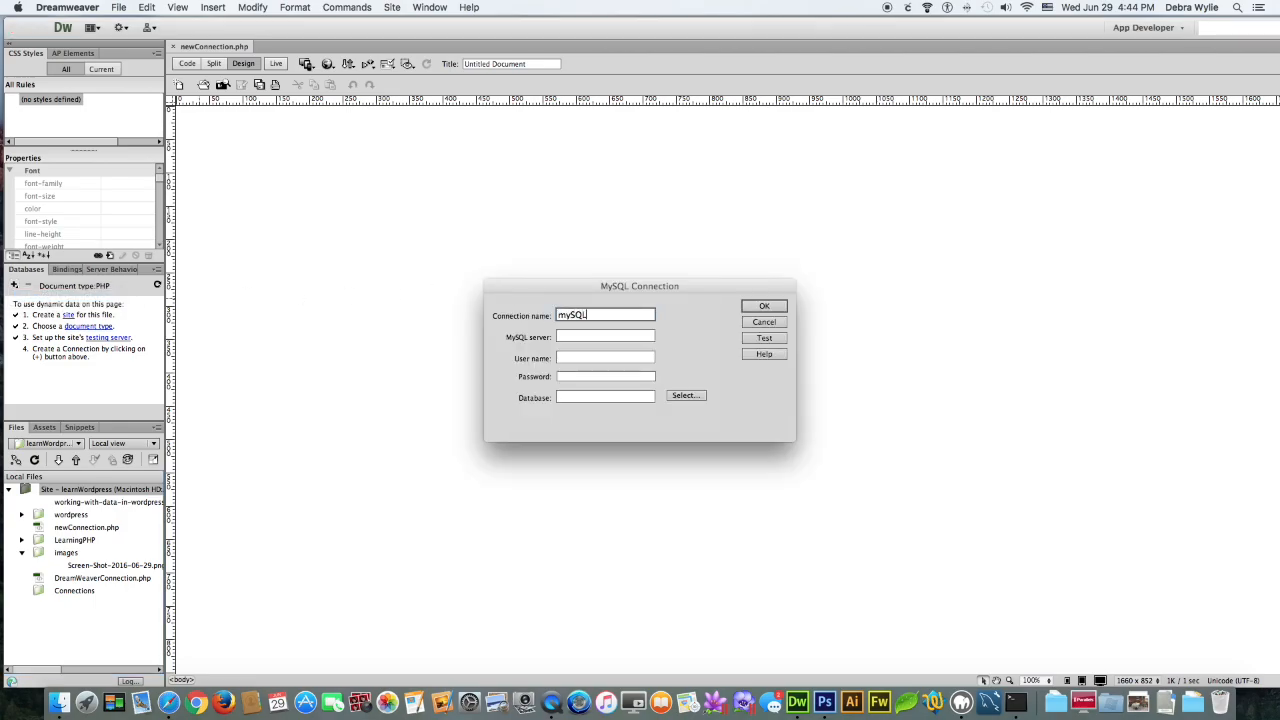
pyautogui.click(605, 337)
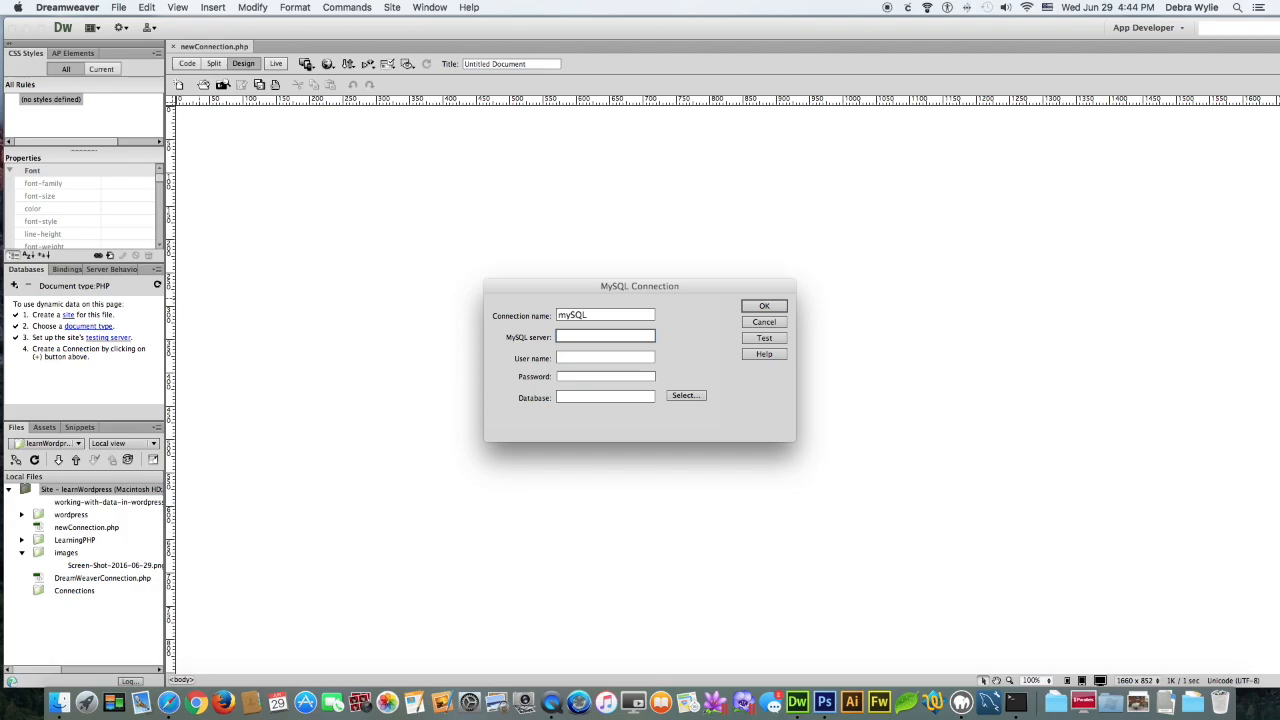
pyautogui.write('localhost')
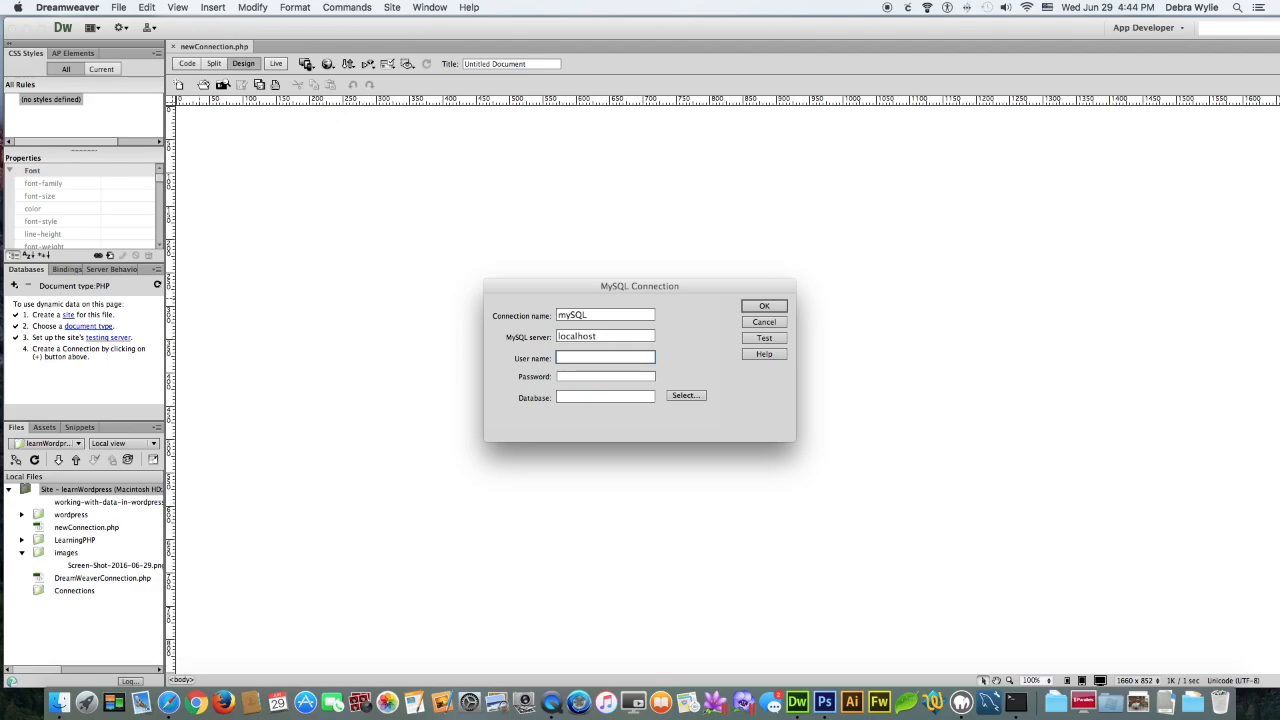
pyautogui.write('root')
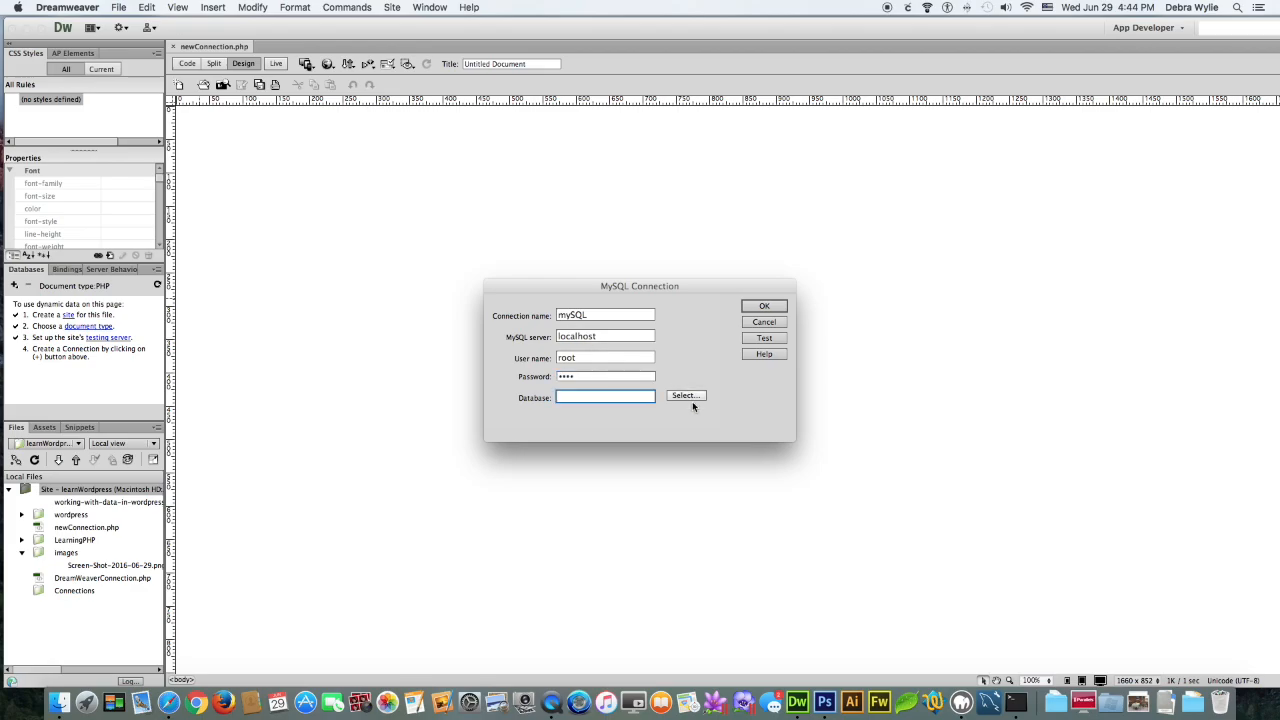
# - Select the zzqtsl2016wp database for the mySQL connection
pyautogui.click(685, 395)
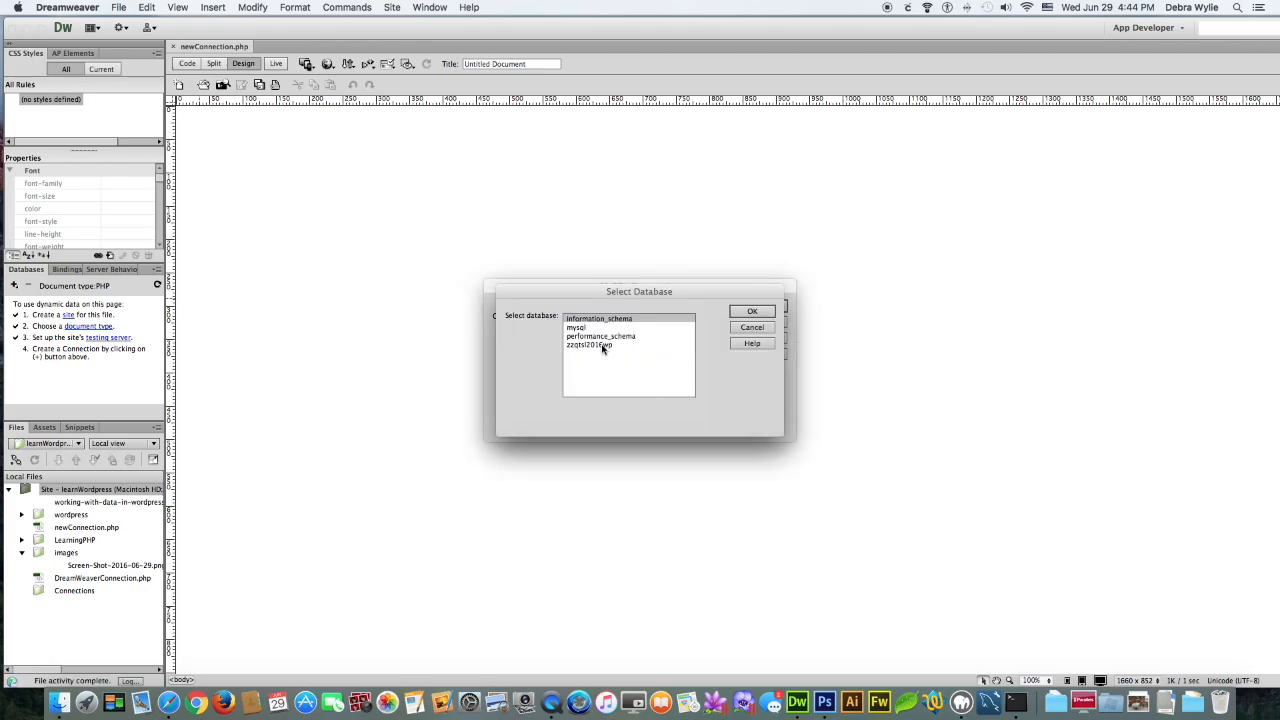
pyautogui.click(589, 344)
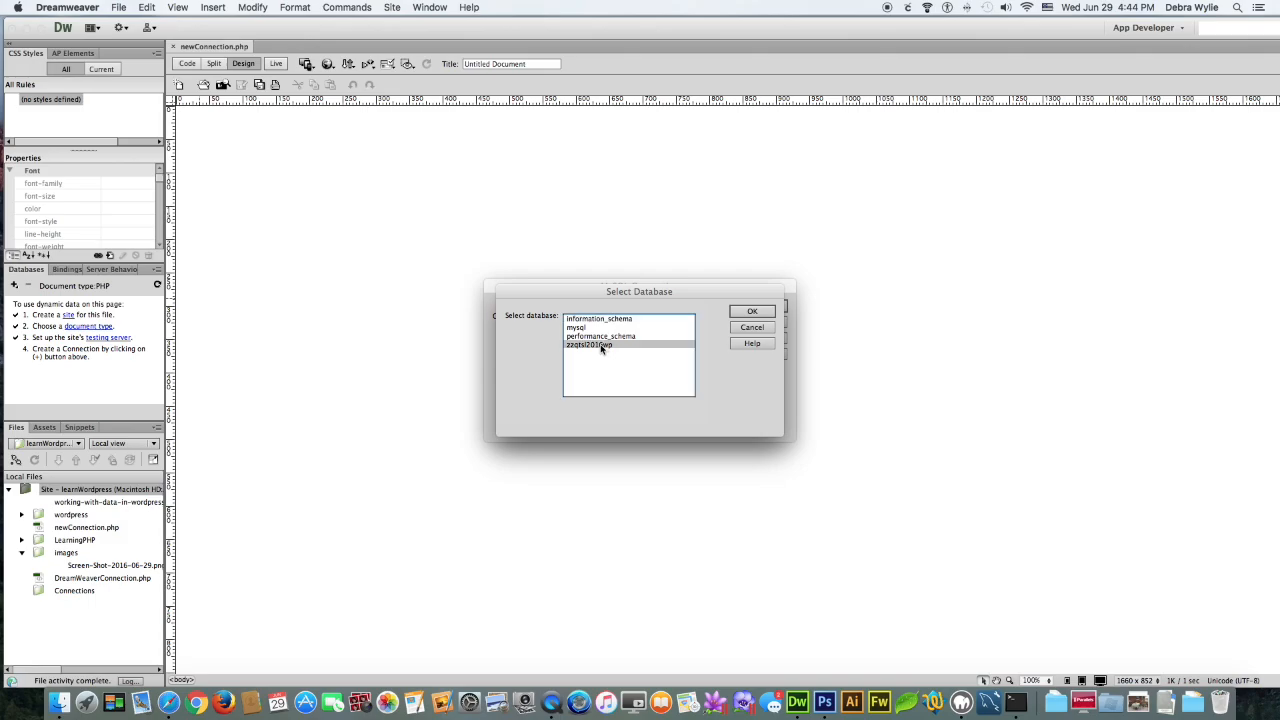
pyautogui.click(752, 311)
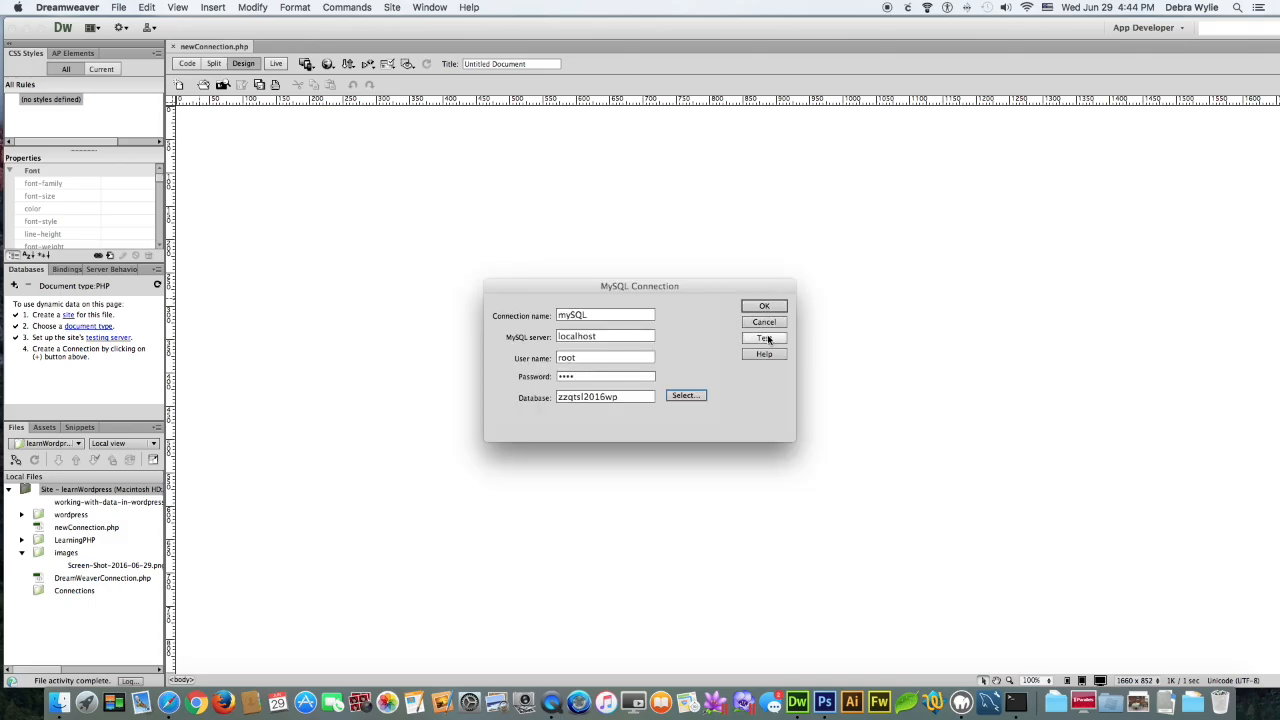
# - Test the connection successfully and save it to the Databases panel
pyautogui.click(763, 337)
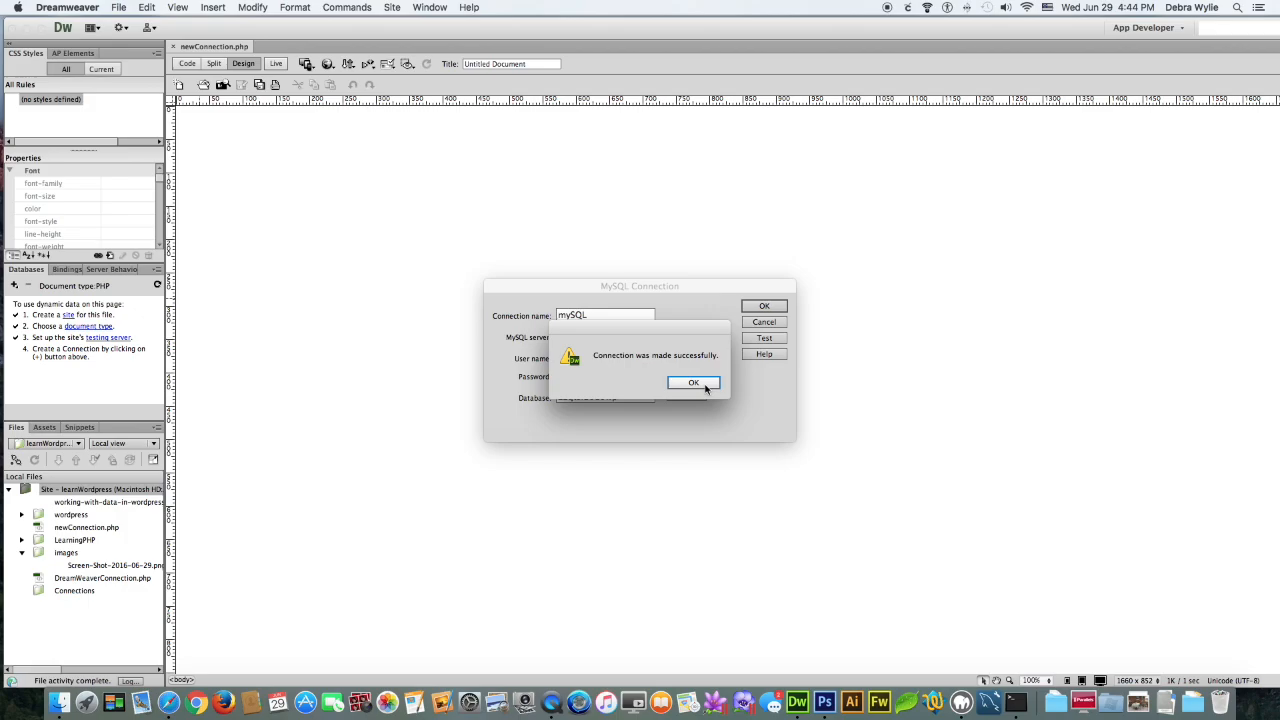
pyautogui.click(693, 382)
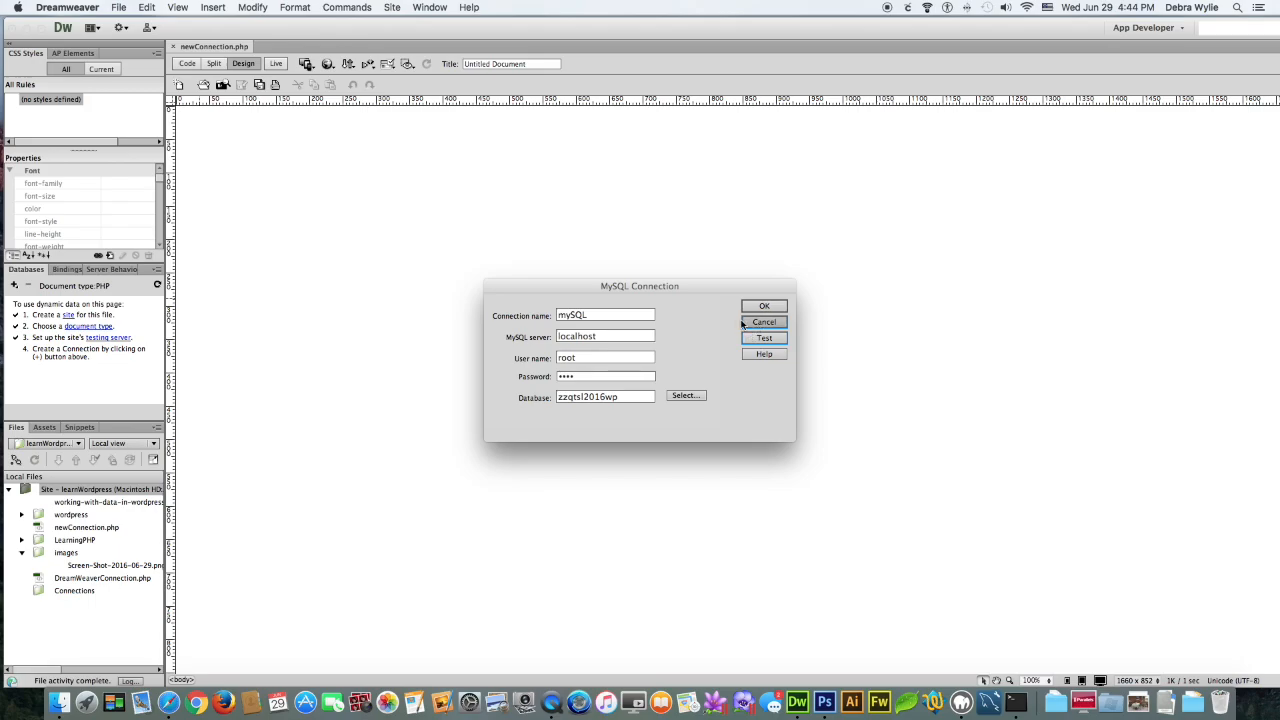
pyautogui.click(764, 305)
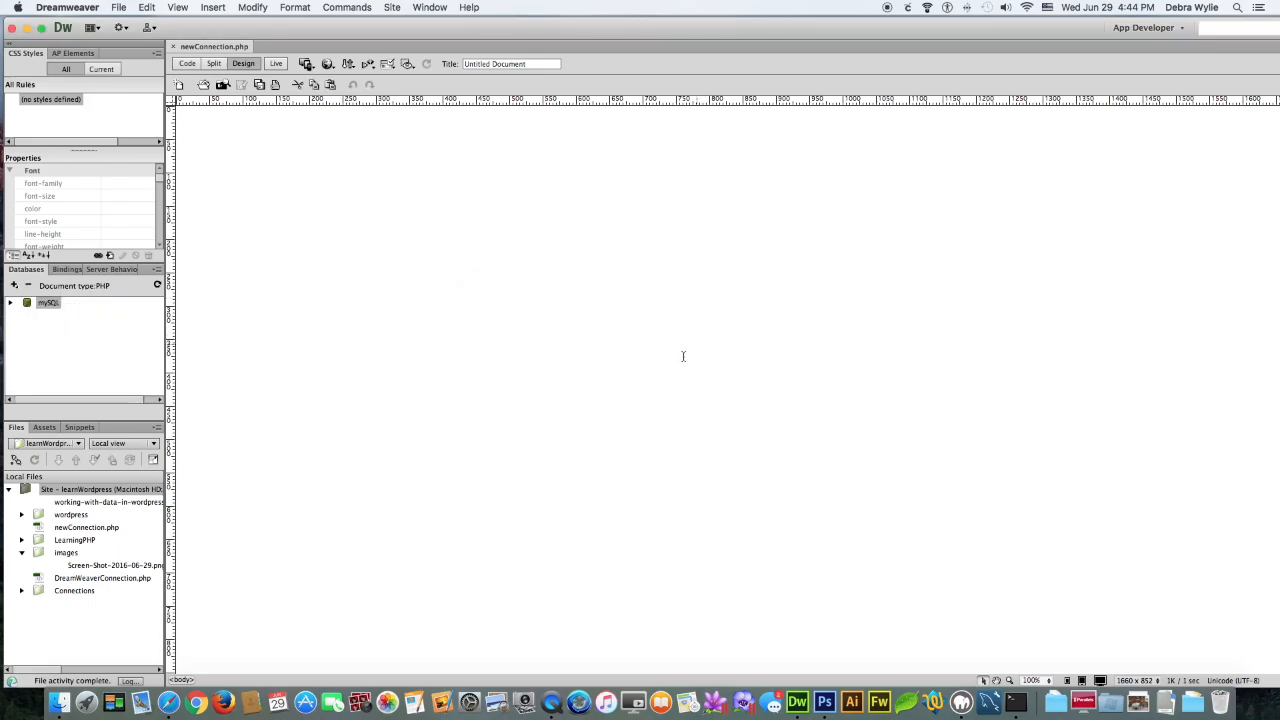
pyautogui.moveTo(961, 700)
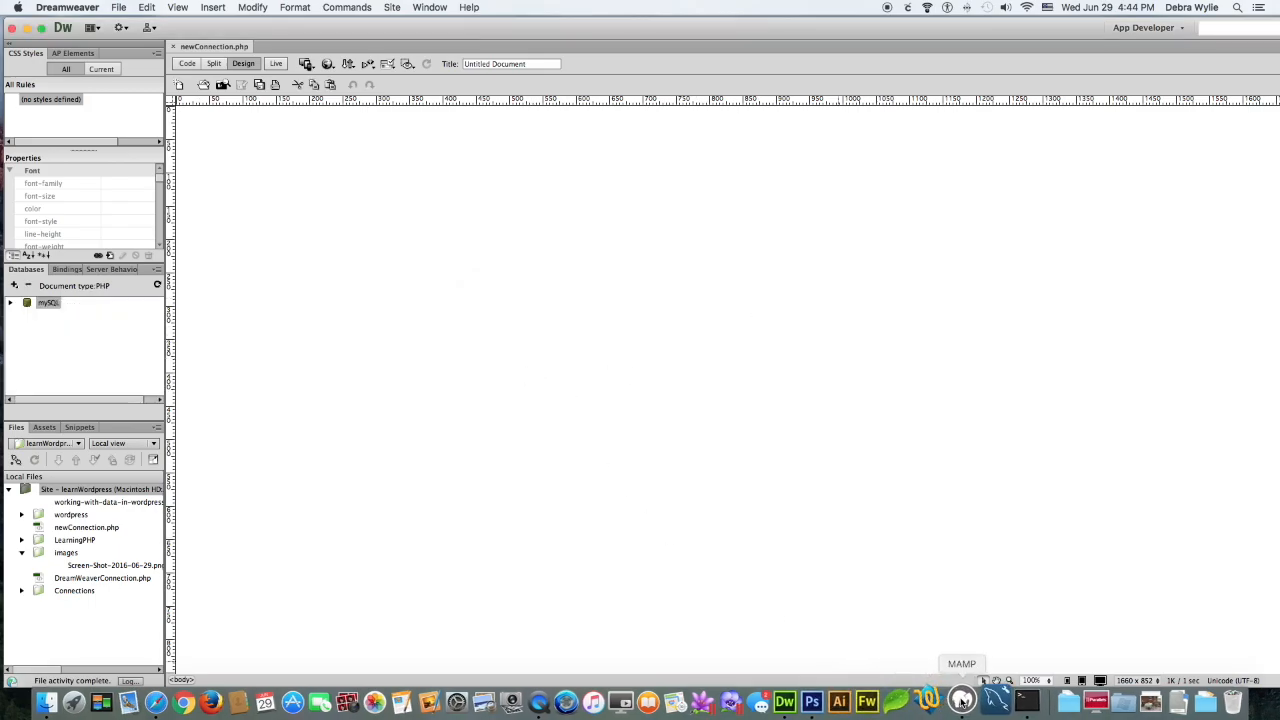
# - Set MAMP's standard PHP version to 7.0.0 in Preferences
pyautogui.click(960, 700)
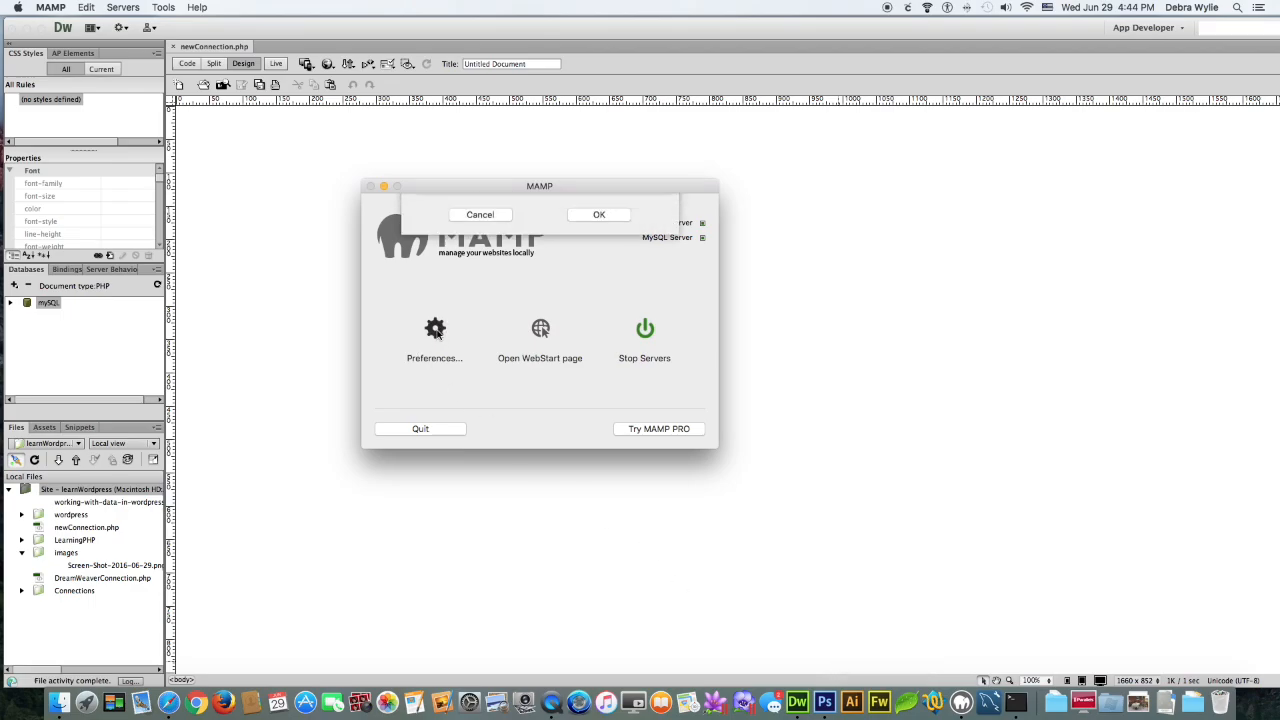
pyautogui.click(434, 340)
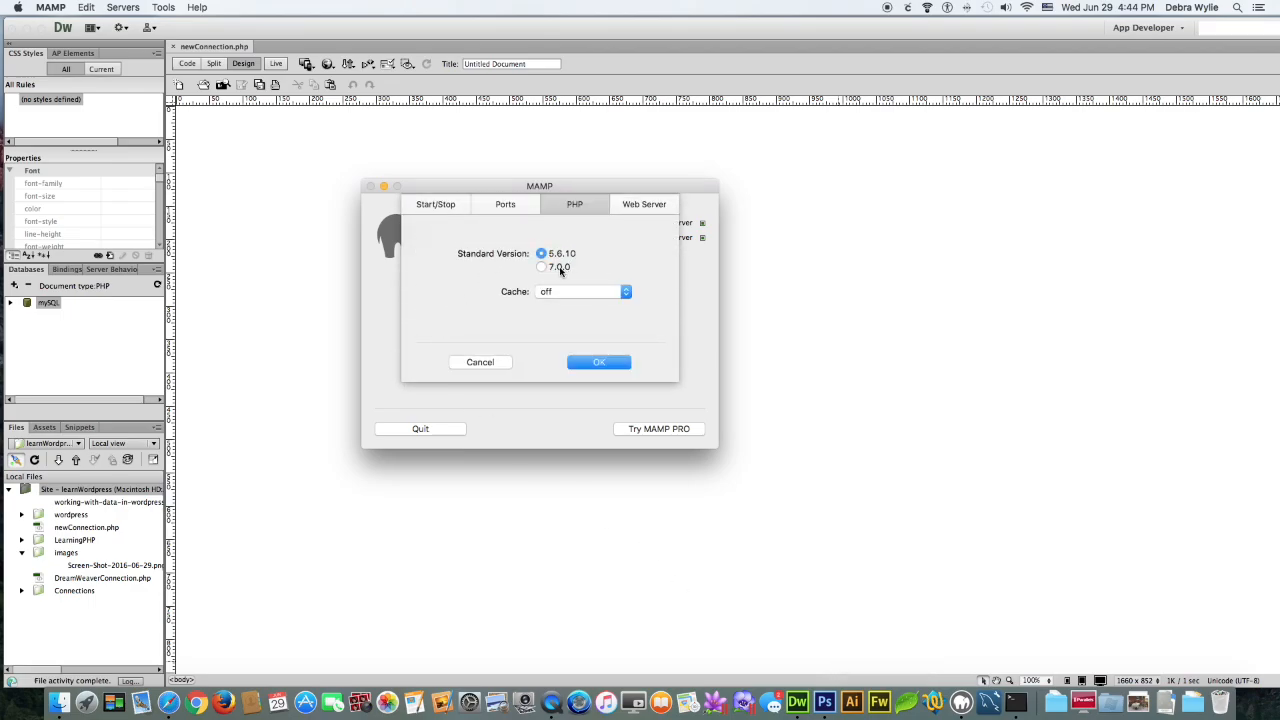
pyautogui.click(542, 267)
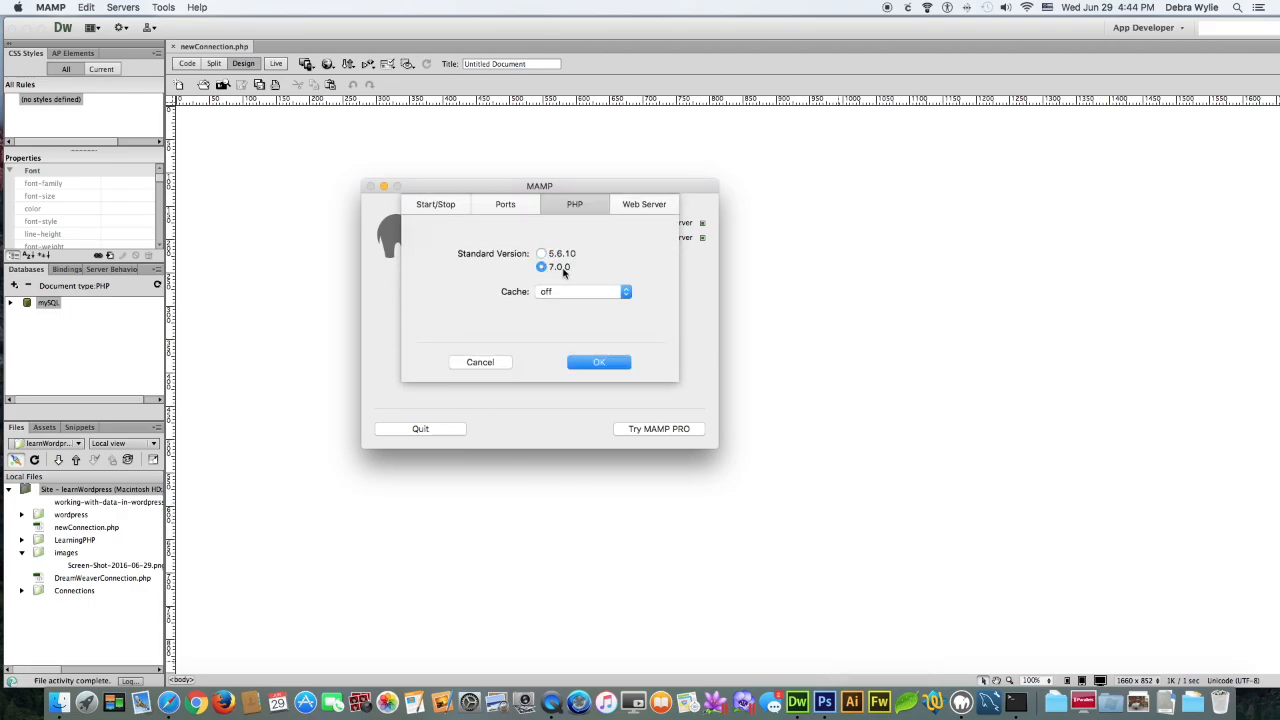
pyautogui.click(541, 253)
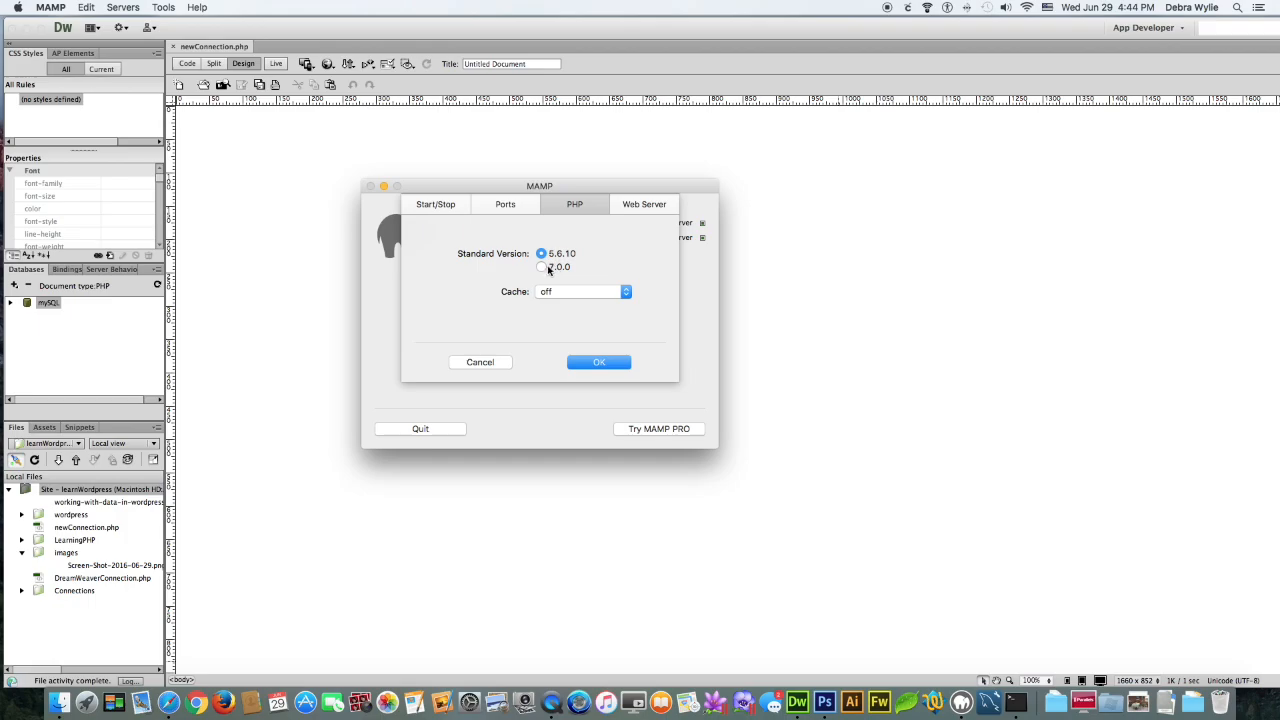
pyautogui.click(541, 267)
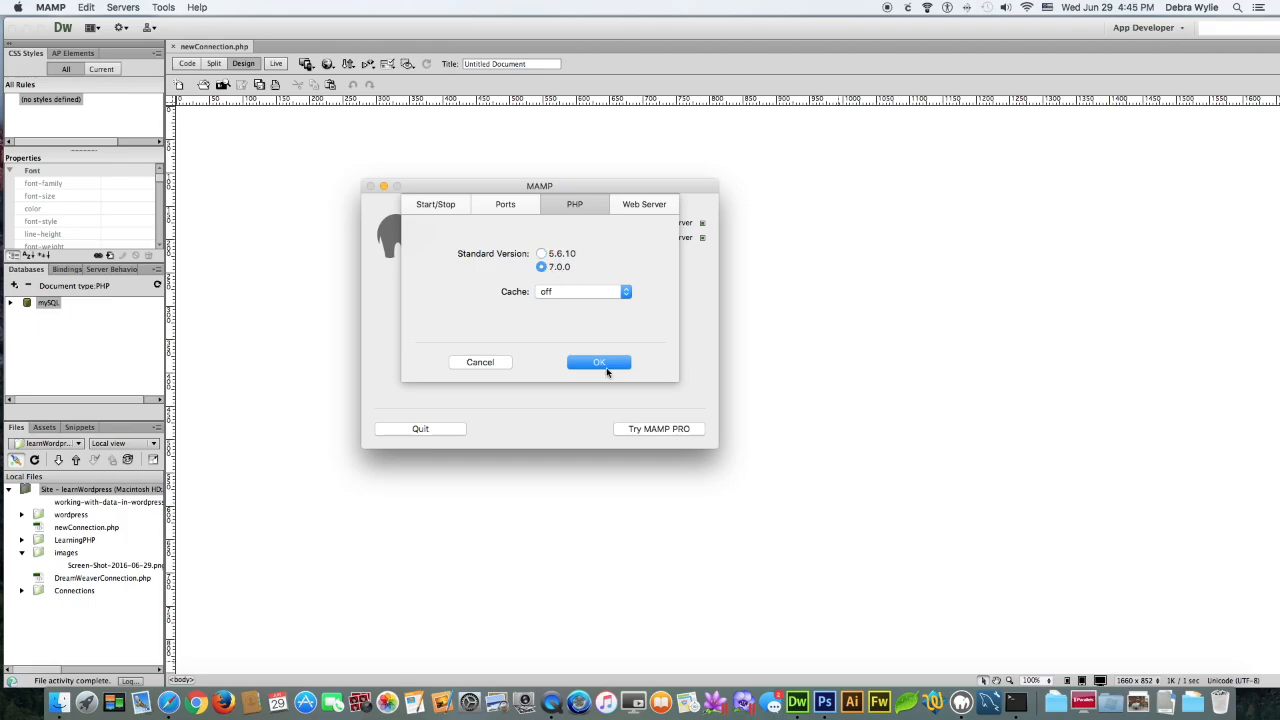
pyautogui.click(598, 362)
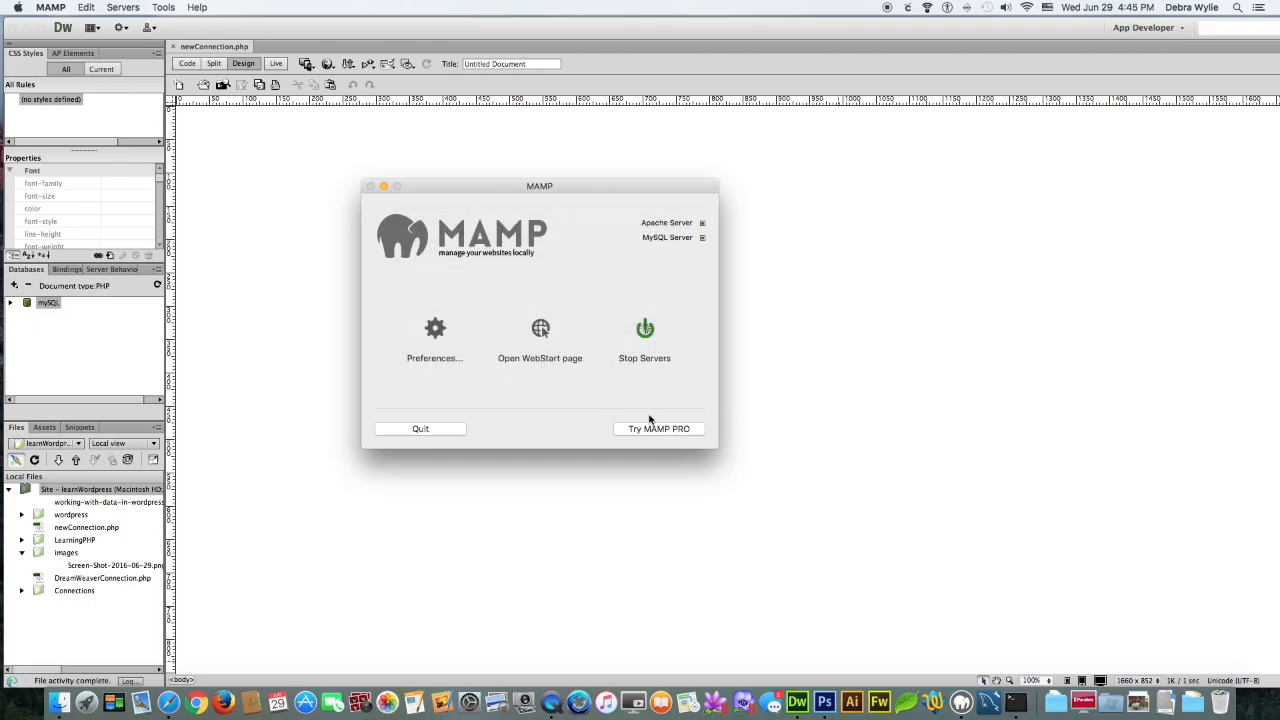
pyautogui.click(644, 335)
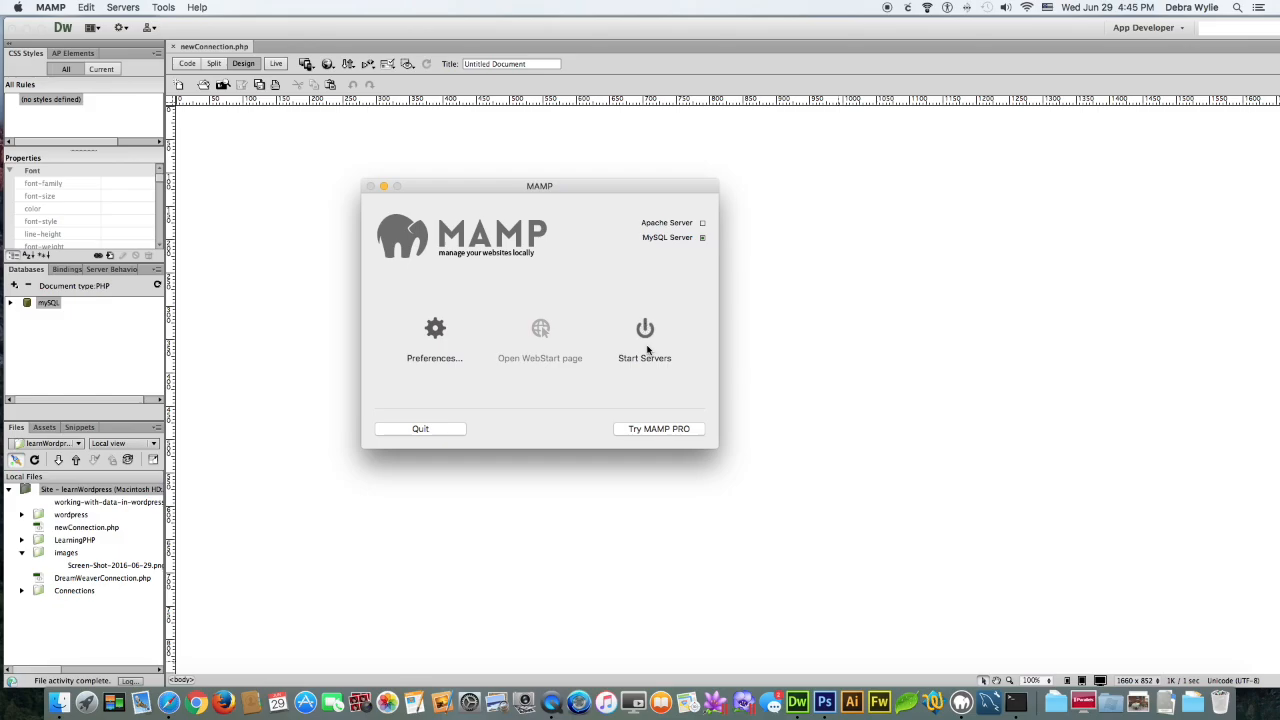
# - Reopen the mySQL connection, try listing databases, and dismiss the missing MySQL module error
pyautogui.click(644, 330)
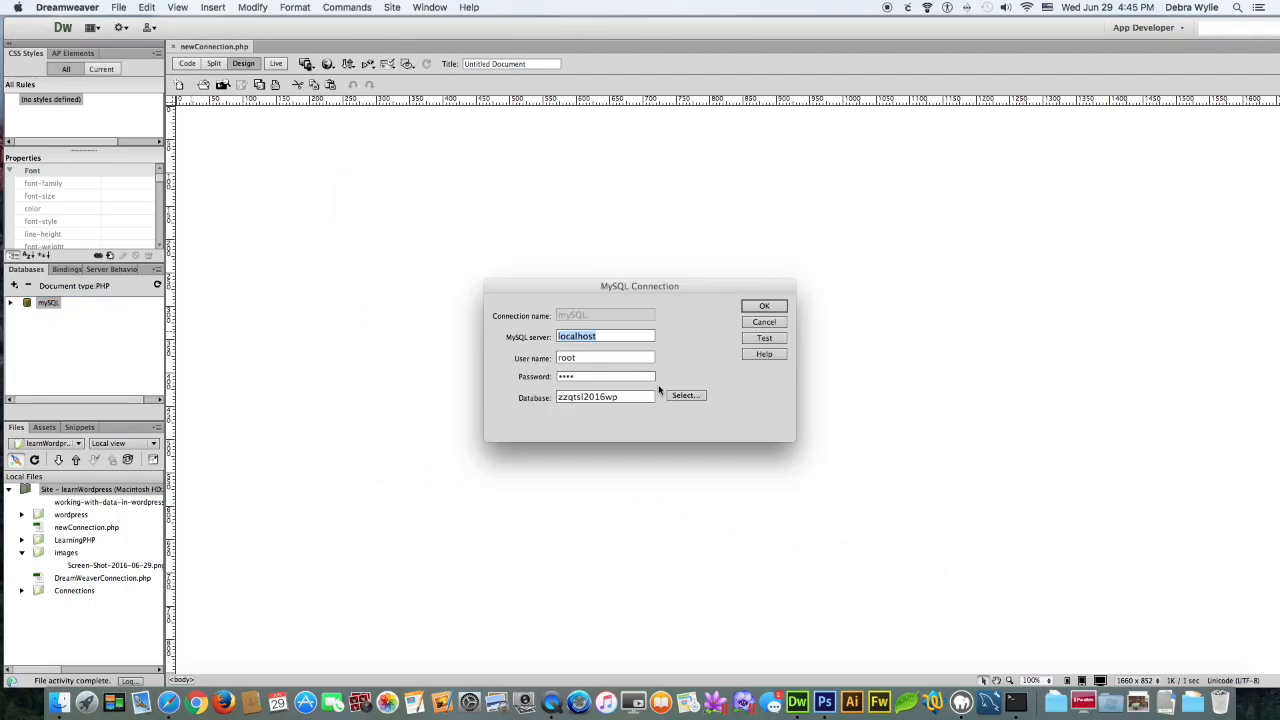
pyautogui.click(685, 395)
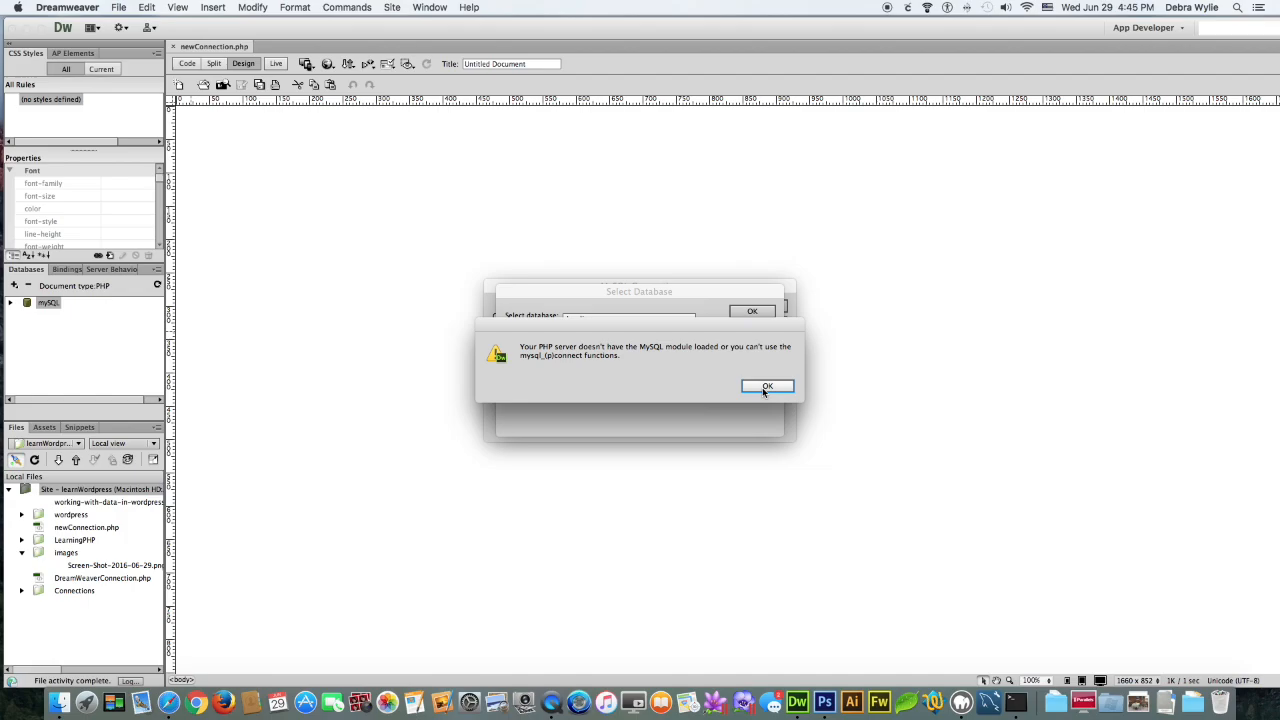
pyautogui.click(767, 386)
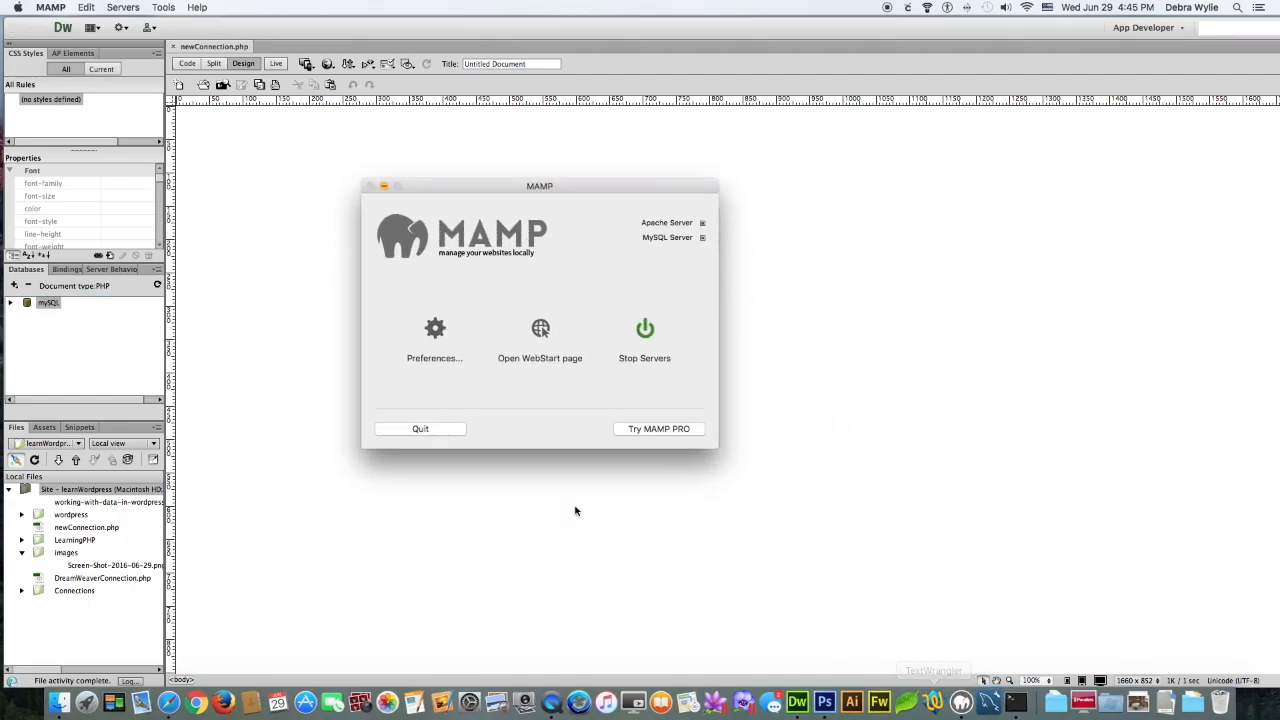
# - Set MAMP's standard PHP version to 5.6.10 in Preferences and stop Apache
pyautogui.click(434, 335)
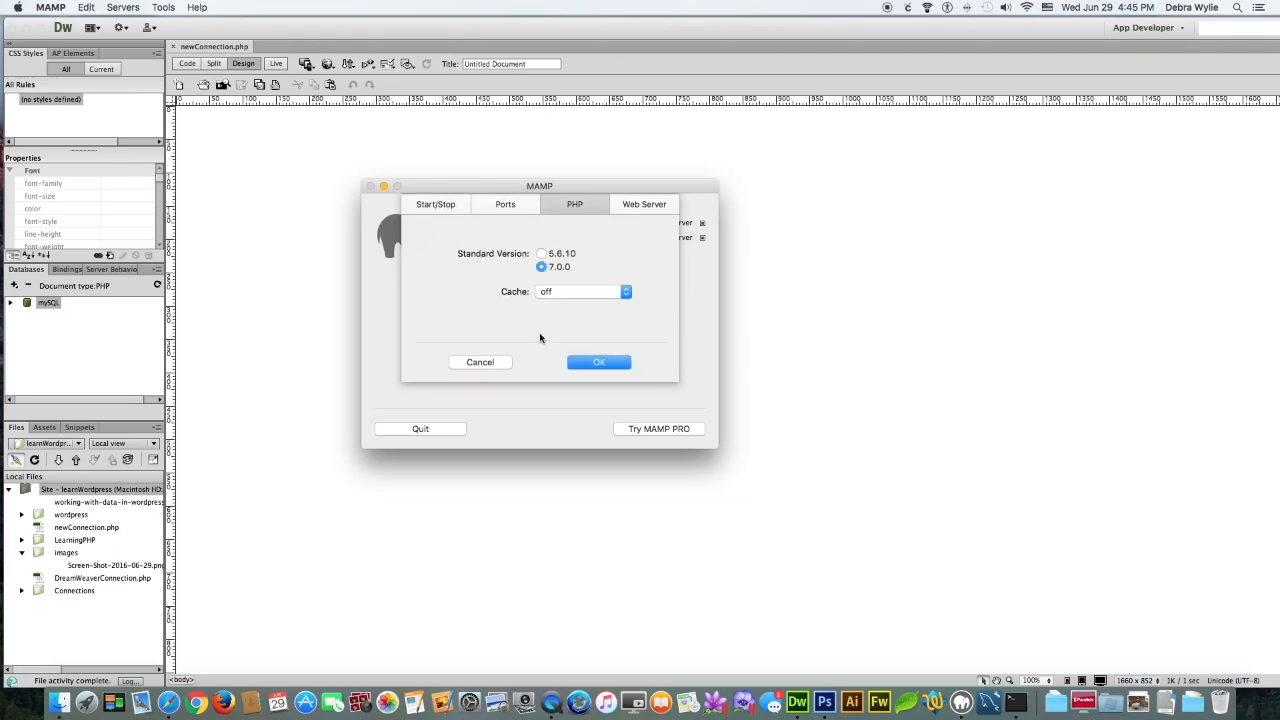
pyautogui.click(542, 253)
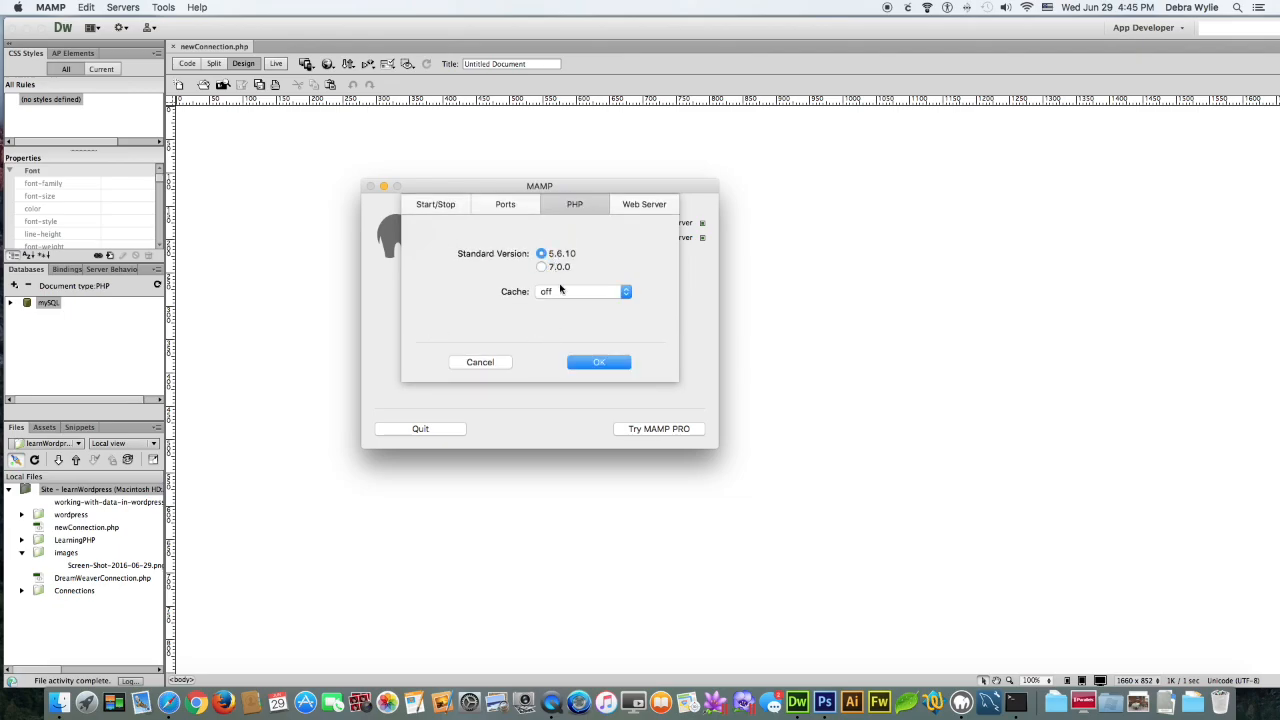
pyautogui.click(599, 362)
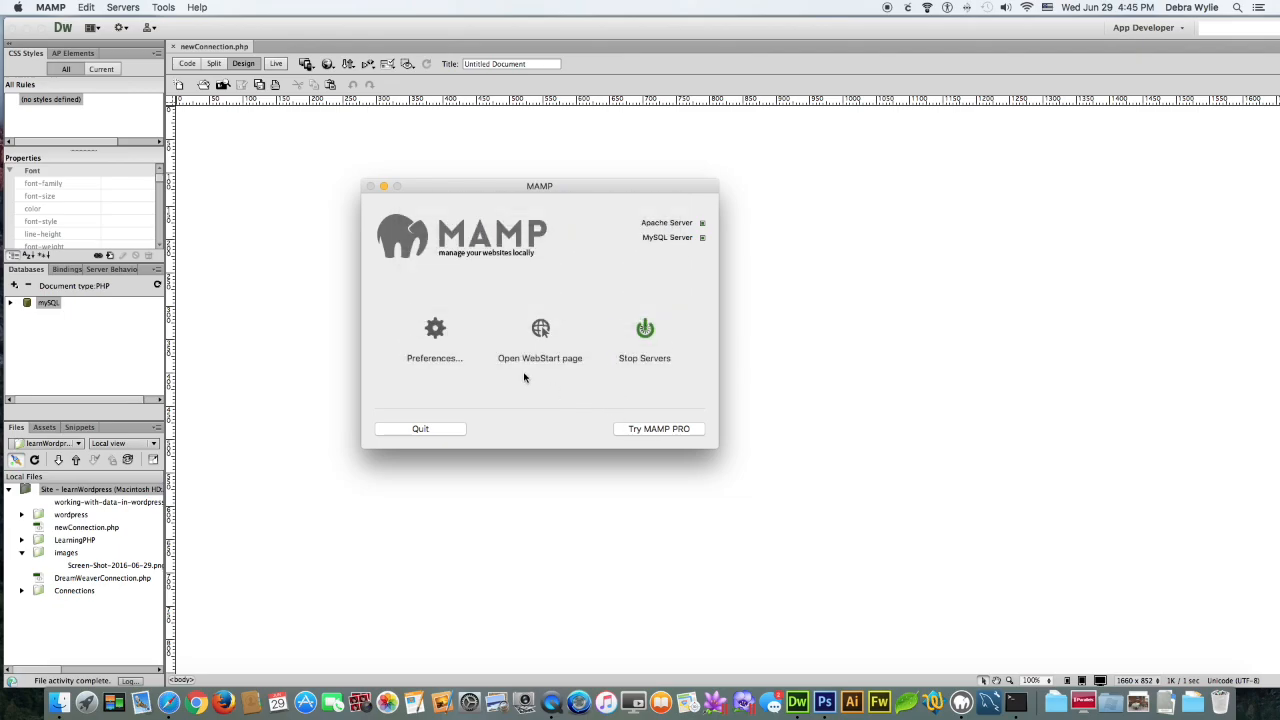
pyautogui.click(644, 335)
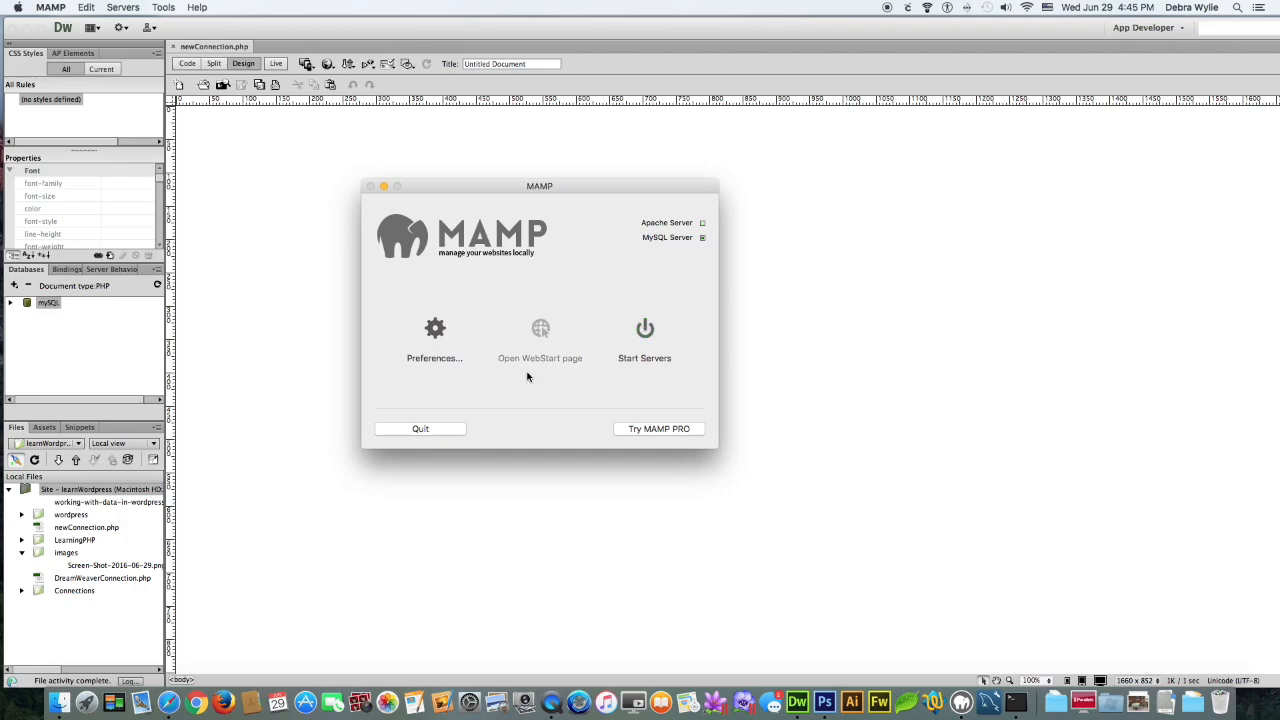
pyautogui.click(644, 340)
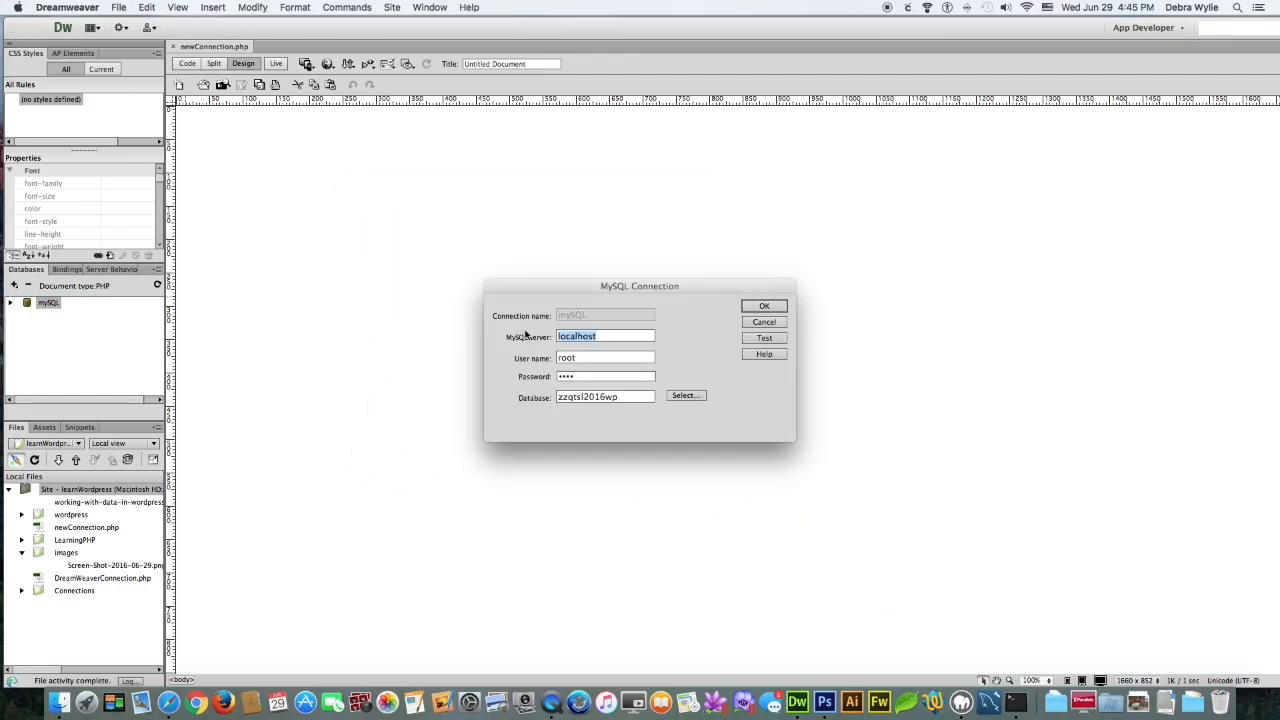
# - Pick the server database, get a successful mySQL connection test, then cancel the dialog
pyautogui.click(686, 396)
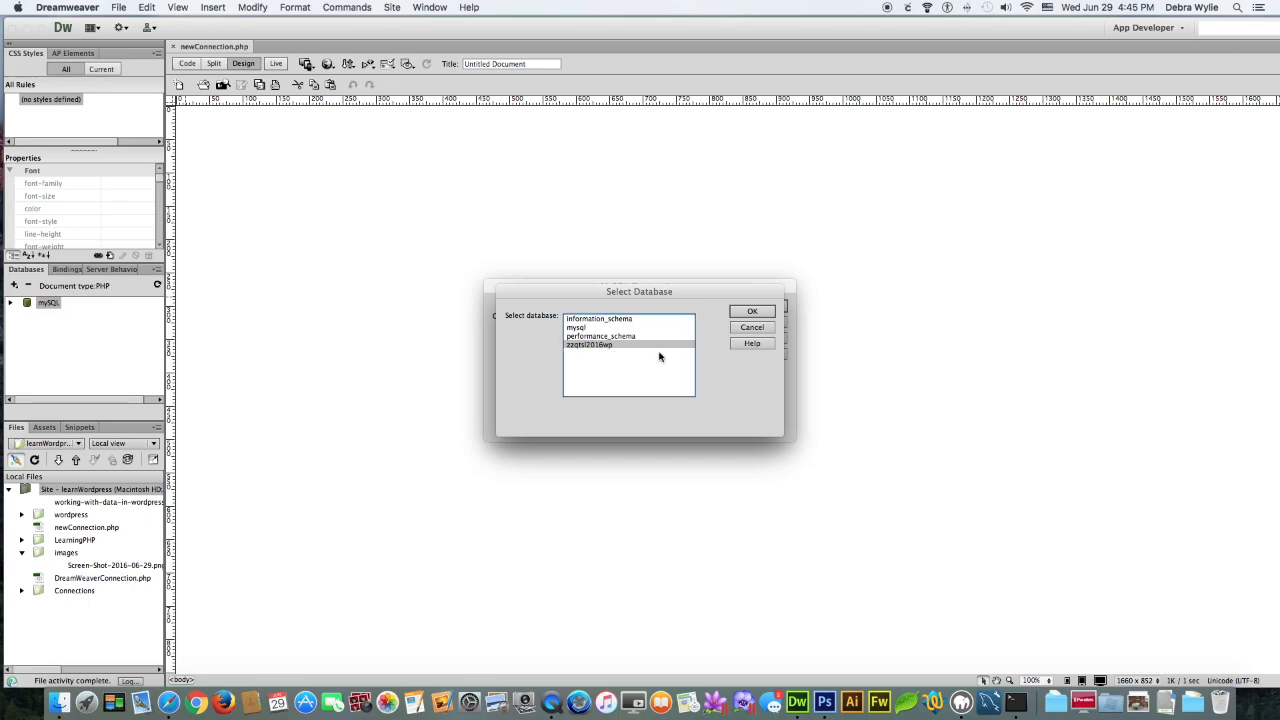
pyautogui.click(752, 311)
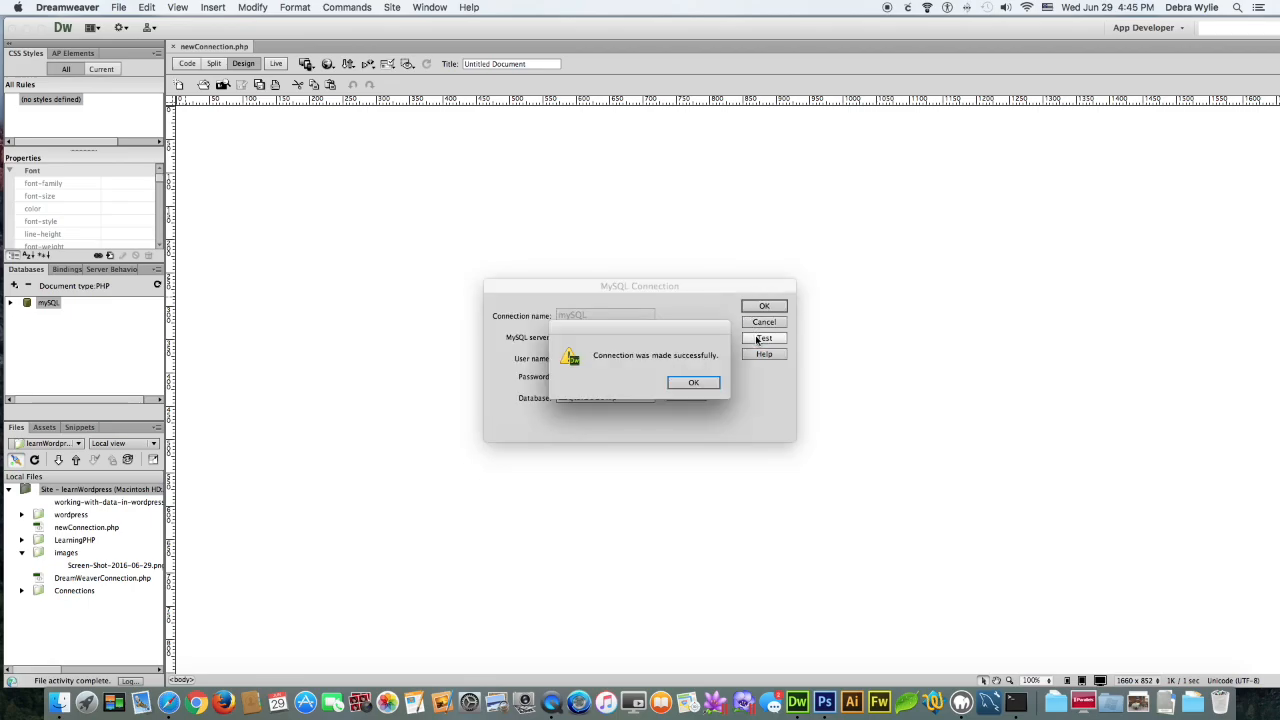
pyautogui.click(693, 382)
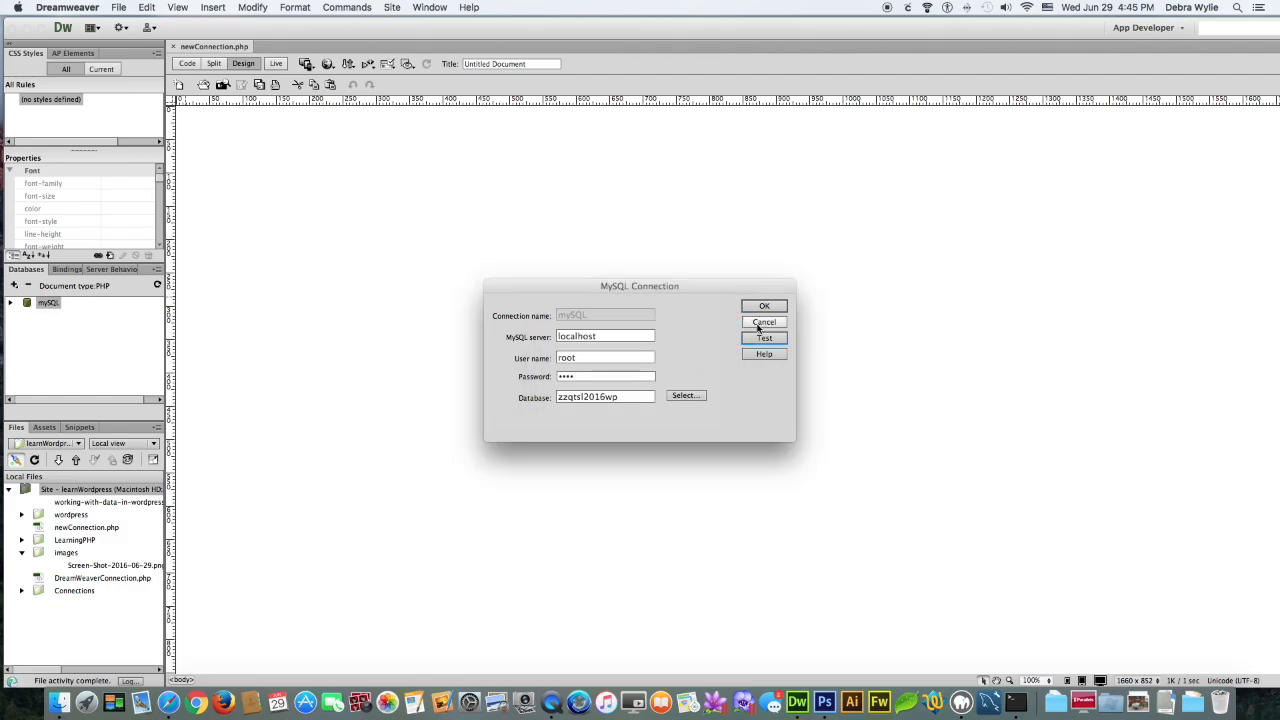
pyautogui.click(763, 321)
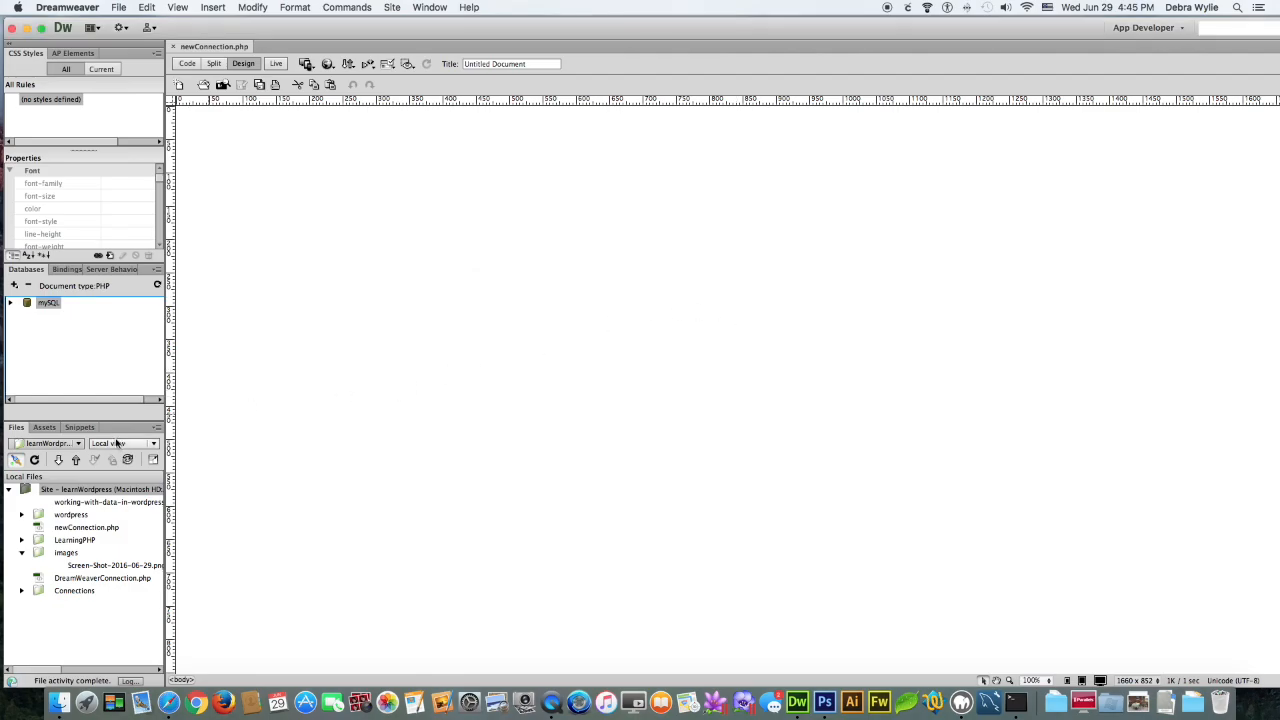
# - Review the learnWordpress testing server's Web URL in Manage Sites, save, and close
pyautogui.click(50, 443)
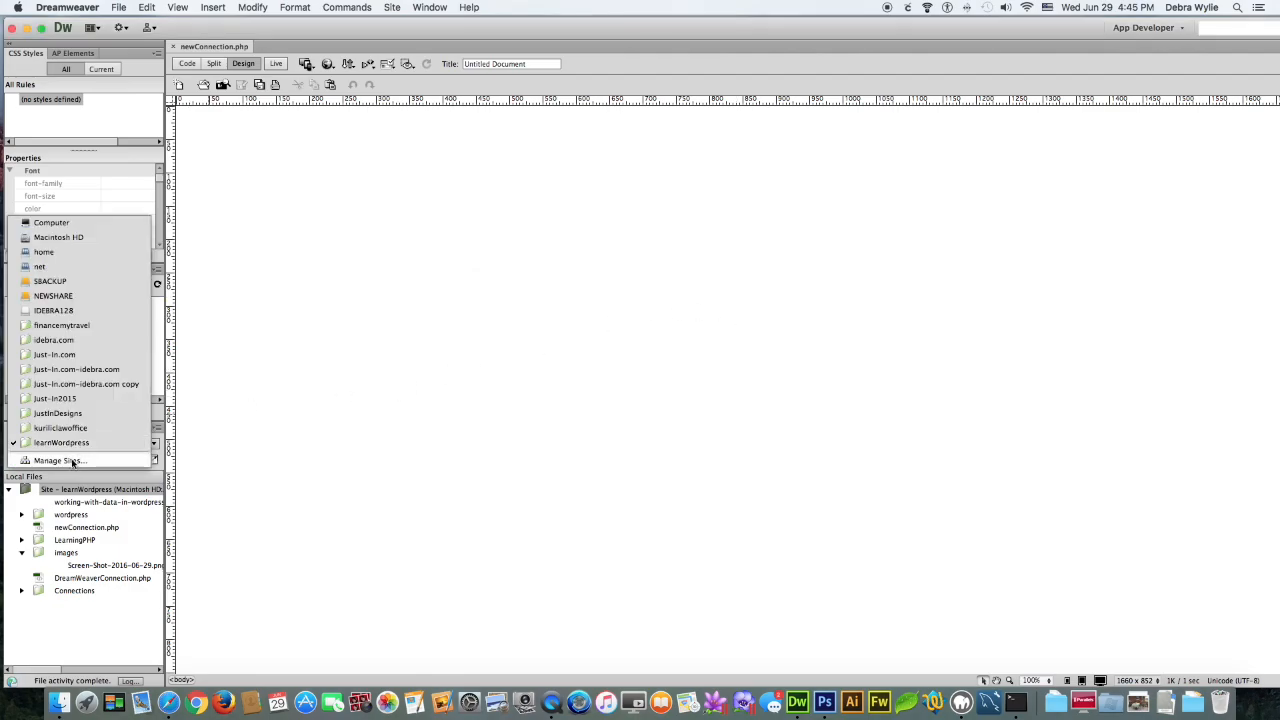
pyautogui.click(58, 460)
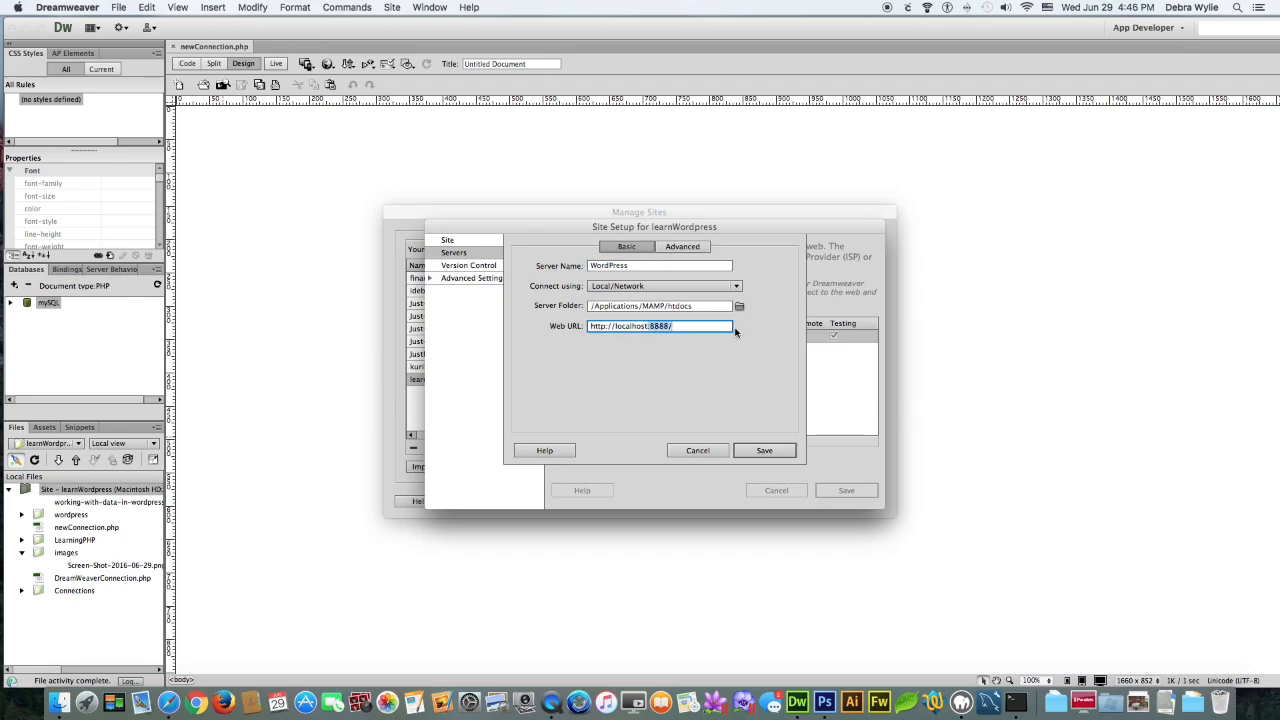
pyautogui.click(764, 450)
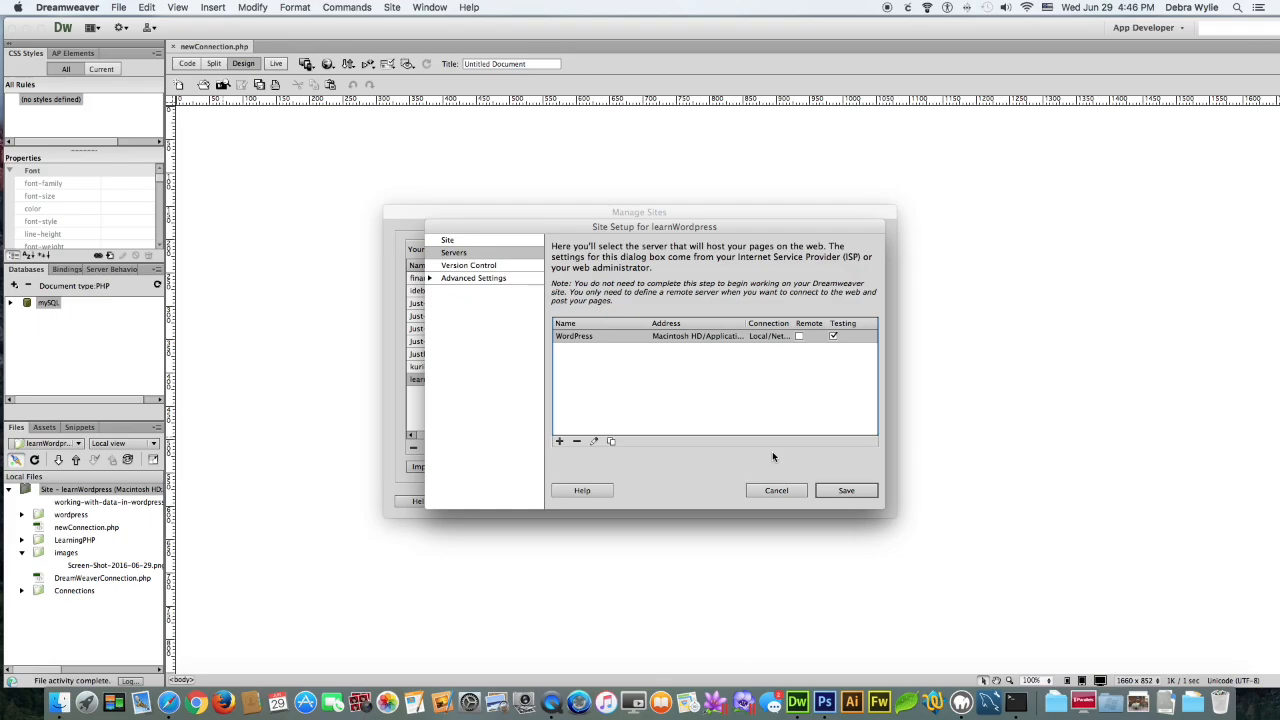
pyautogui.click(845, 490)
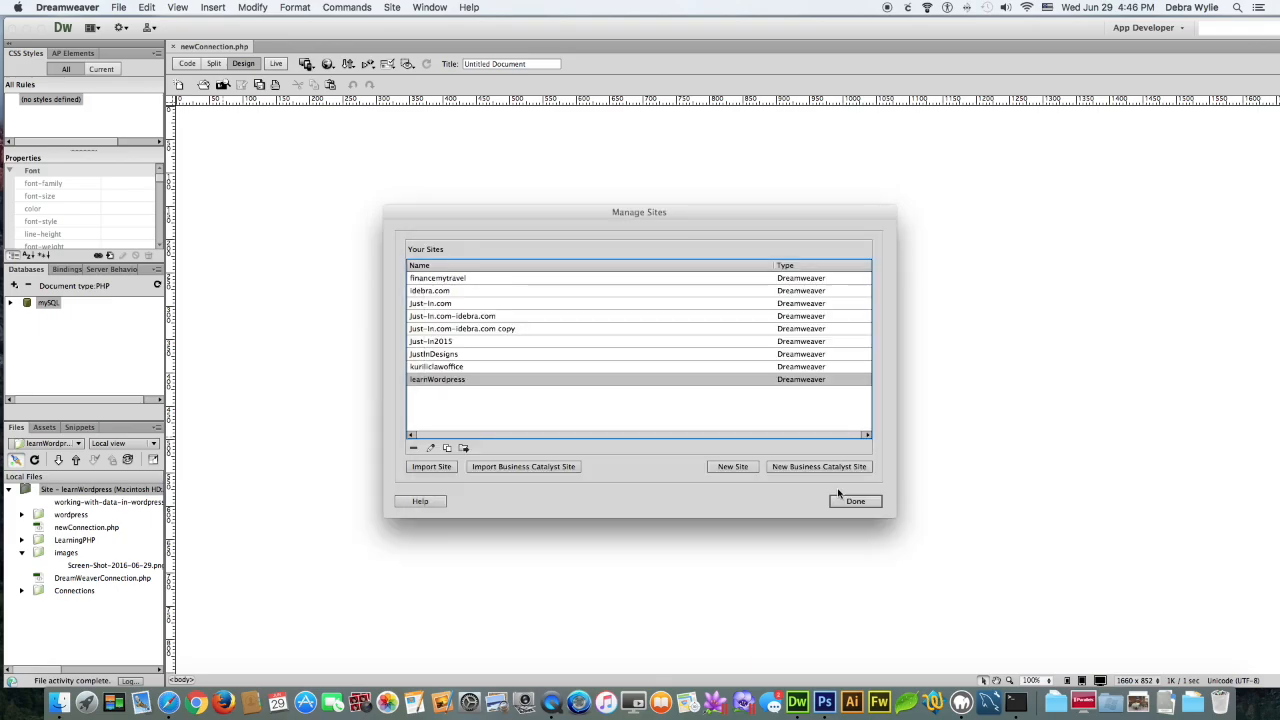
pyautogui.click(855, 501)
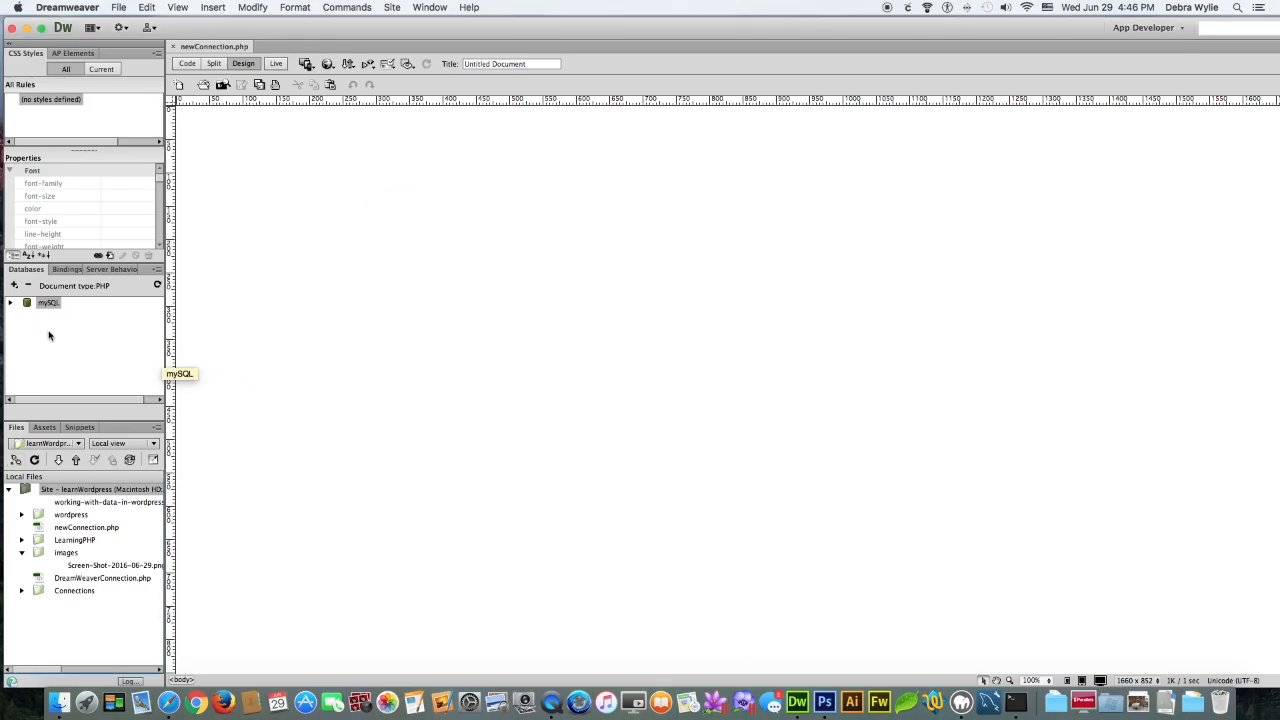
pyautogui.doubleClick(48, 302)
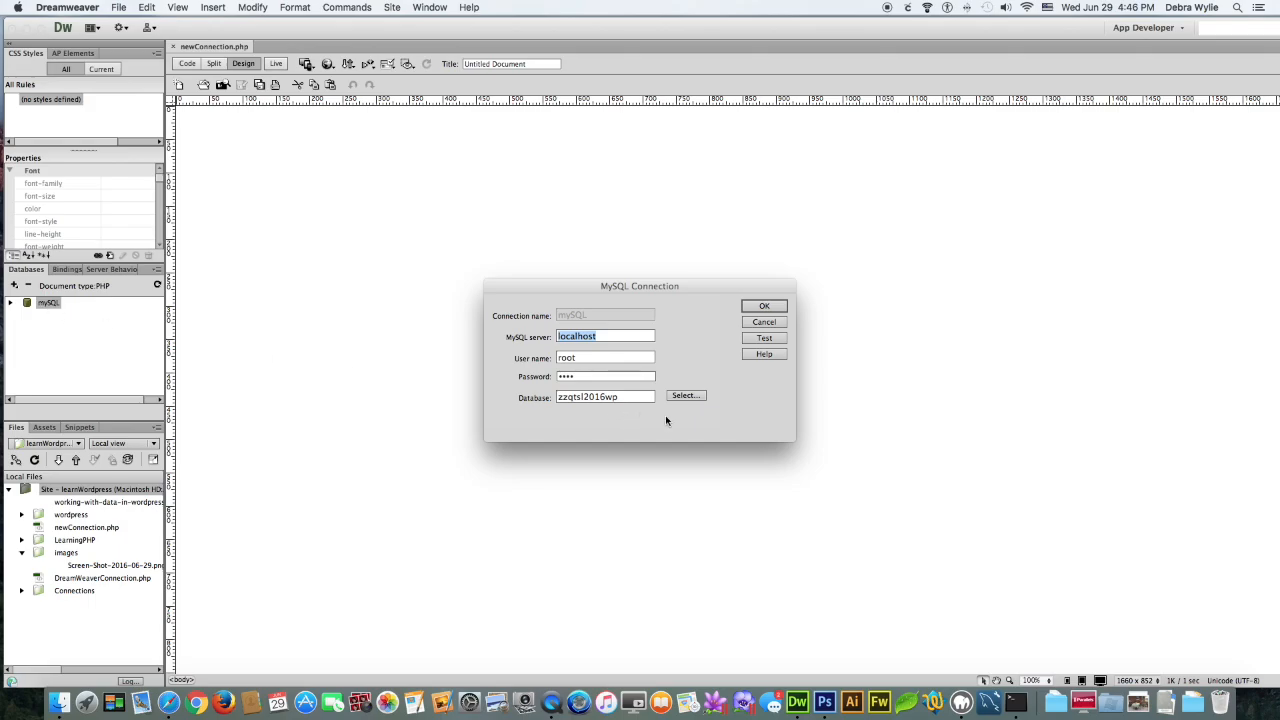
pyautogui.click(686, 395)
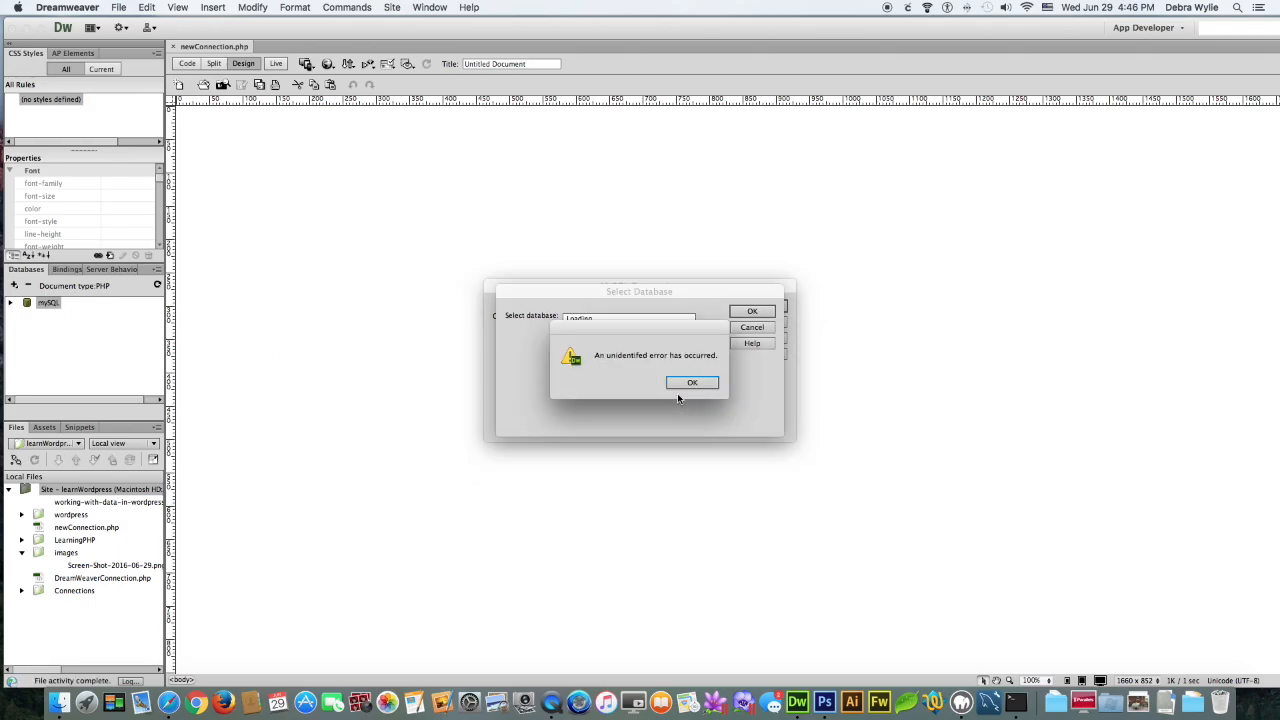
pyautogui.click(692, 382)
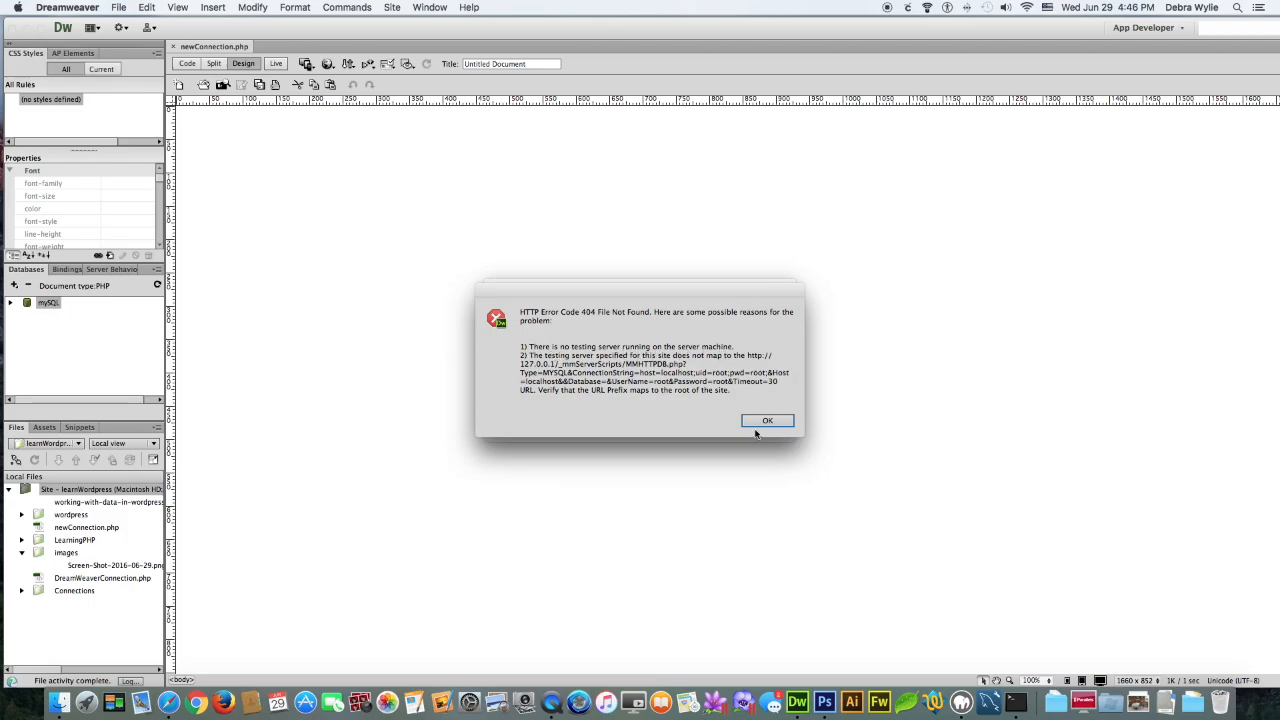
pyautogui.moveTo(640, 393)
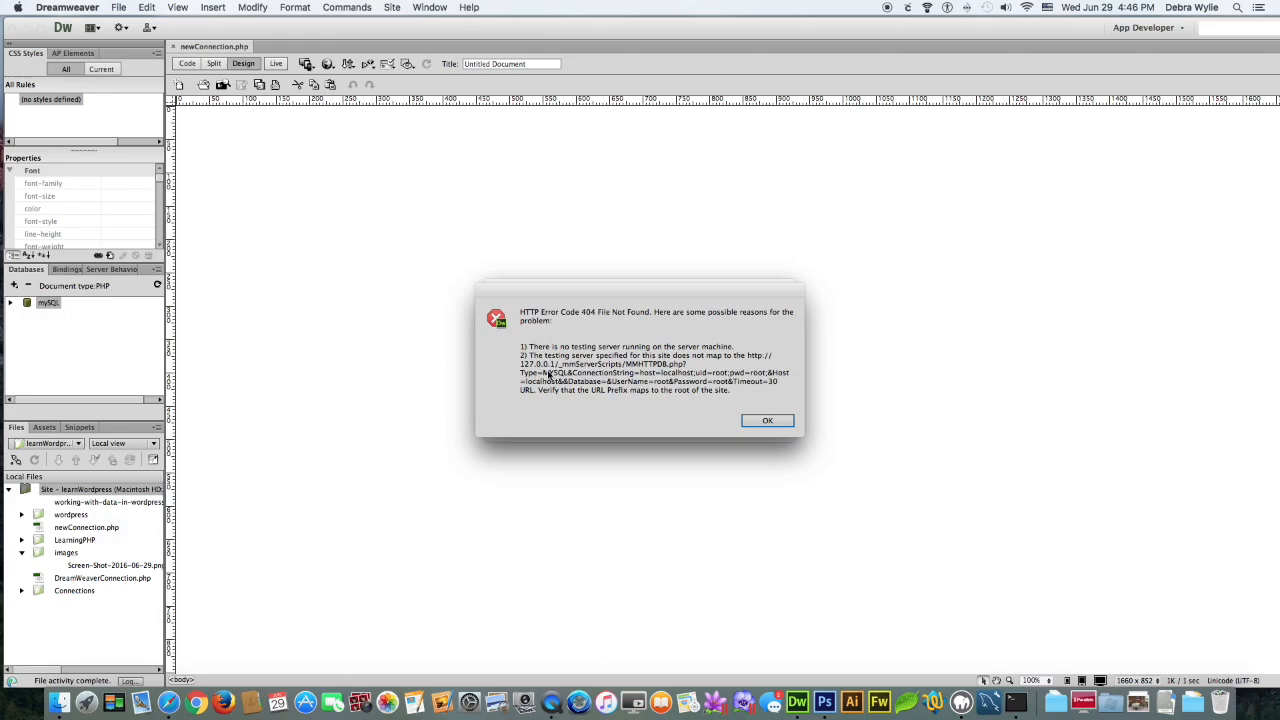
pyautogui.click(767, 420)
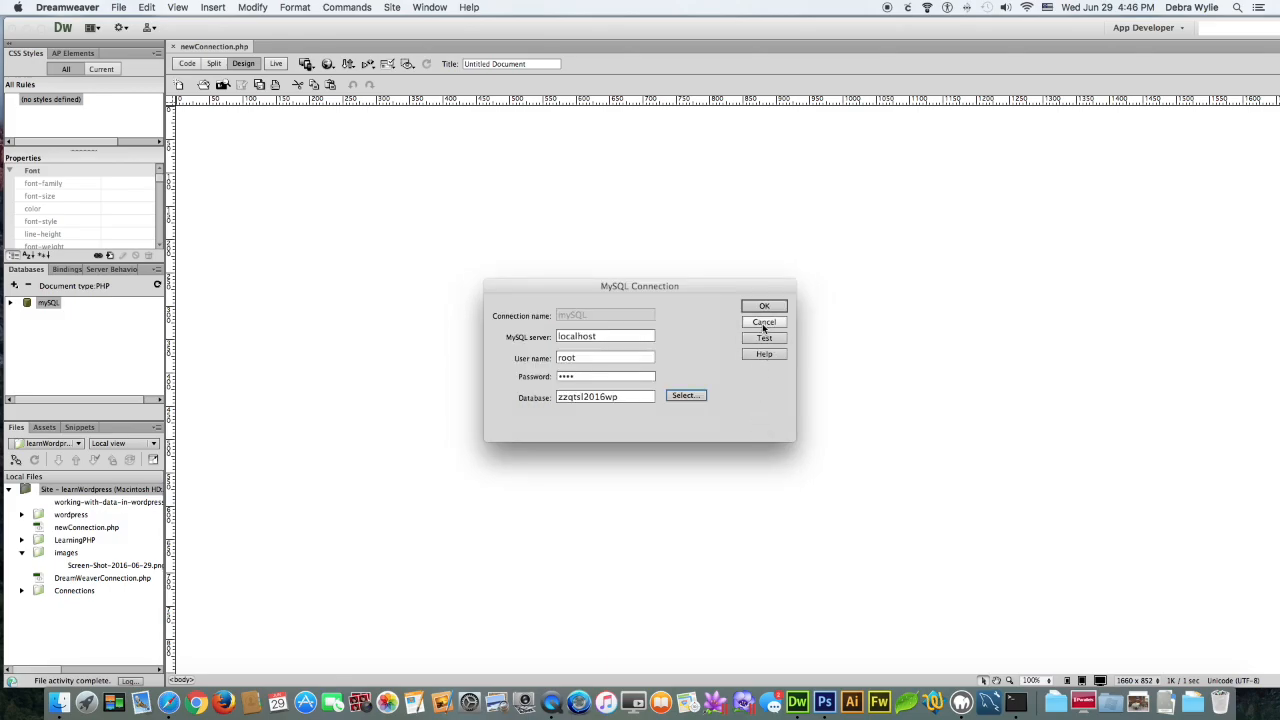
pyautogui.click(764, 305)
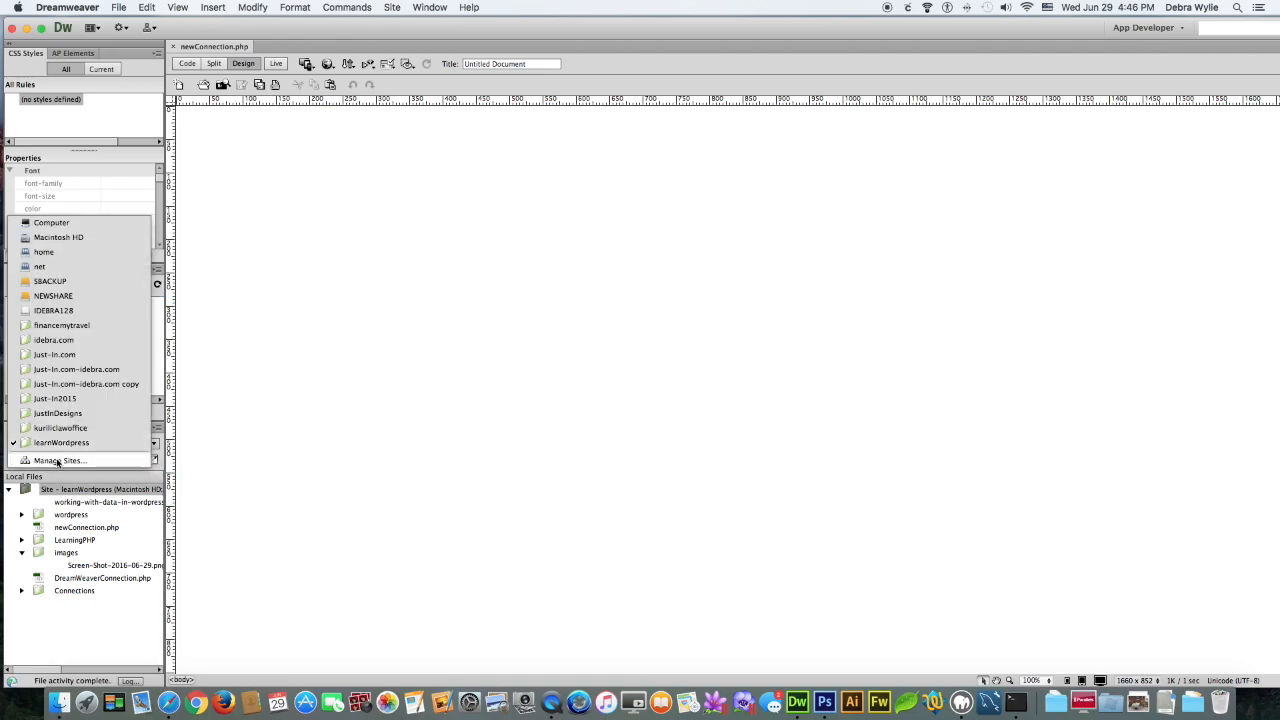
pyautogui.click(59, 460)
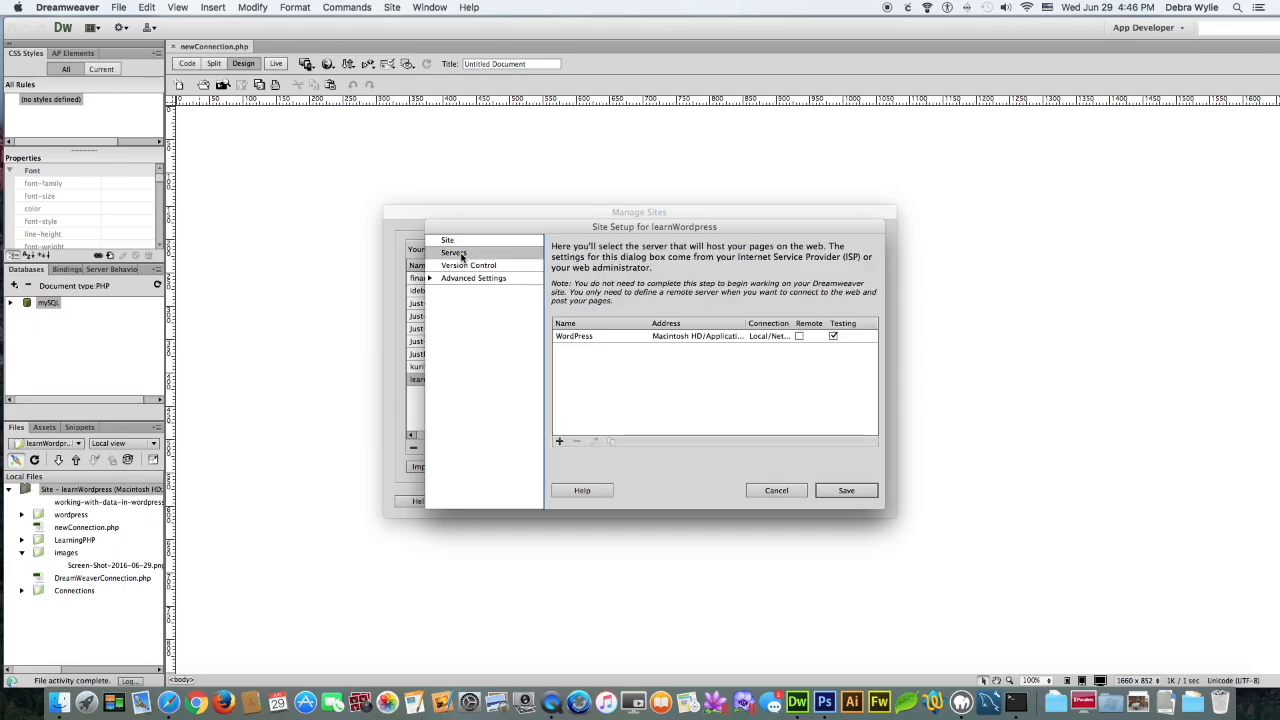
pyautogui.doubleClick(574, 336)
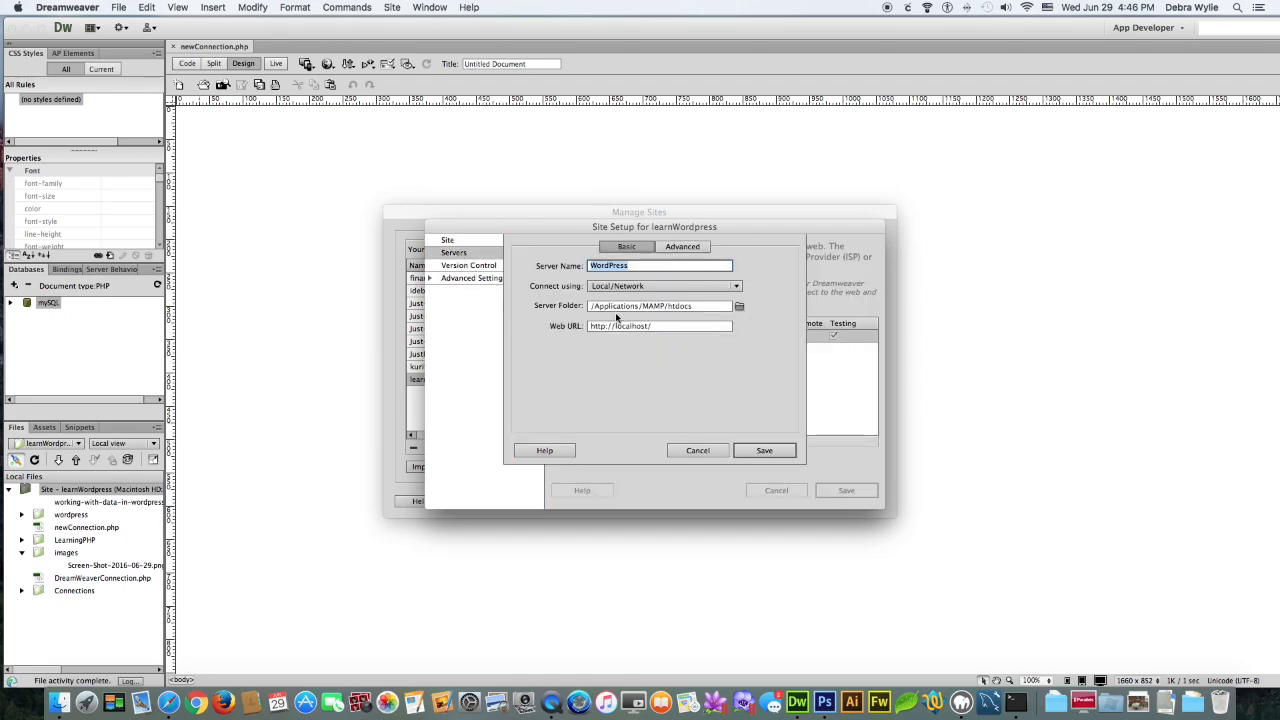
pyautogui.click(660, 326)
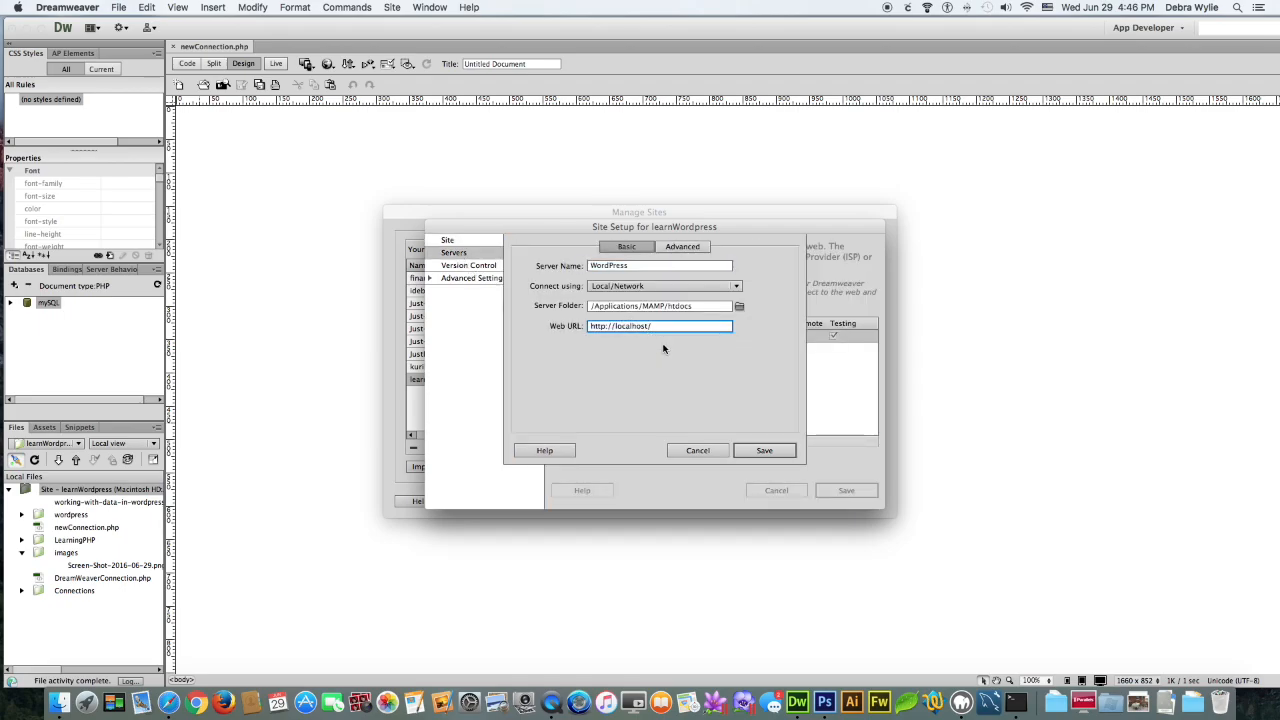
pyautogui.write('8888')
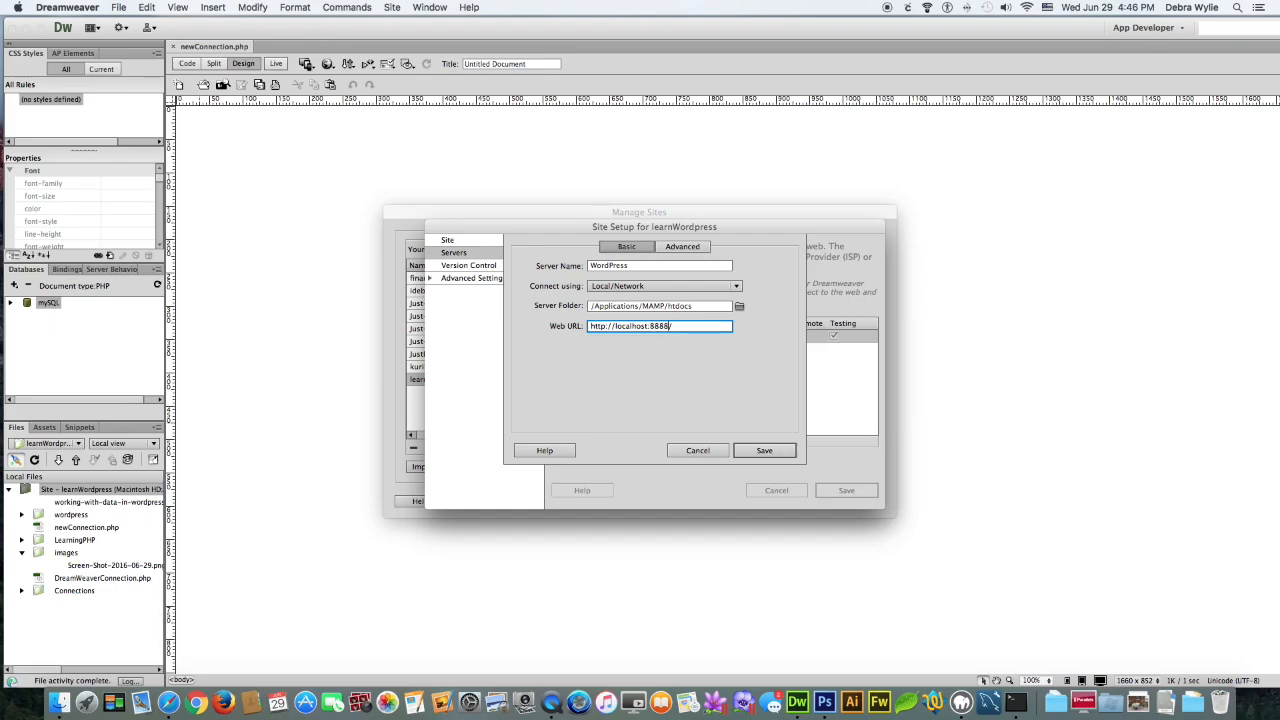
pyautogui.click(764, 450)
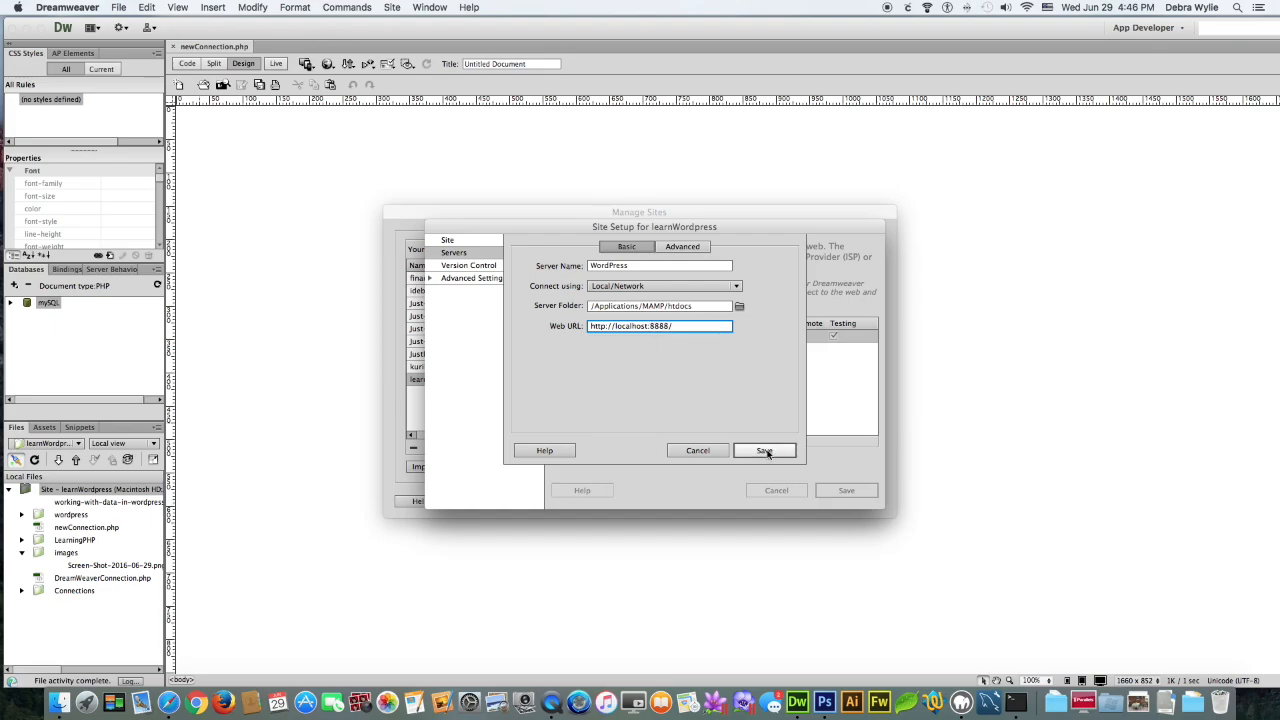
pyautogui.click(765, 450)
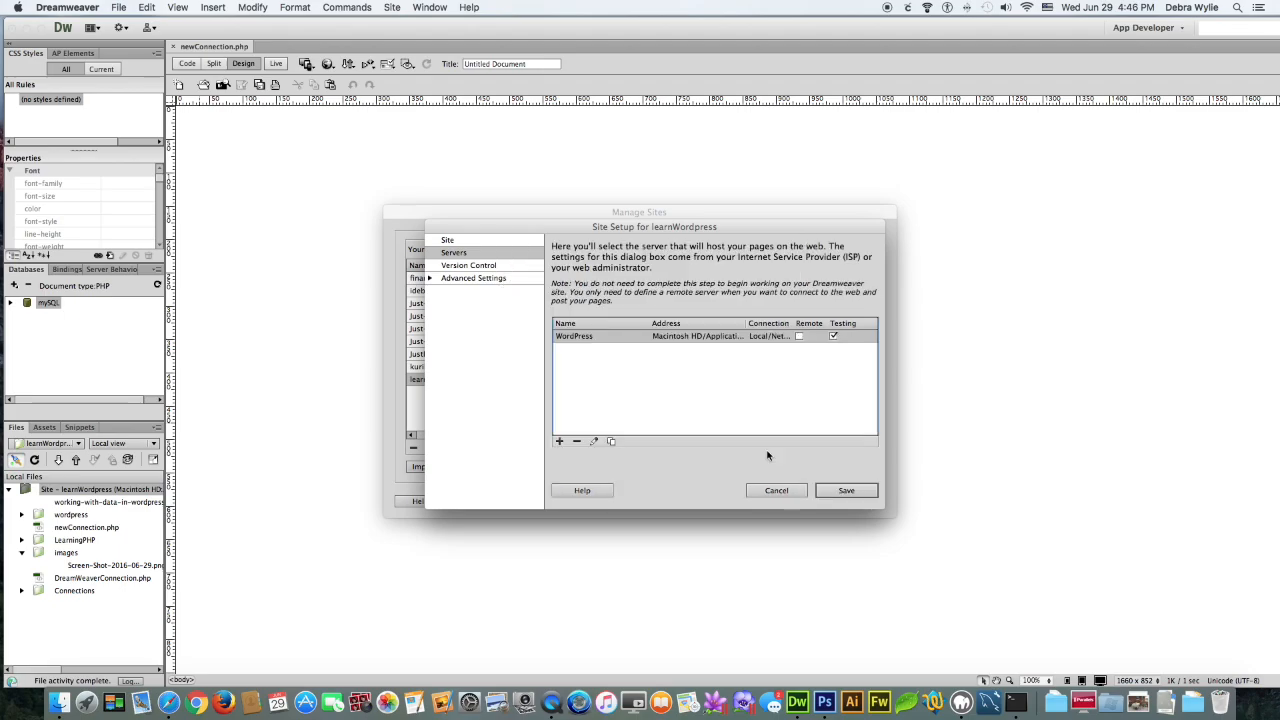
pyautogui.click(833, 335)
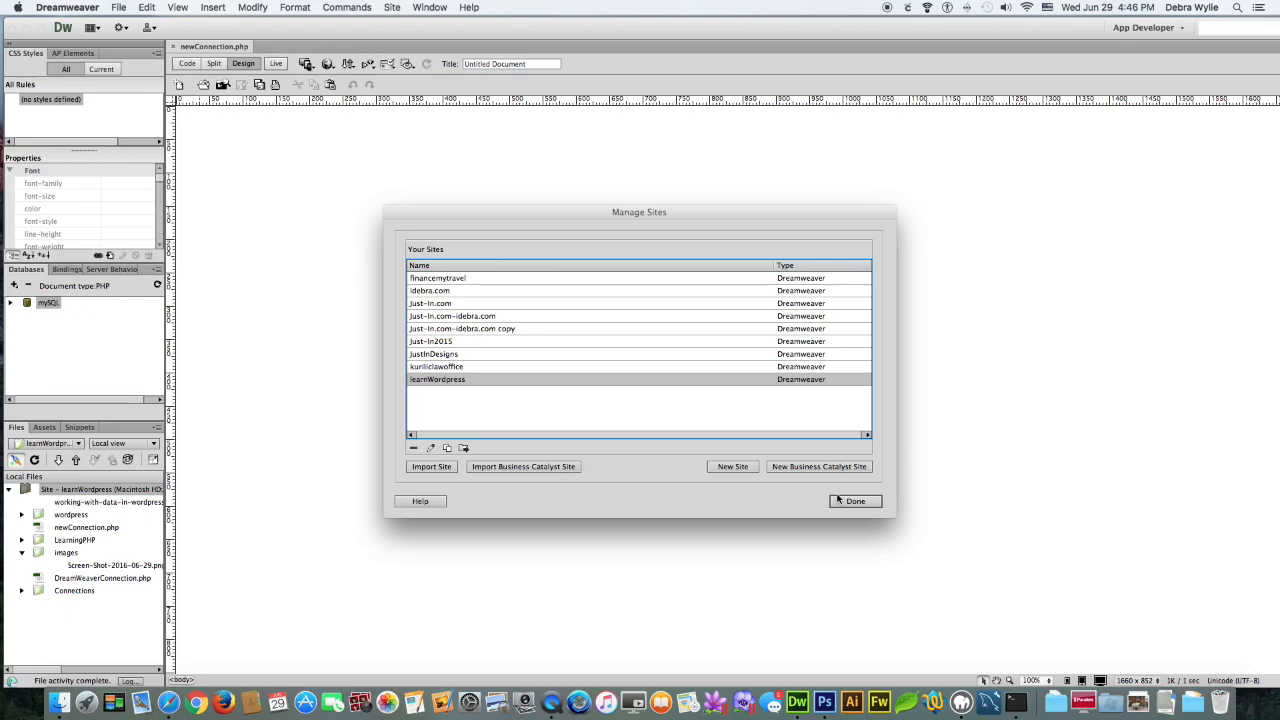
pyautogui.click(854, 501)
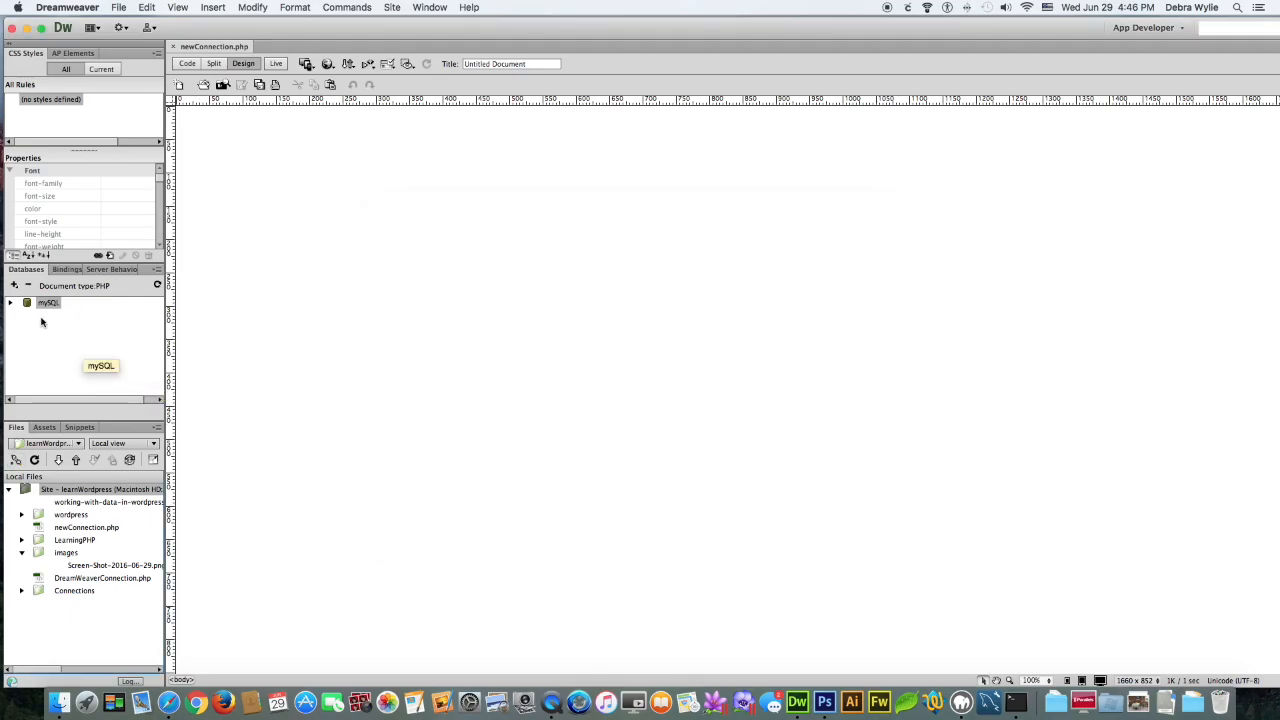
# - Reopen the mySQL connection and choose zzqtsl2016wp from the listed databases
pyautogui.doubleClick(48, 302)
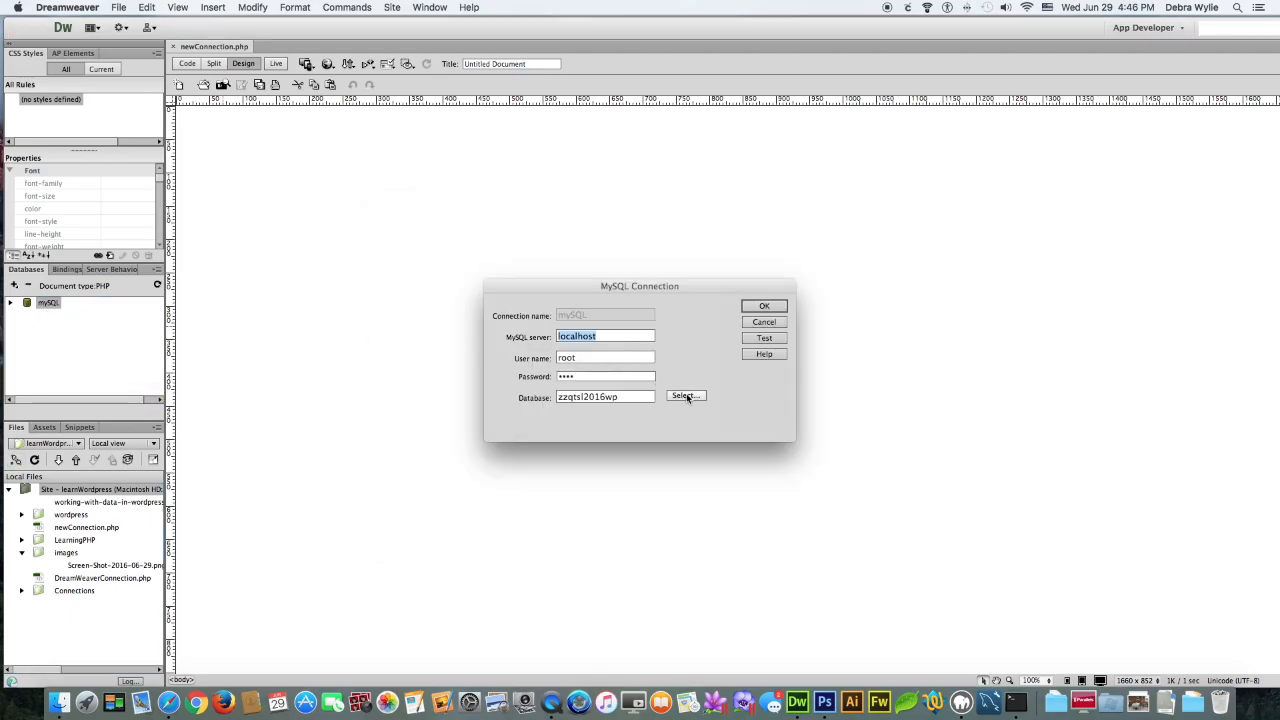
pyautogui.click(684, 396)
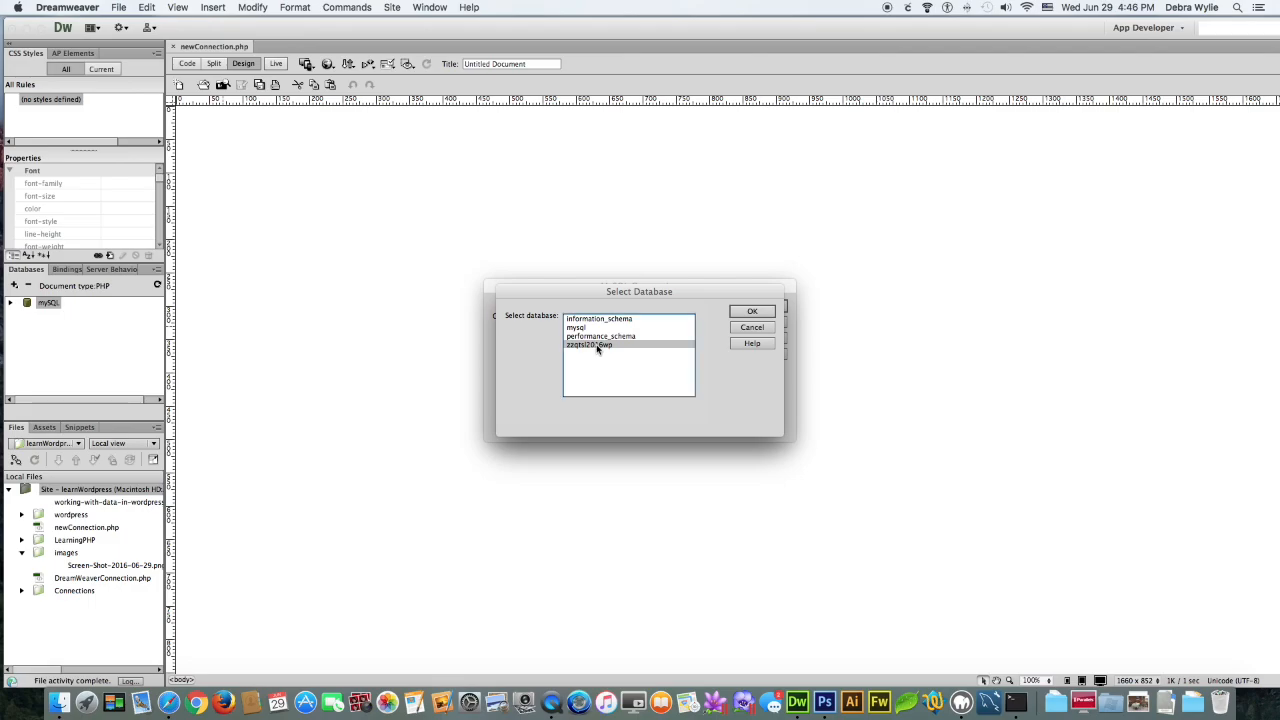
pyautogui.click(752, 311)
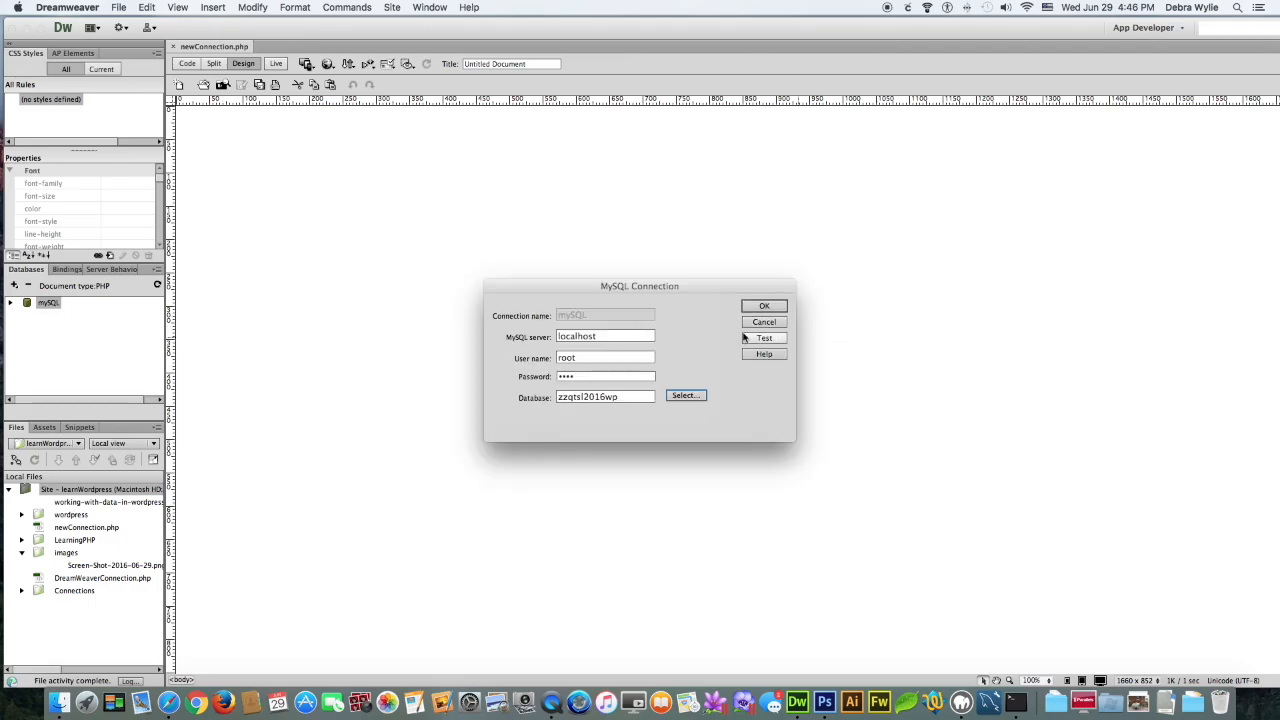